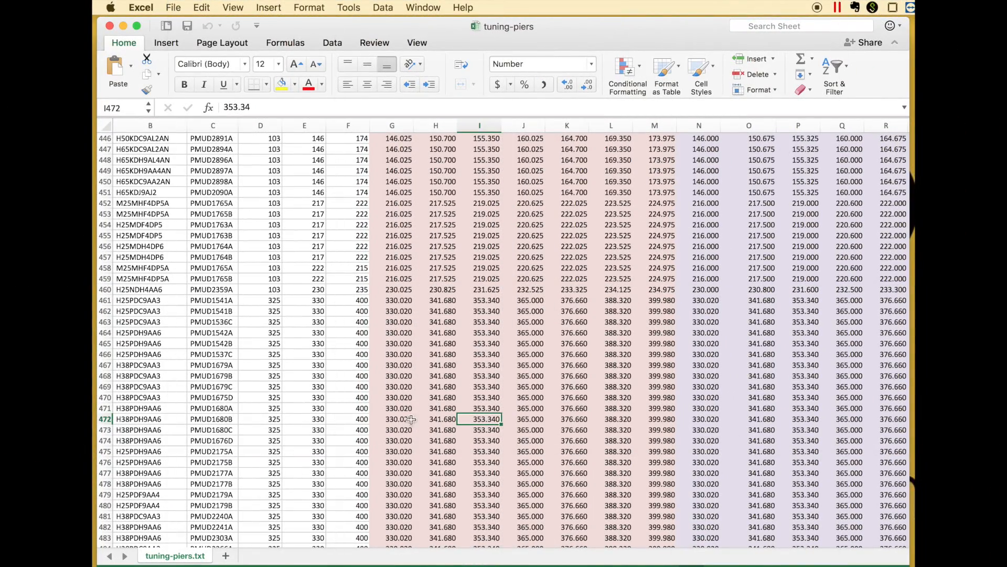
pyautogui.moveTo(535, 438)
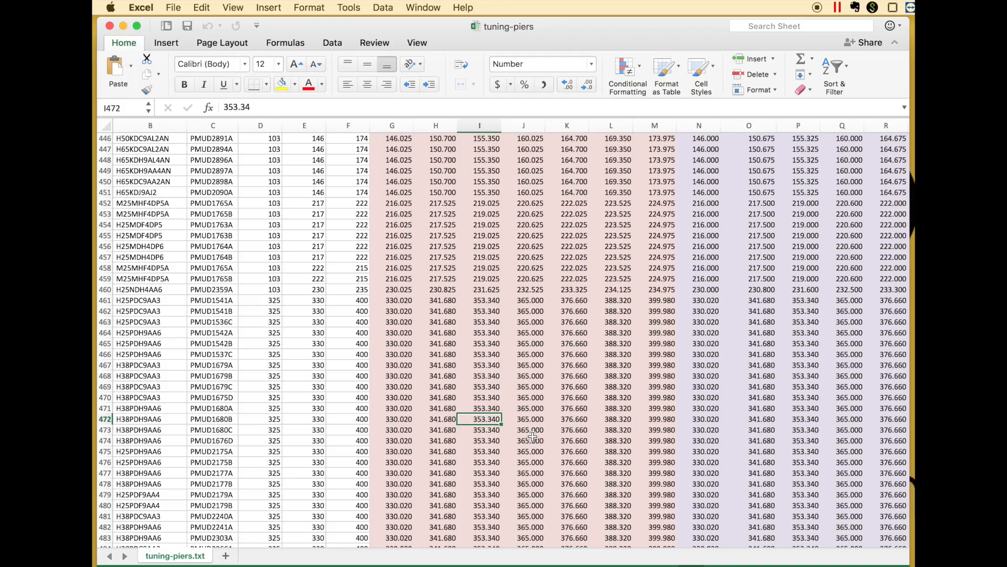
# Scroll the tuning-piers sheet down to around row 1010 with the 375/450/520 rows.
pyautogui.scroll(-3)
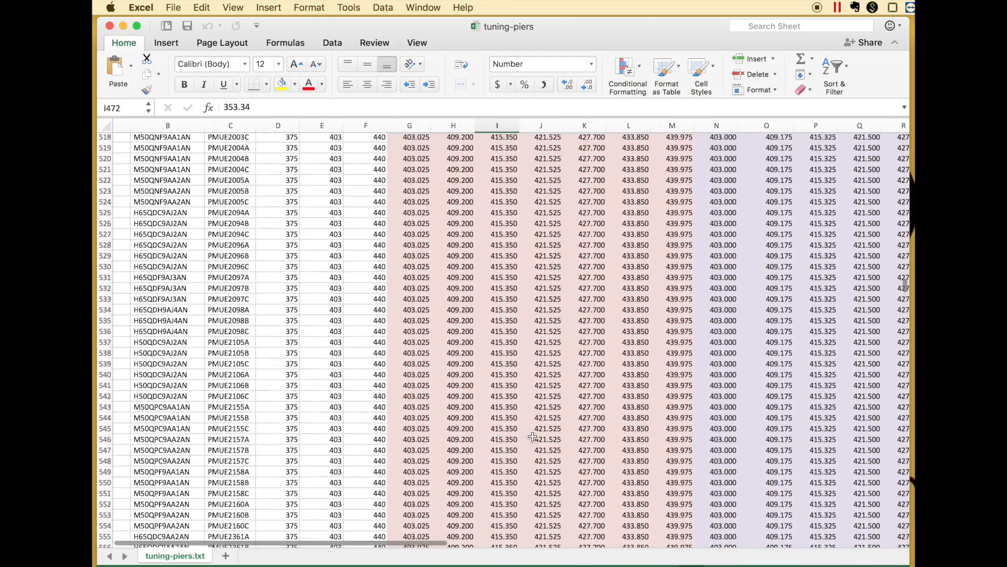
pyautogui.scroll(-3)
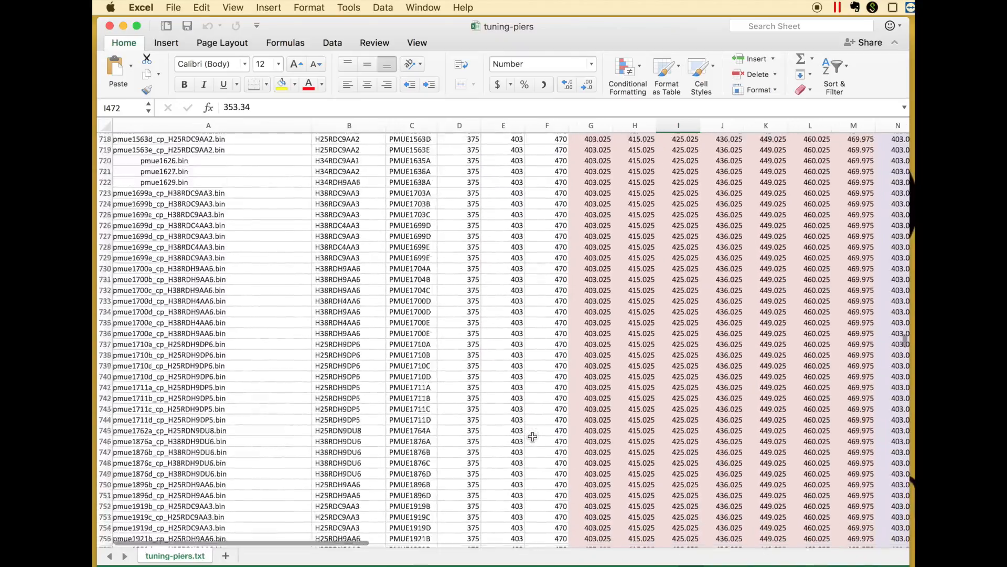
pyautogui.scroll(-3)
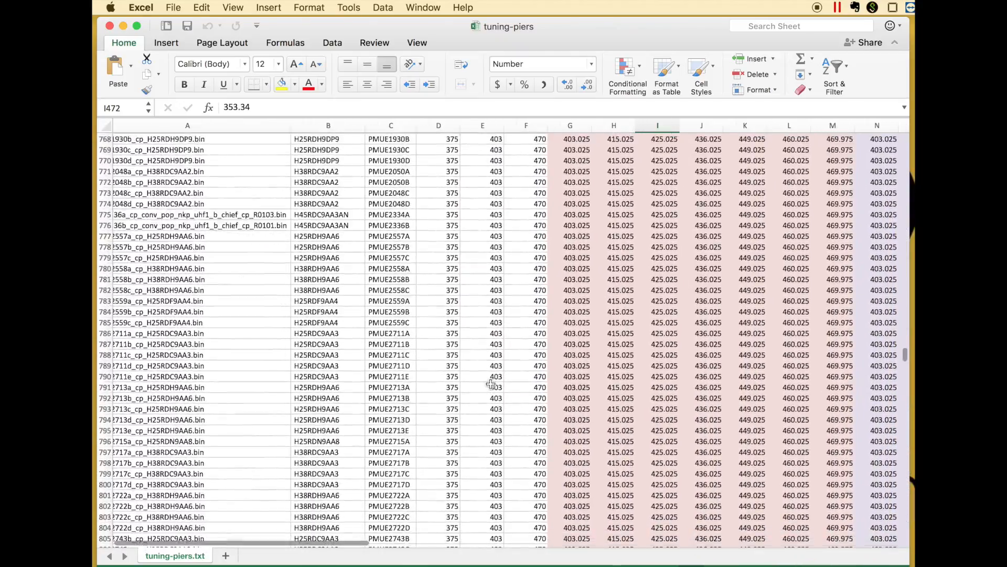
pyautogui.scroll(-3)
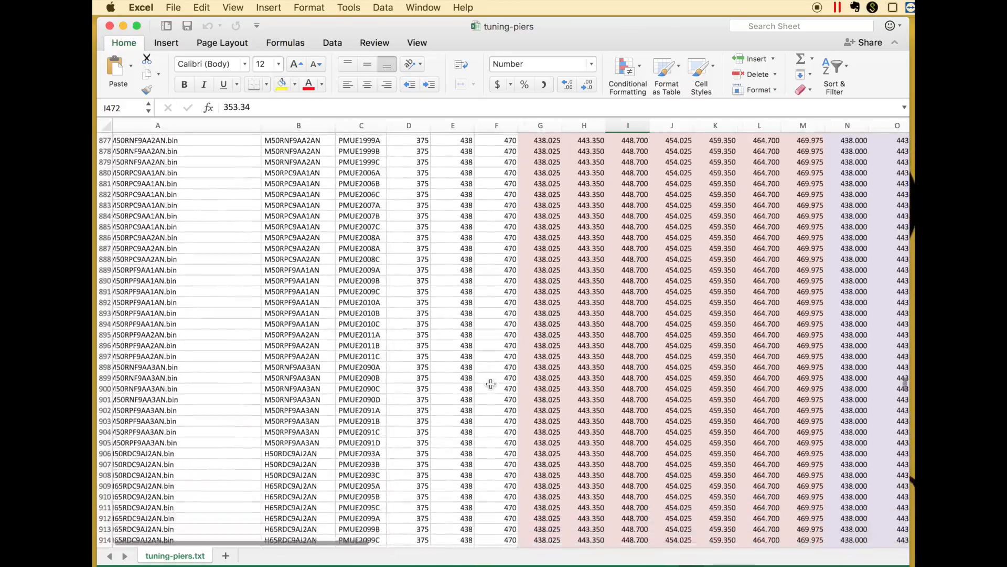
pyautogui.scroll(-3)
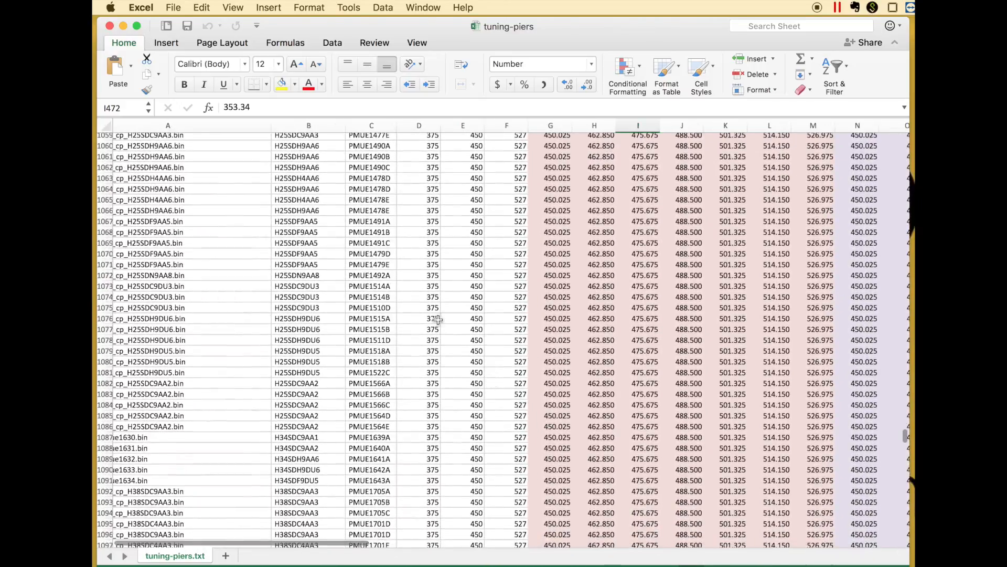
pyautogui.scroll(-3)
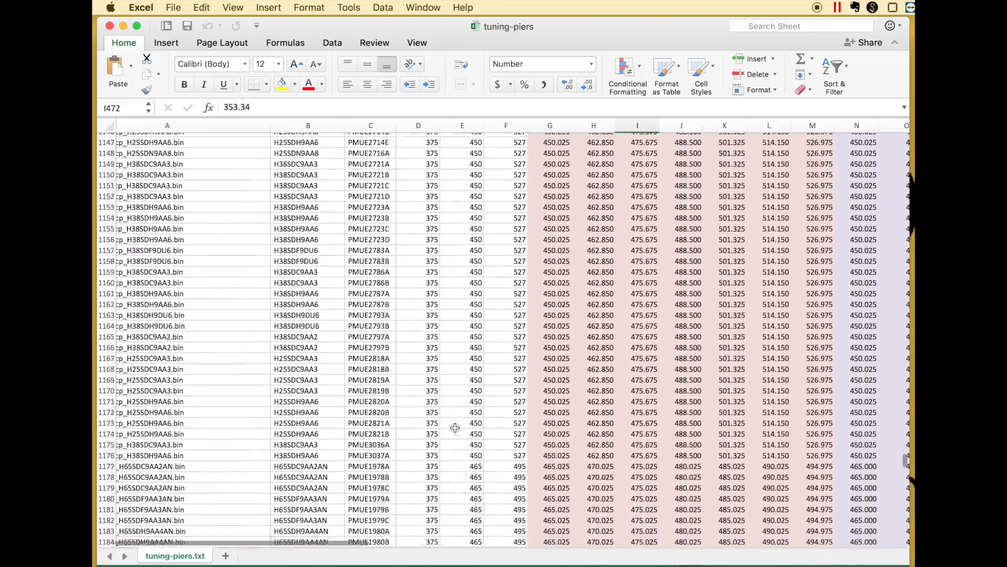
pyautogui.scroll(-3)
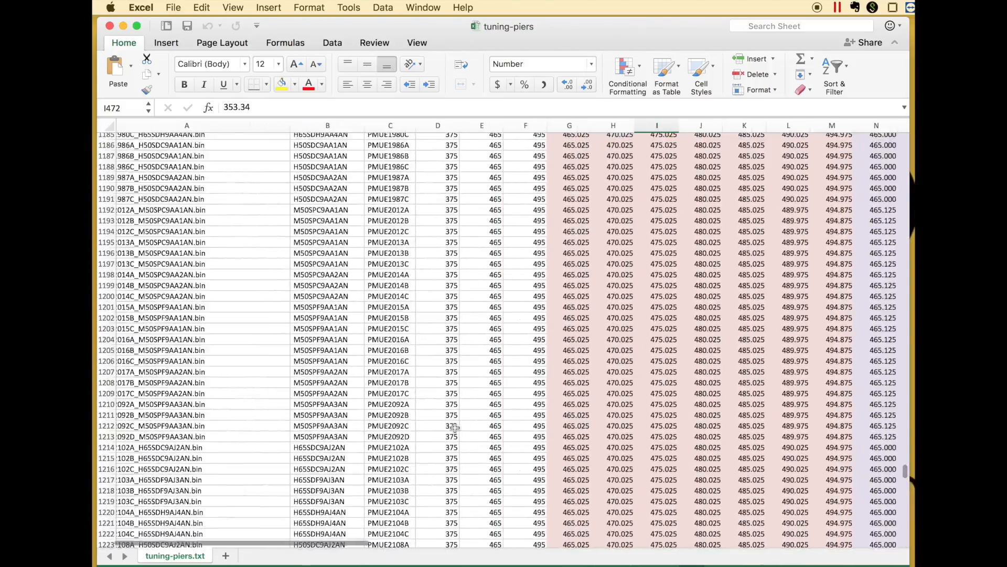
pyautogui.scroll(3)
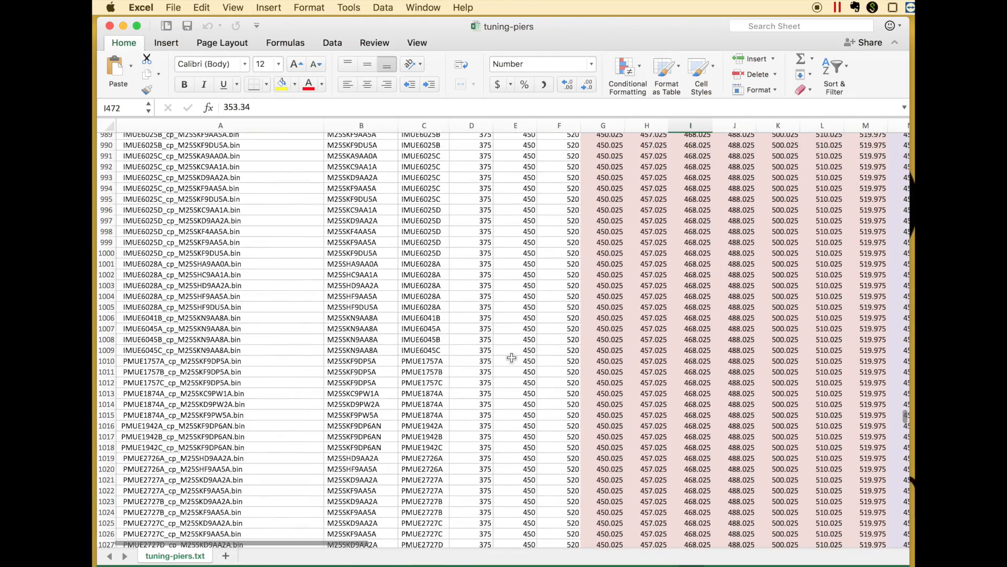
pyautogui.click(515, 360)
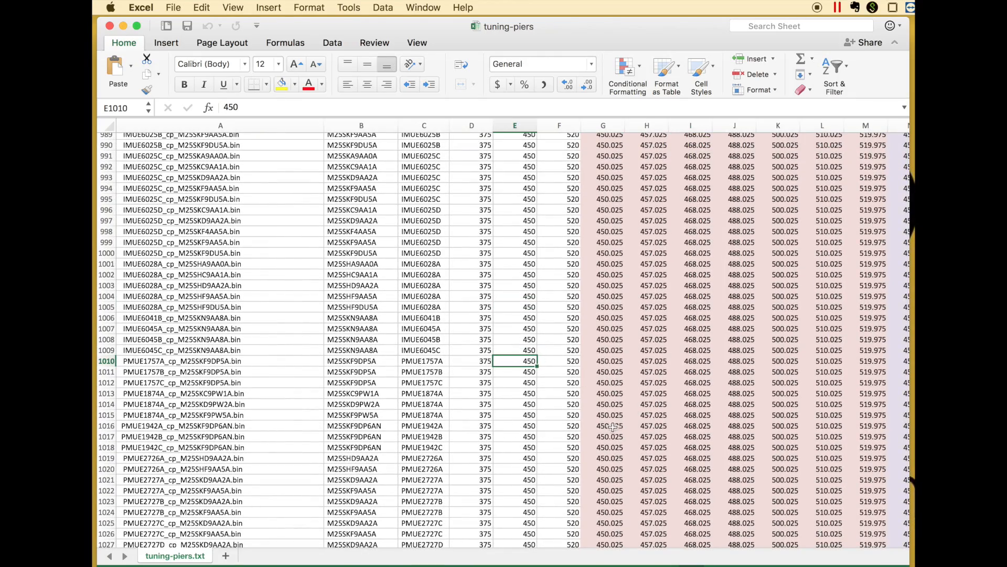
pyautogui.hscroll(3)
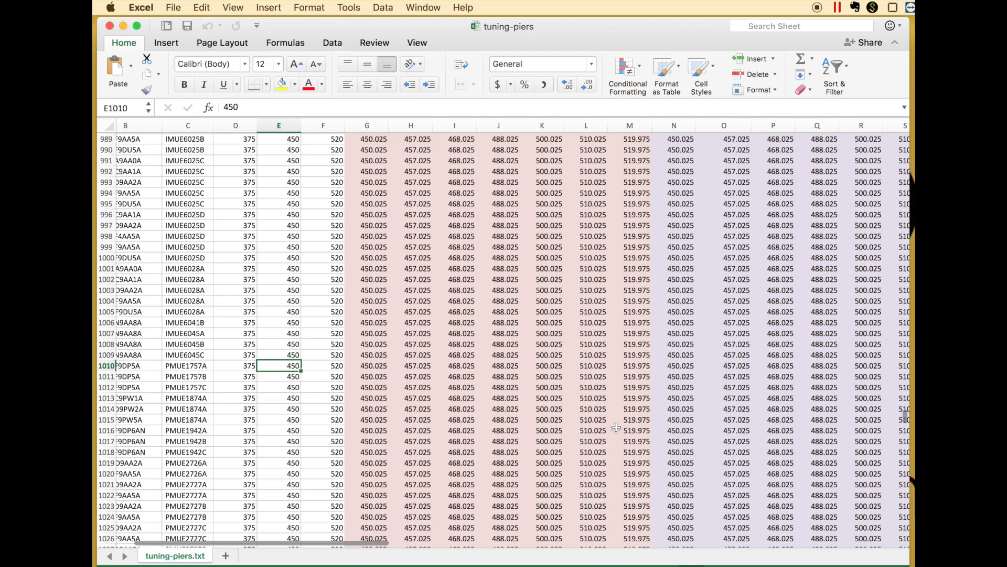
pyautogui.click(169, 357)
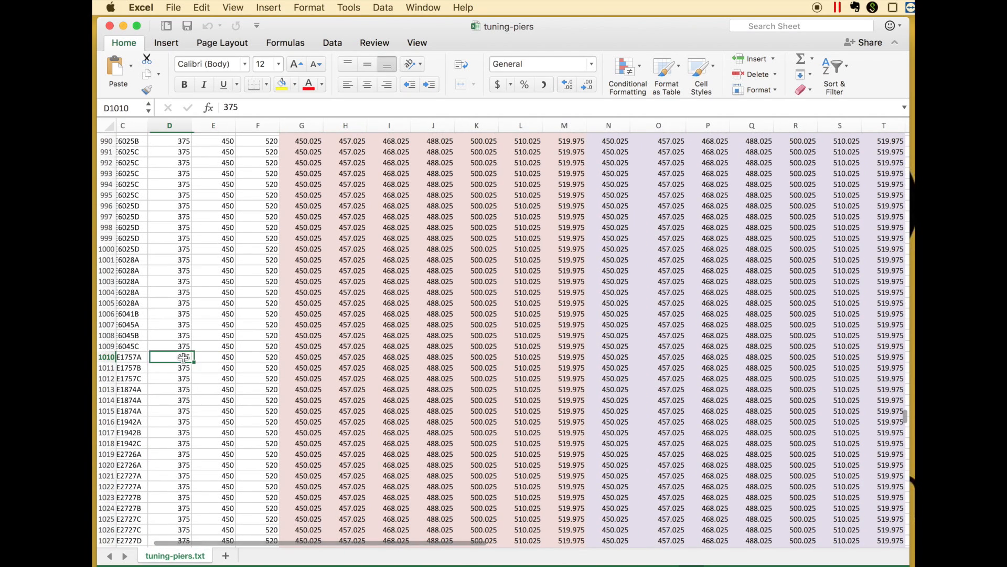
pyautogui.click(258, 357)
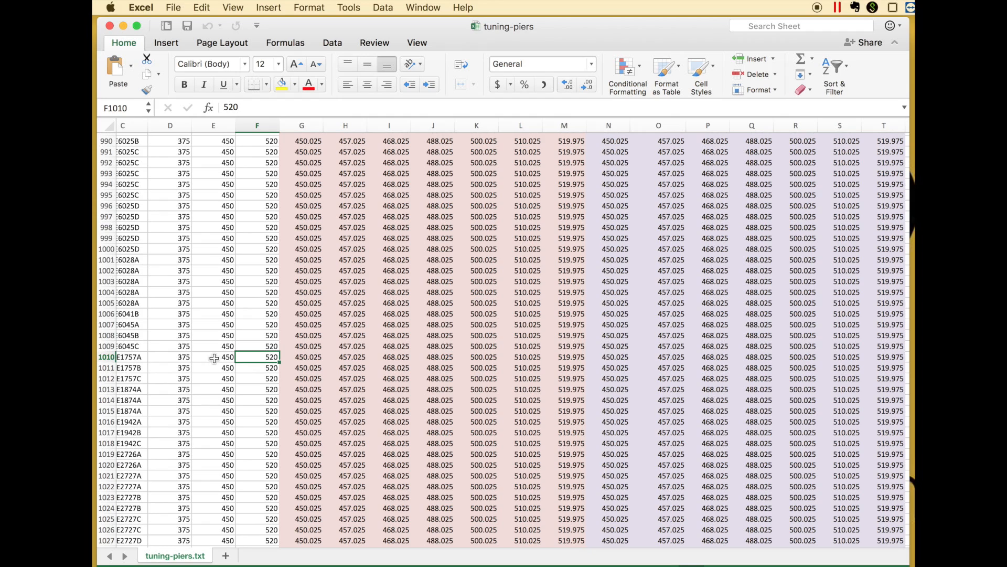
pyautogui.click(301, 356)
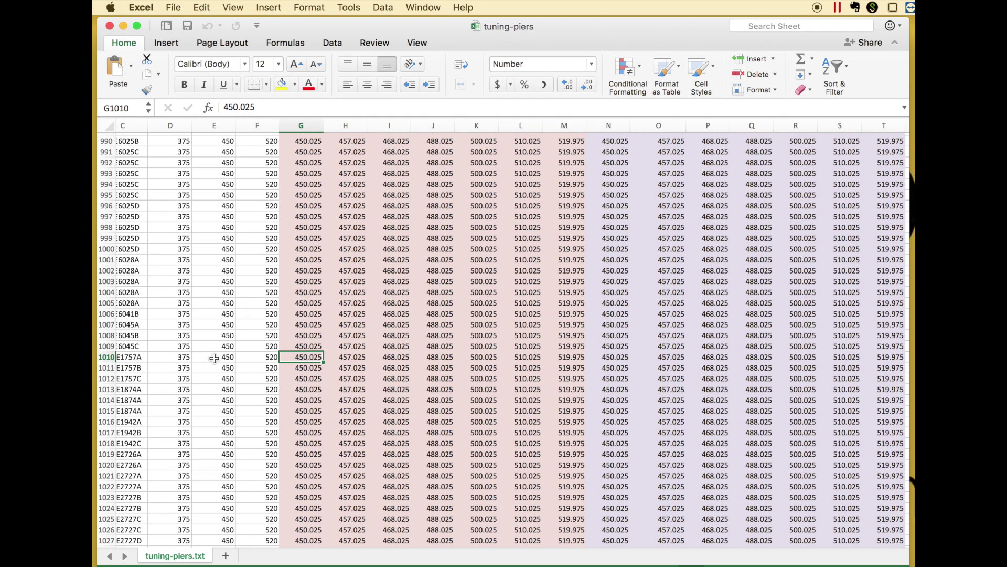
pyautogui.moveTo(459, 355)
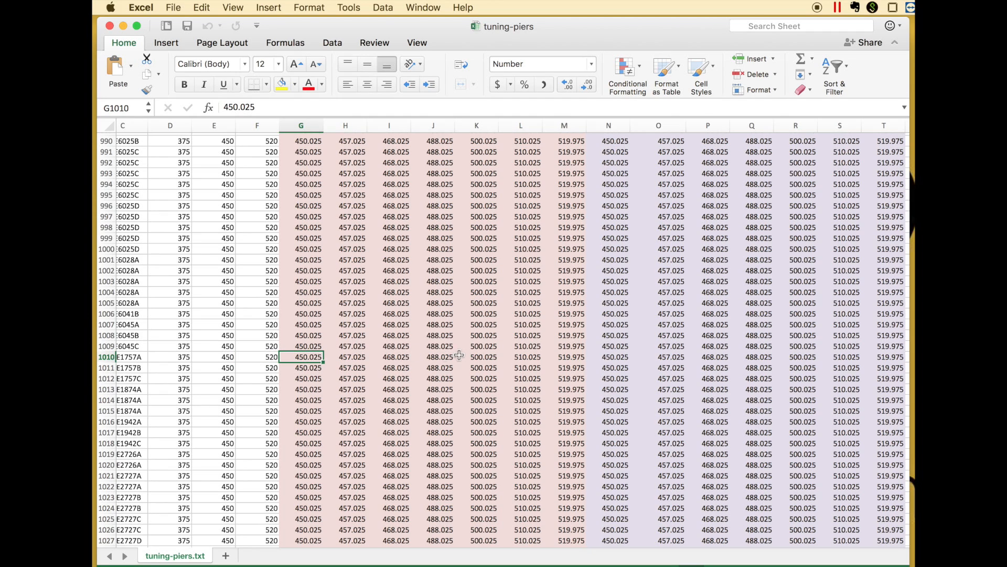
pyautogui.moveTo(573, 357)
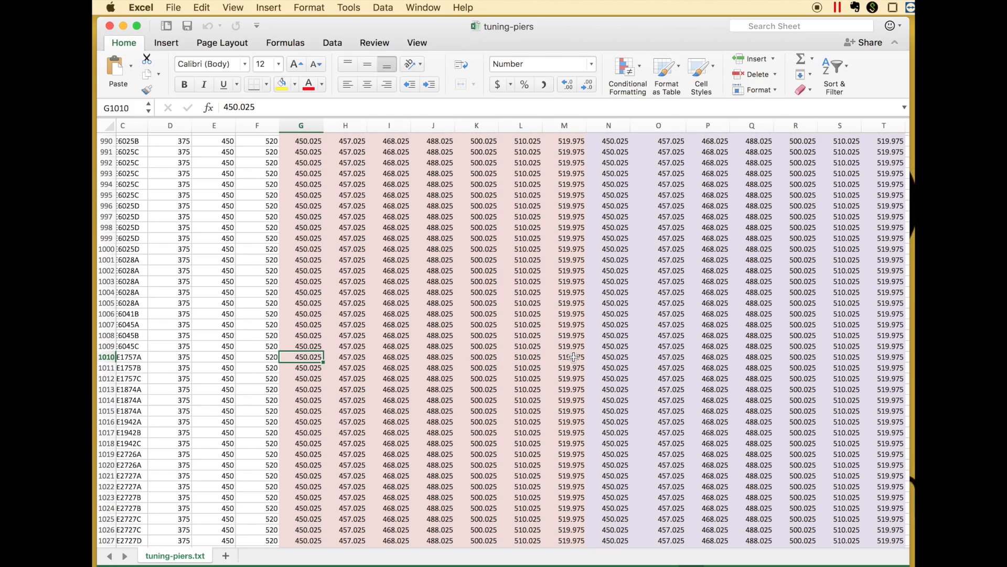
pyautogui.moveTo(511, 399)
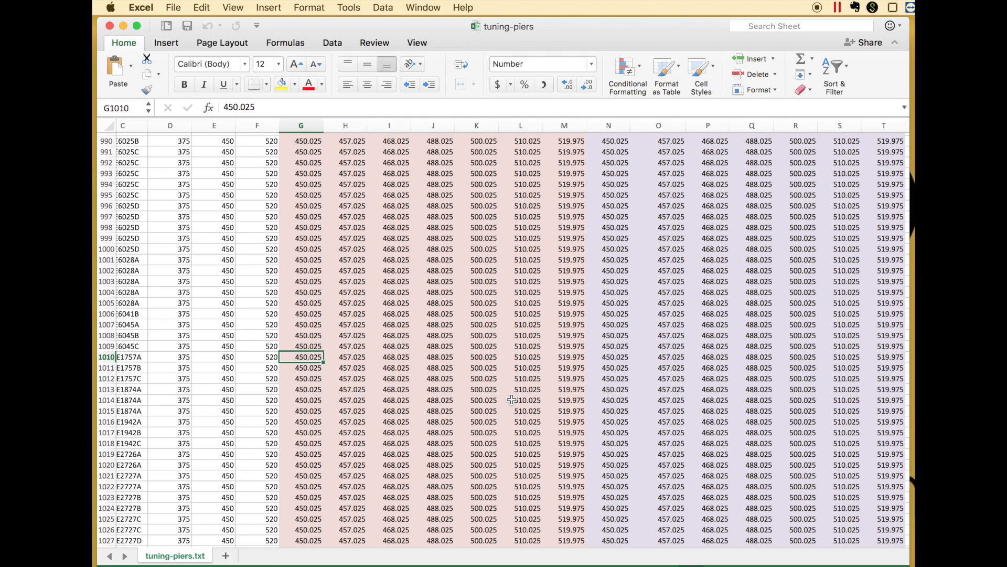
pyautogui.hscroll(3)
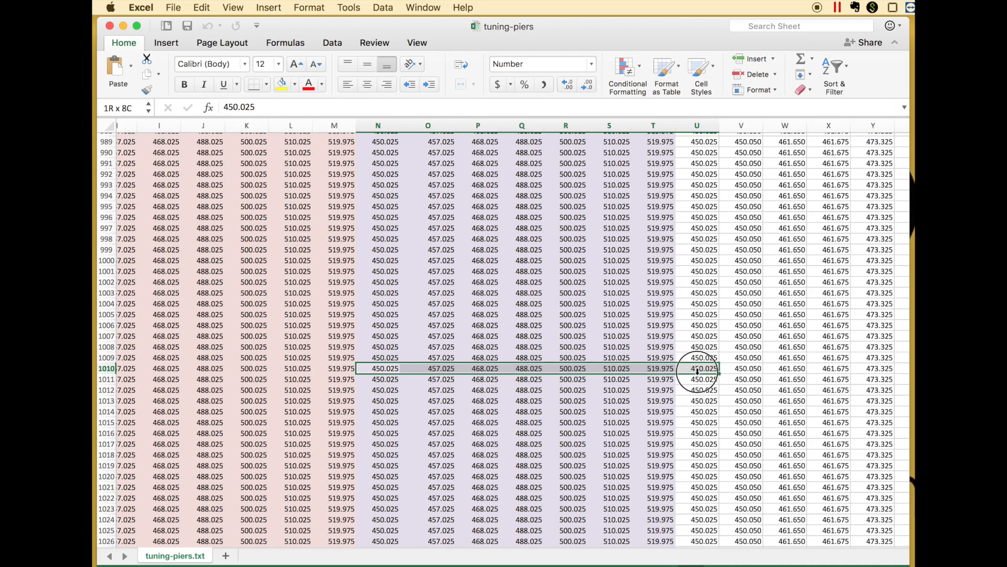
pyautogui.click(378, 368)
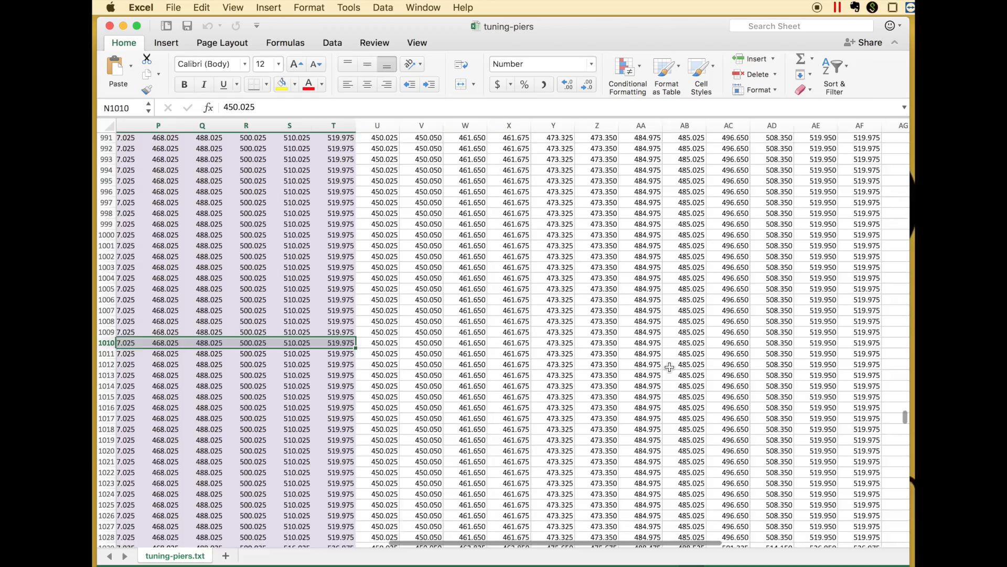
pyautogui.hscroll(3)
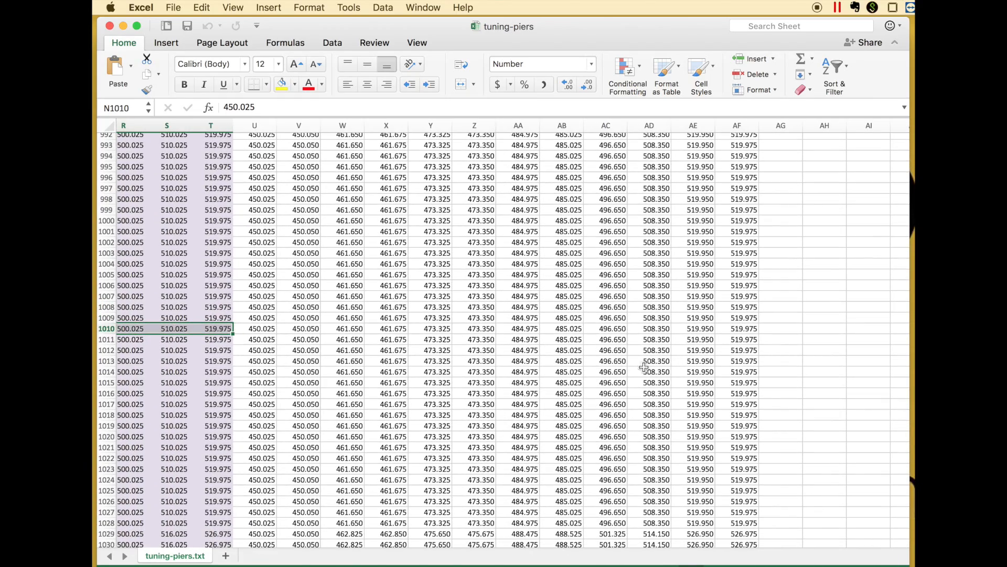
pyautogui.moveTo(254, 328)
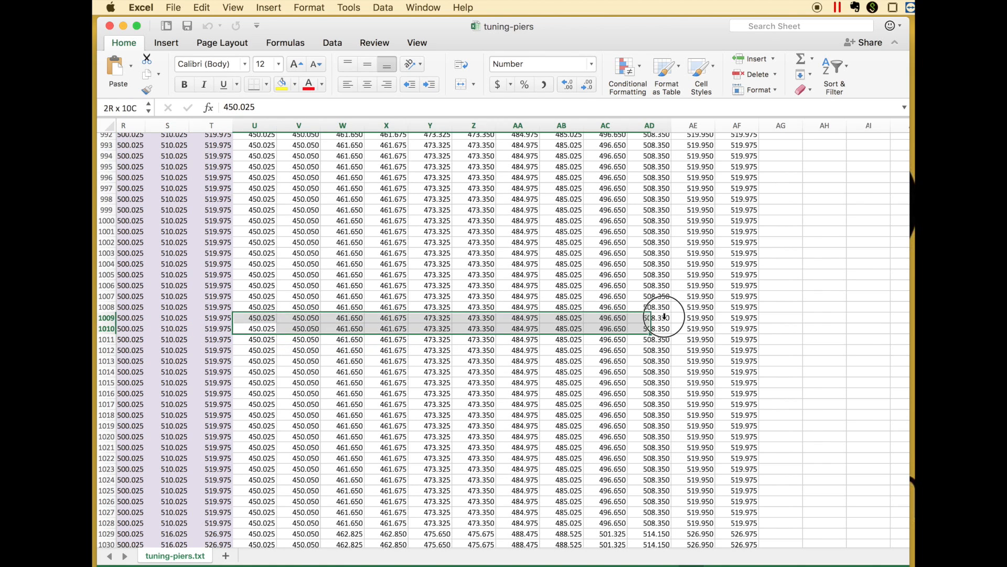
pyautogui.click(261, 329)
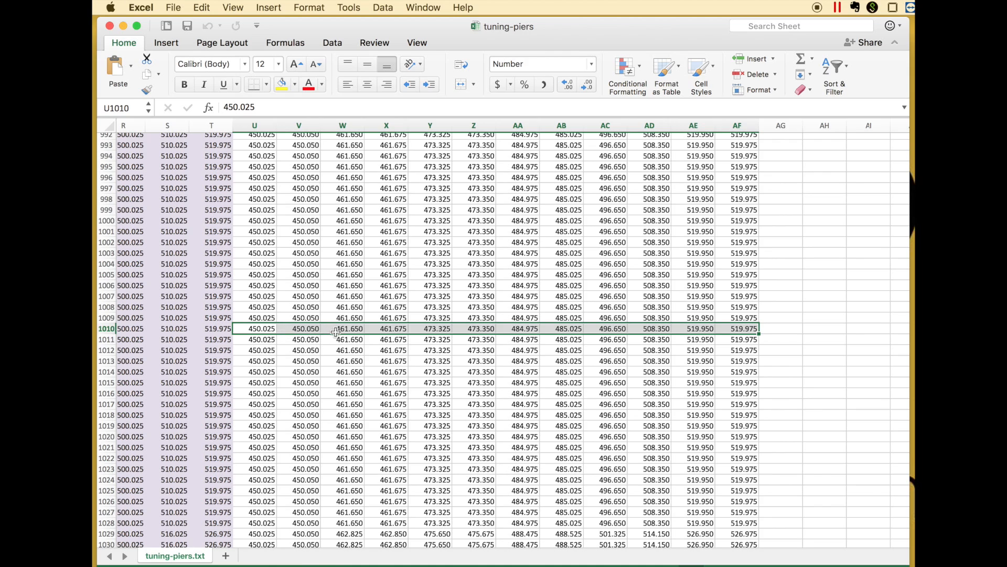
pyautogui.moveTo(642, 329)
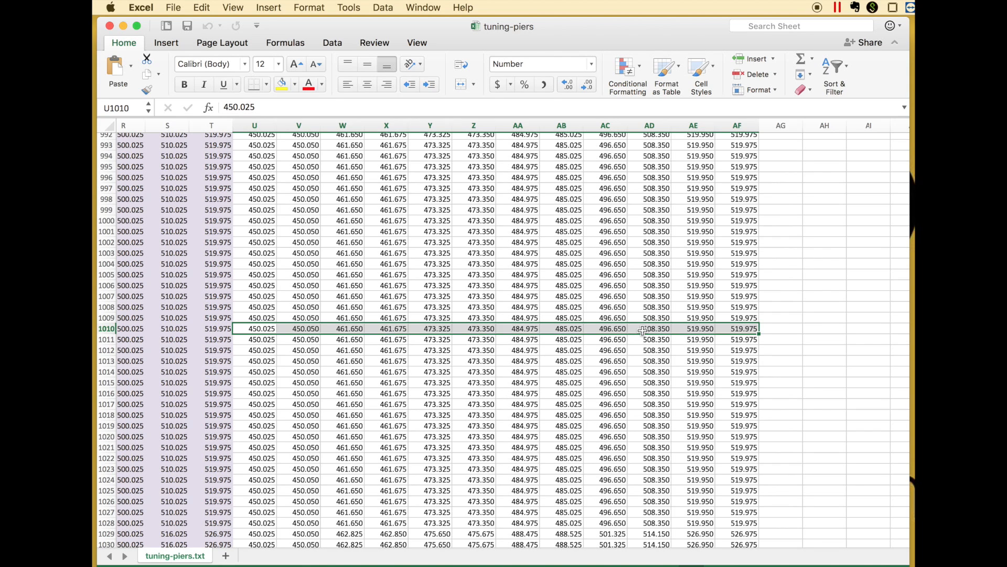
pyautogui.moveTo(670, 145)
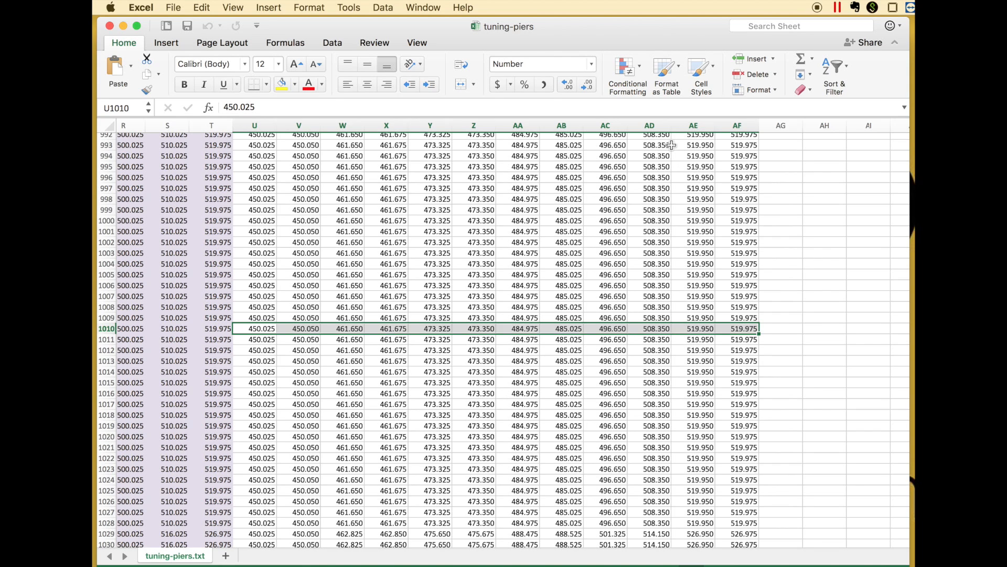
pyautogui.moveTo(137, 25)
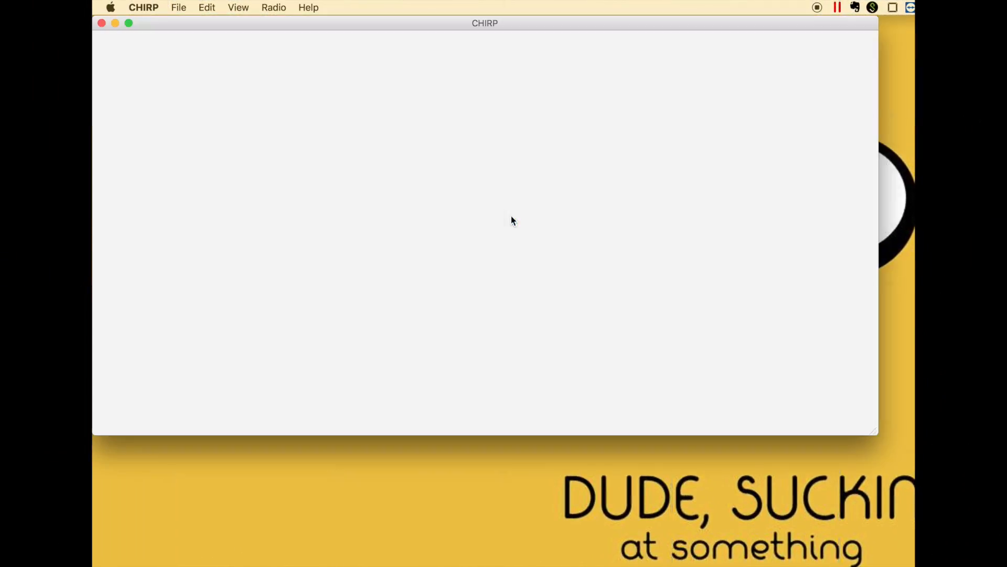
pyautogui.moveTo(875, 430)
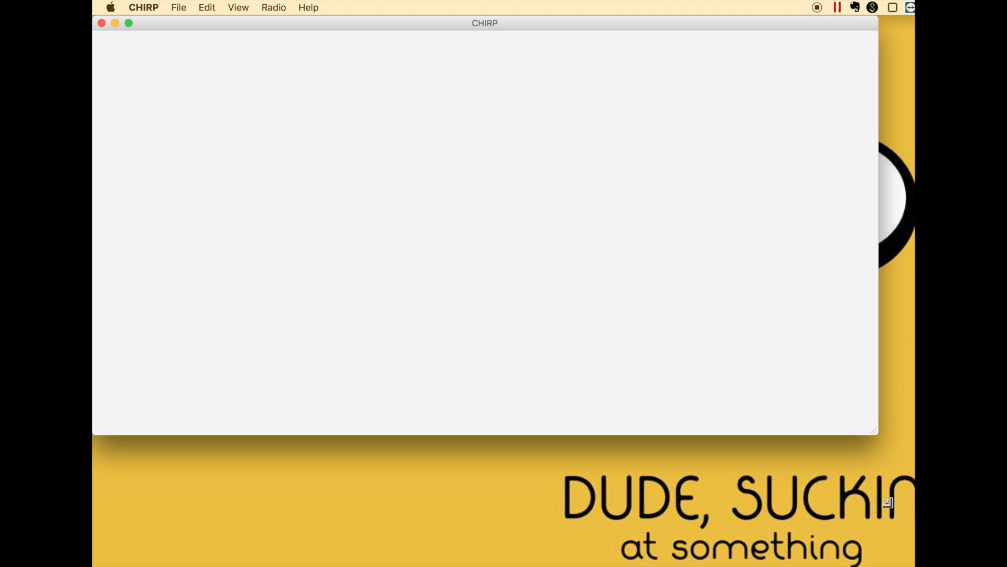
pyautogui.moveTo(898, 462)
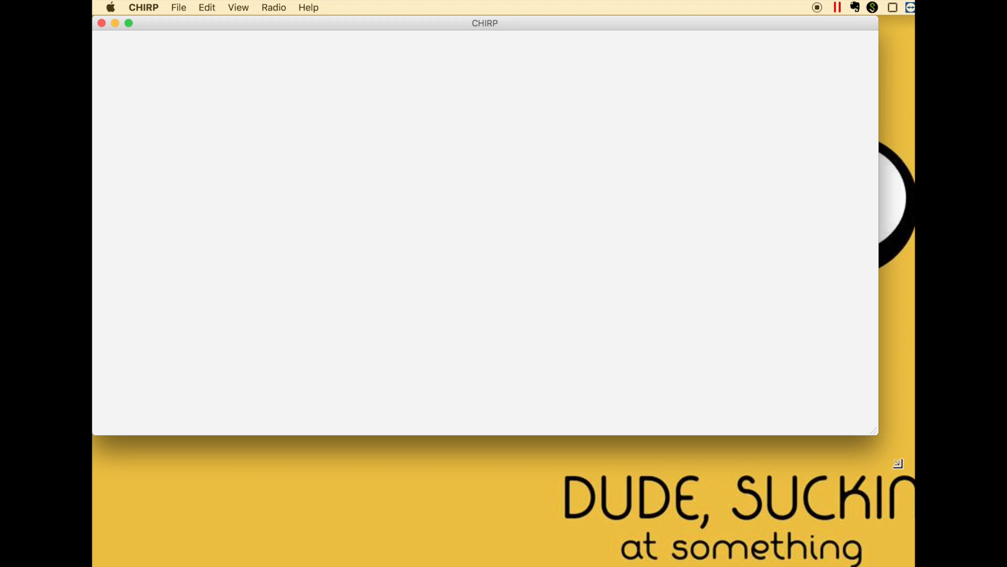
# Enlarge the CHIRP window with the green zoom button.
pyautogui.click(307, 7)
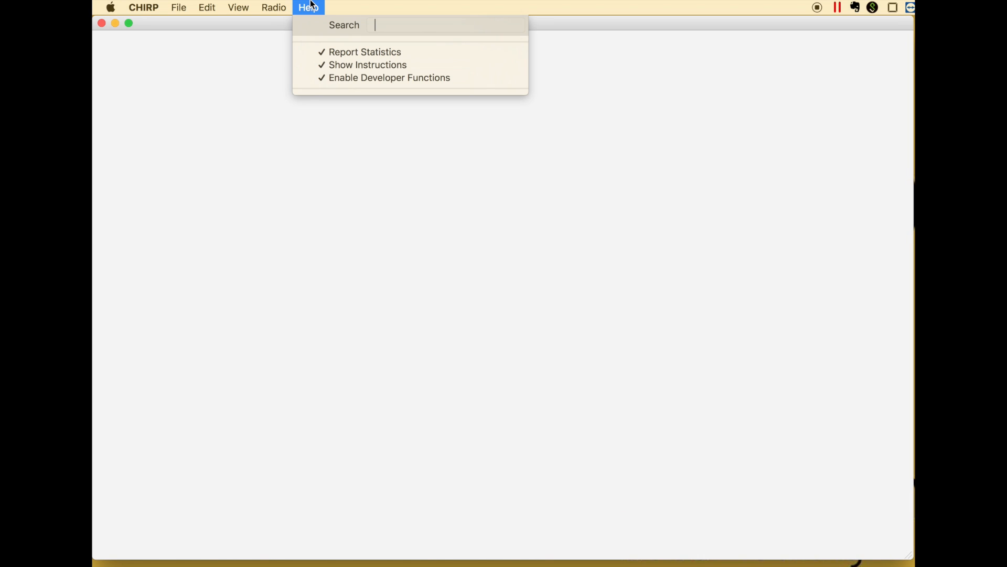
pyautogui.moveTo(390, 76)
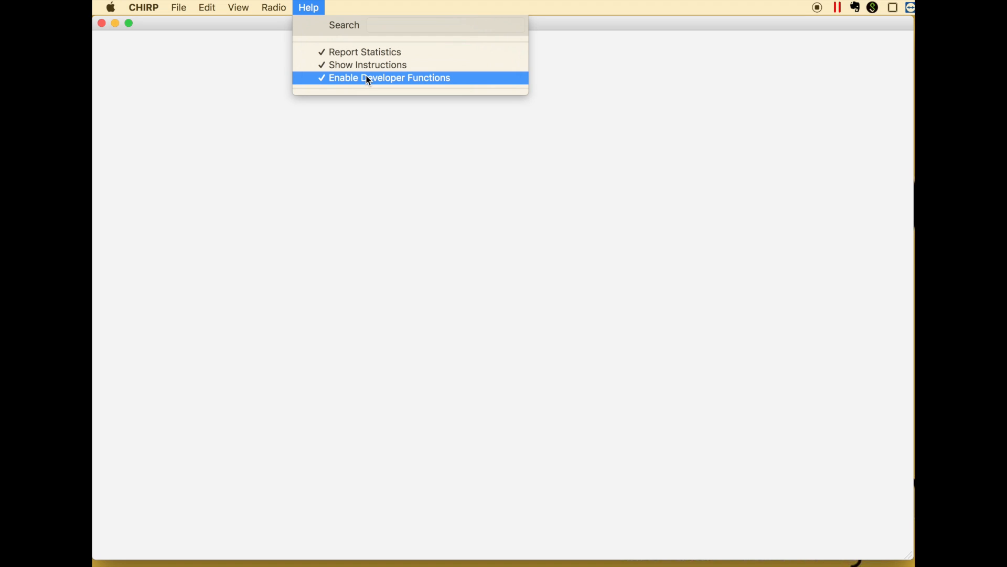
# Load the waris.py custom driver module via File > Load Module.
pyautogui.click(178, 7)
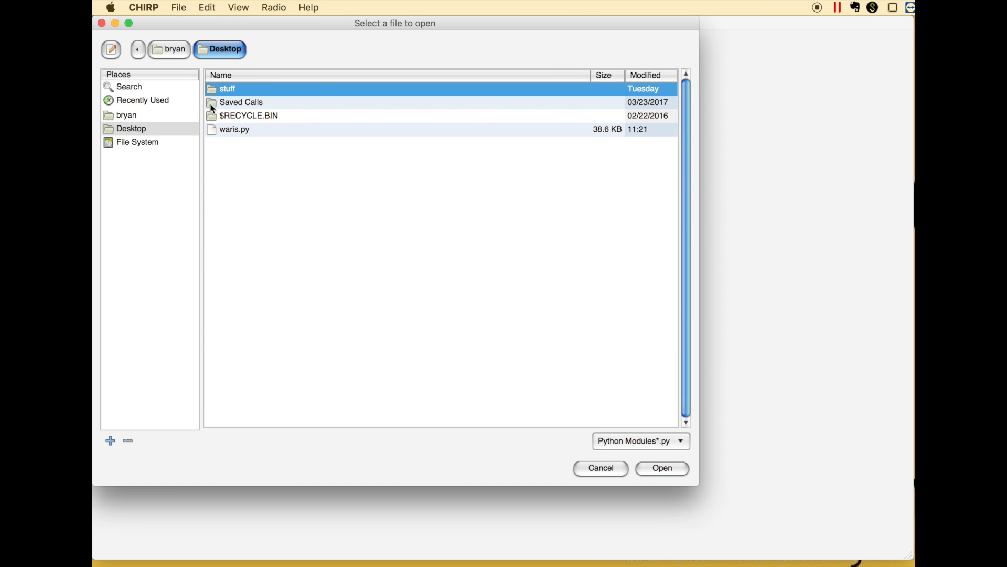
pyautogui.click(234, 129)
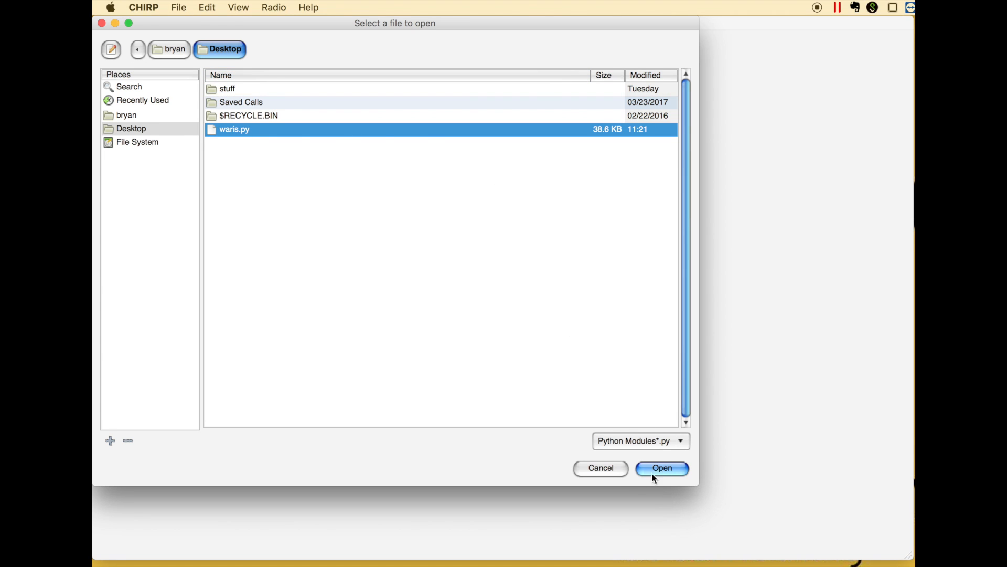
pyautogui.click(662, 468)
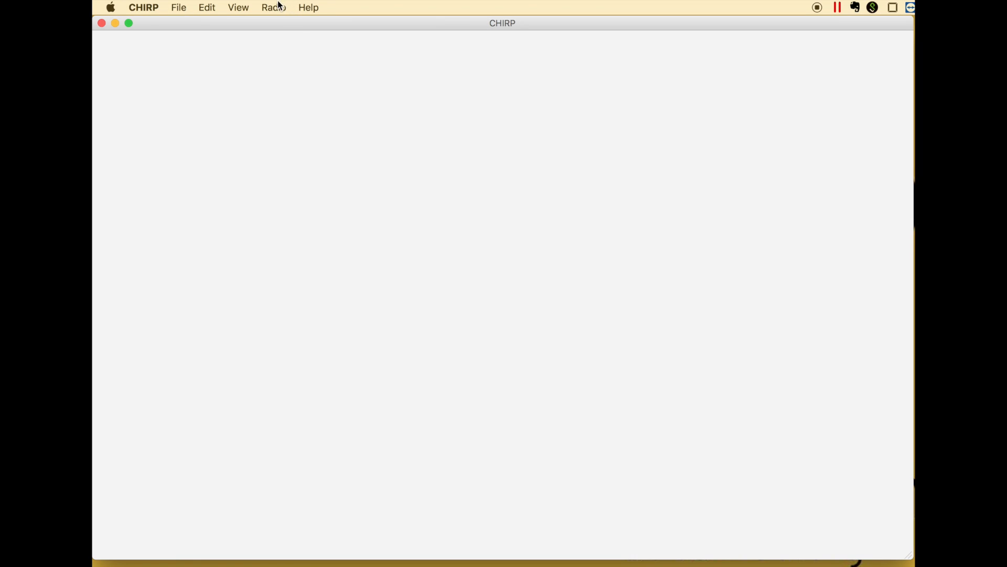
# Download from the radio with vendor Motorola and model Waris Tuning.
pyautogui.click(274, 7)
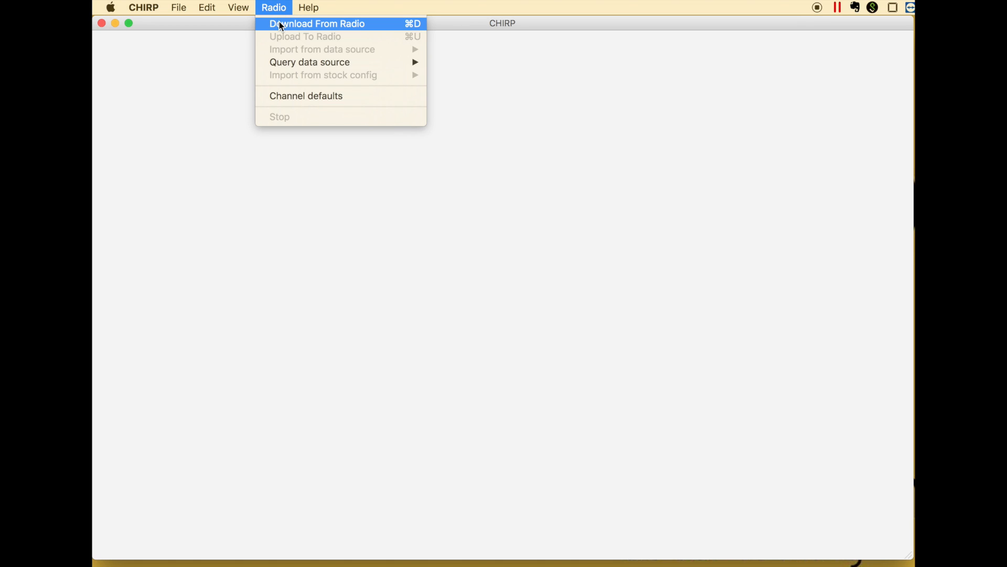
pyautogui.click(316, 24)
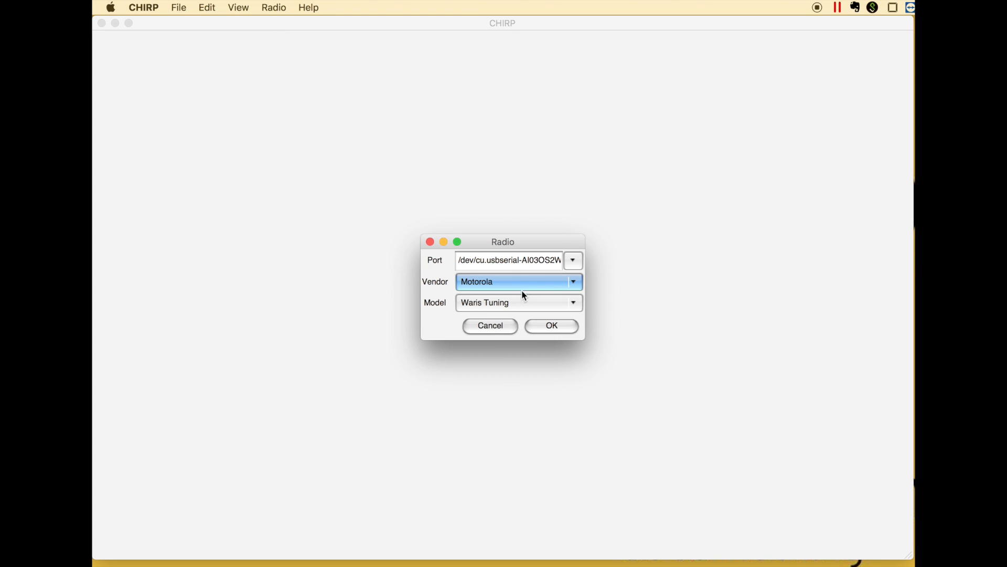
pyautogui.click(517, 303)
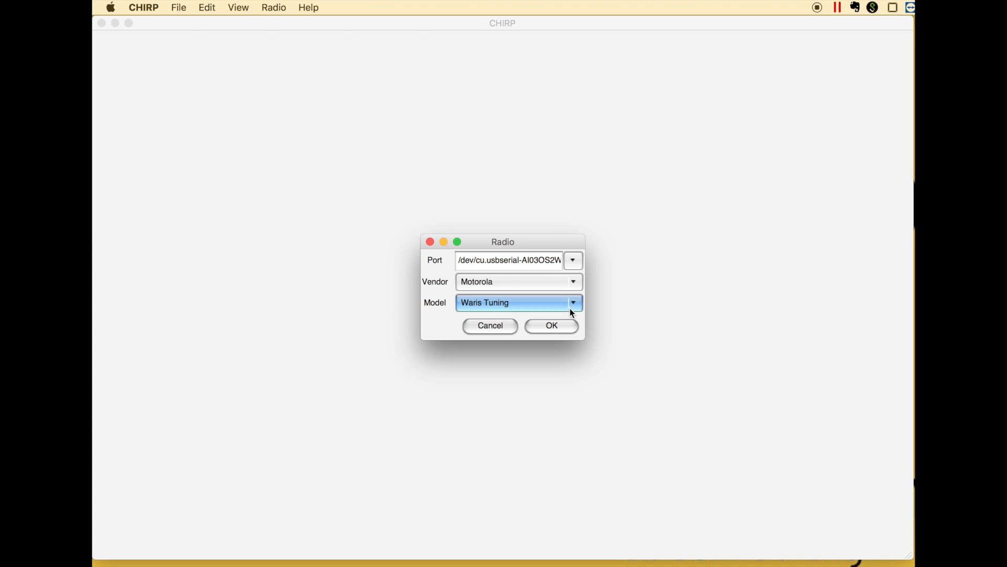
pyautogui.click(551, 325)
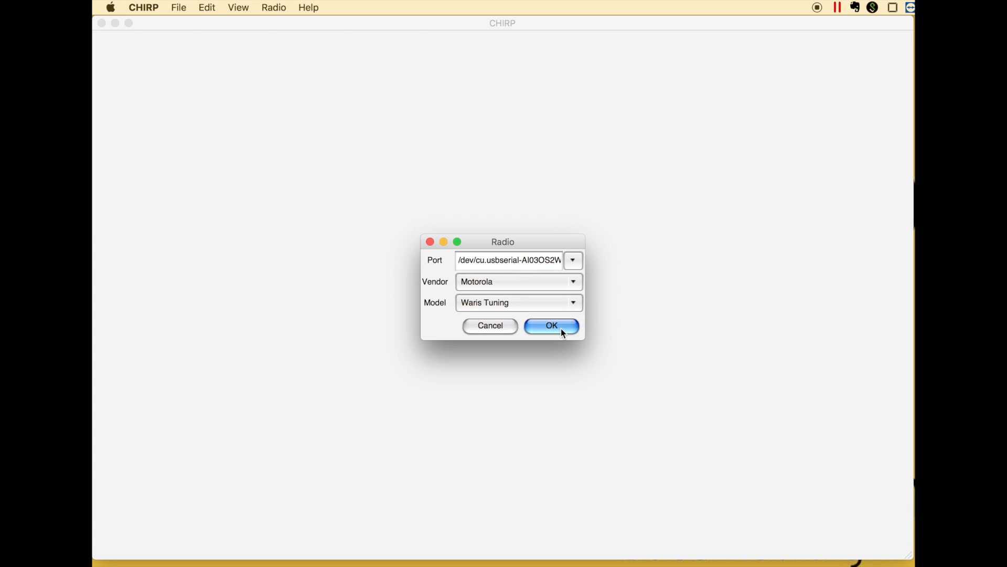
pyautogui.click(551, 325)
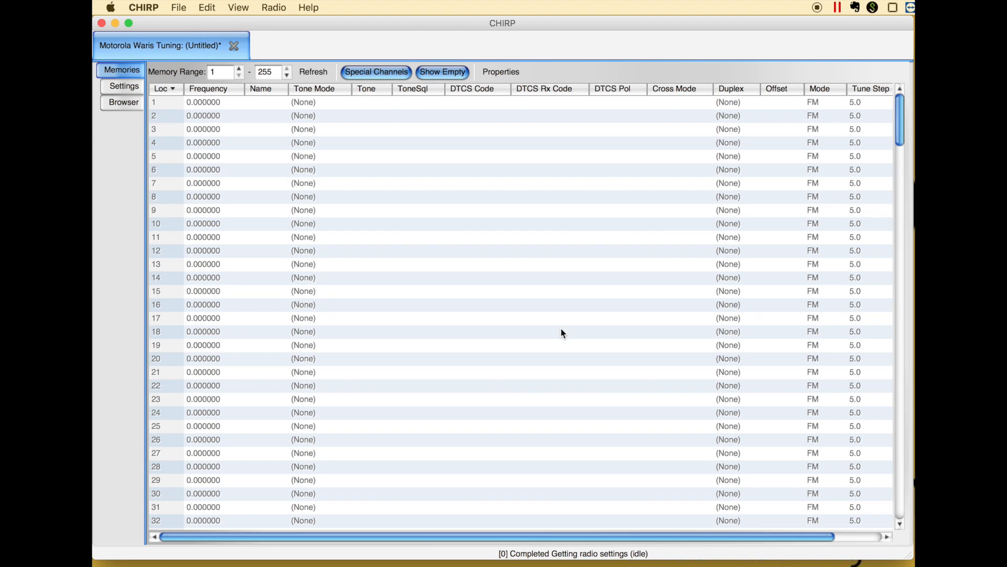
# Review the memories, then the RF Test Channels, Squelch Attn. 25 KHz and Feature Data pages.
pyautogui.scroll(-3)
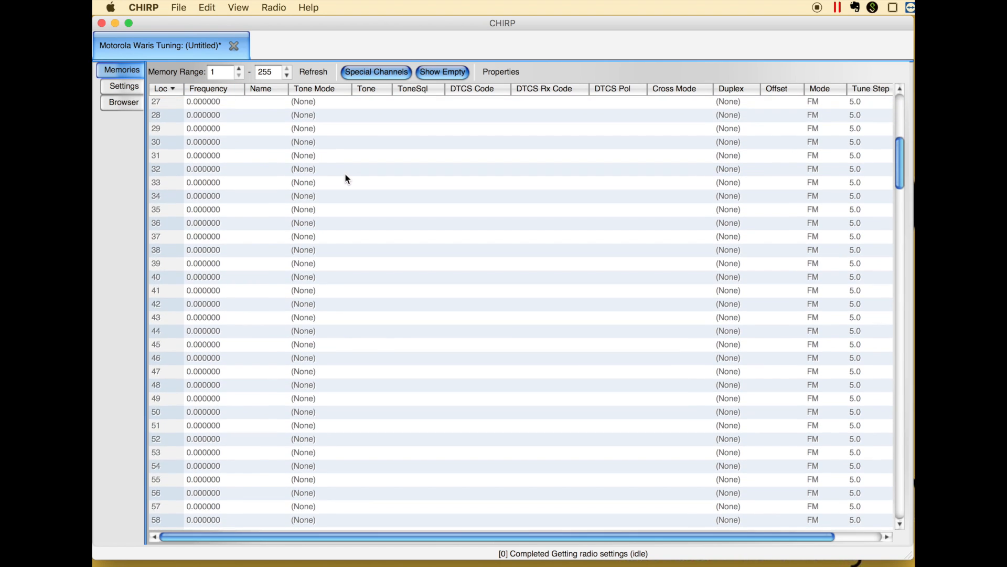
pyautogui.scroll(3)
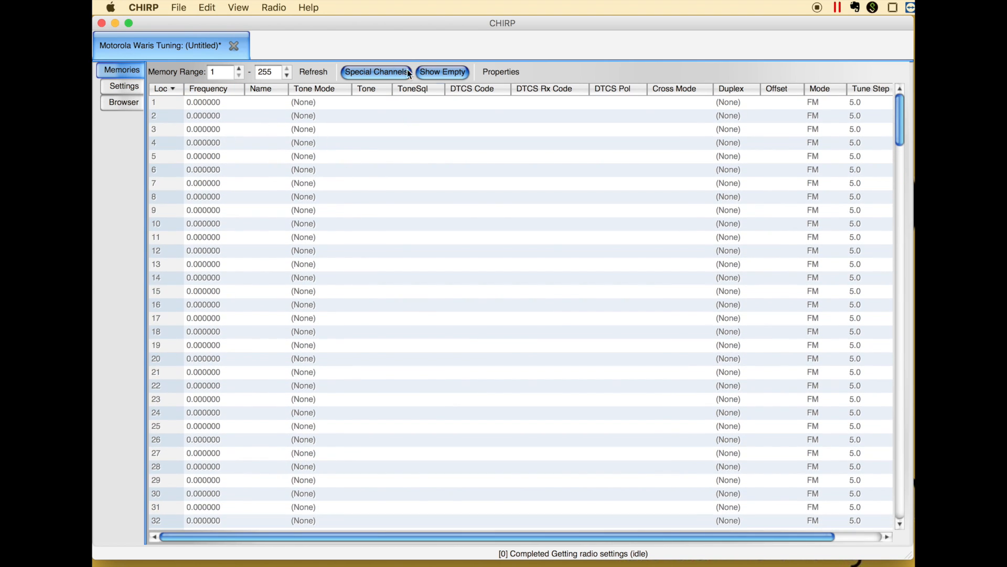
pyautogui.moveTo(324, 59)
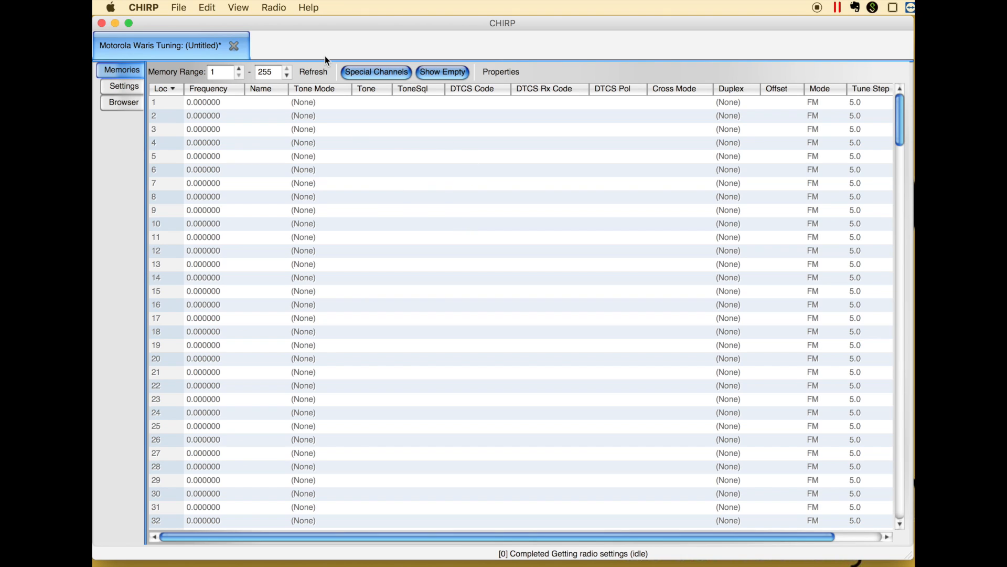
pyautogui.click(122, 85)
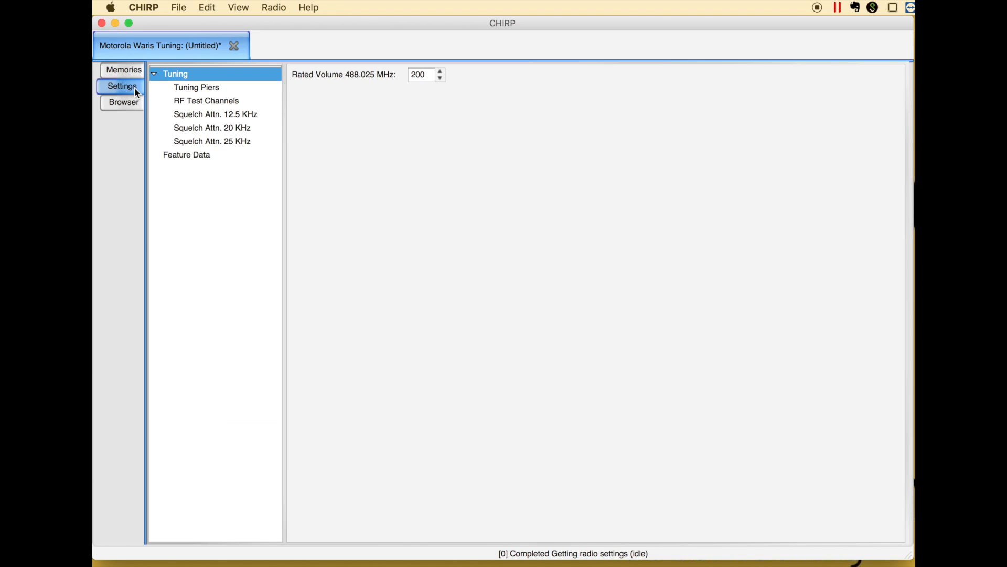
pyautogui.moveTo(205, 70)
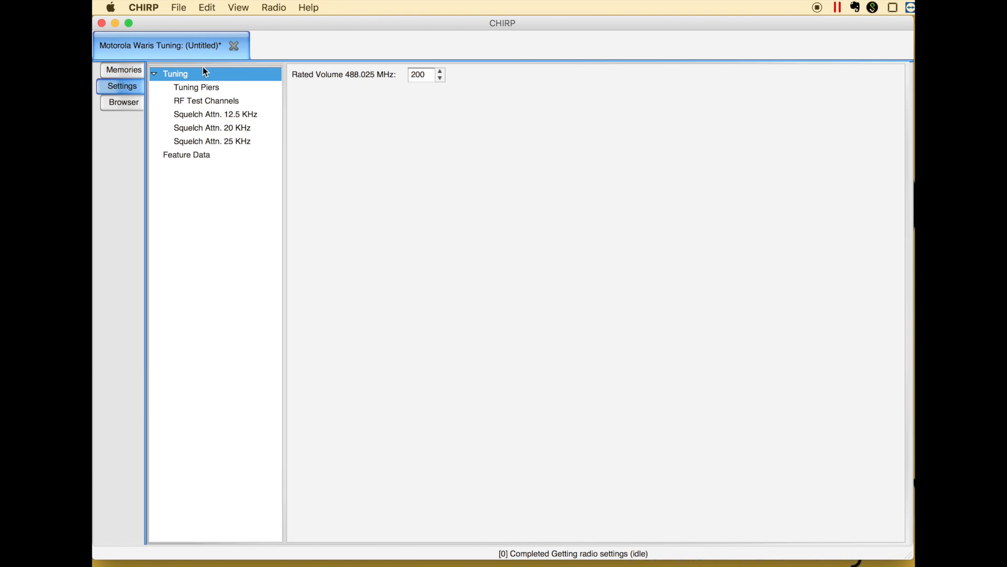
pyautogui.click(207, 101)
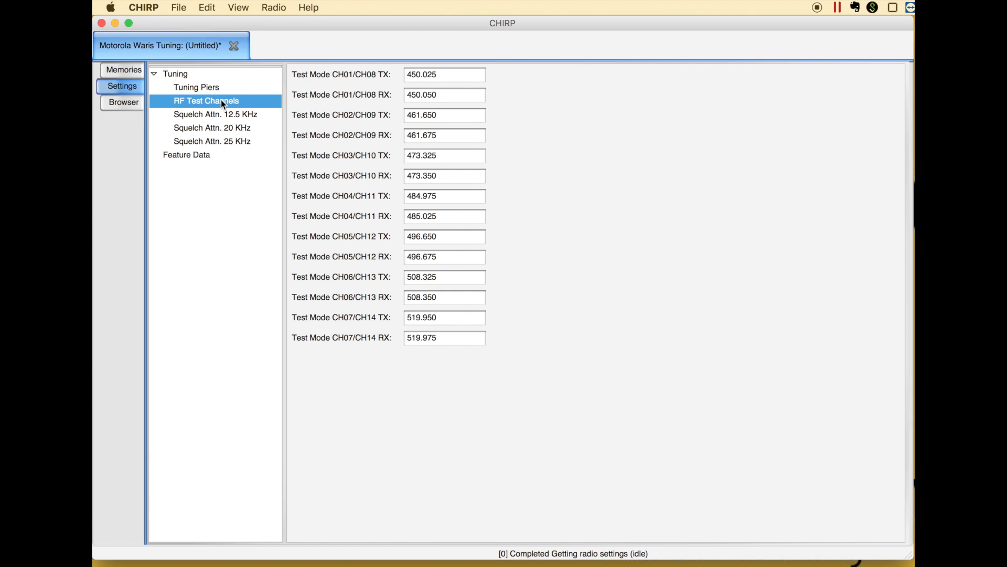
pyautogui.click(212, 140)
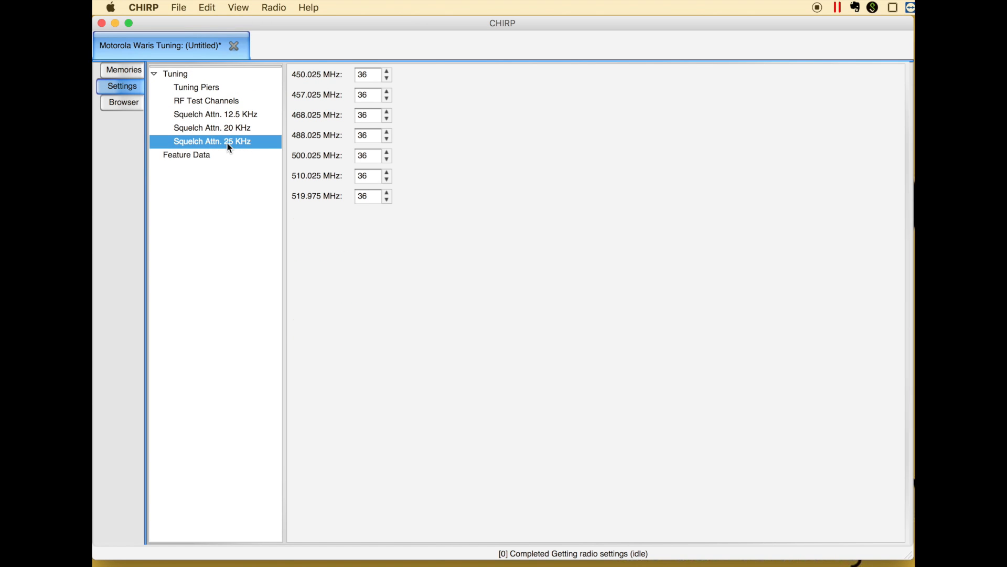
pyautogui.click(186, 155)
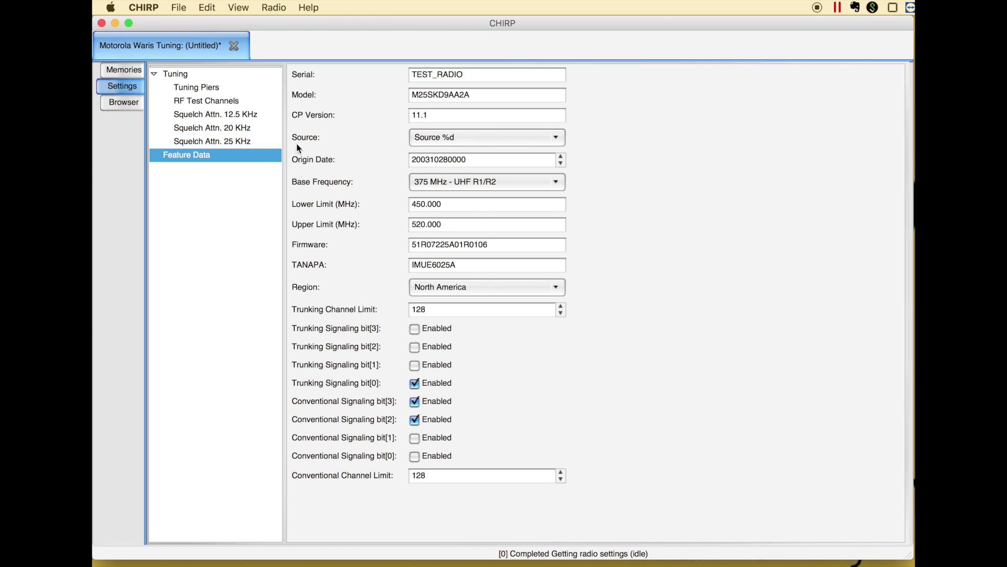
# Start Save As for the tuning image, cancel it, and return to the Tuning page.
pyautogui.click(179, 7)
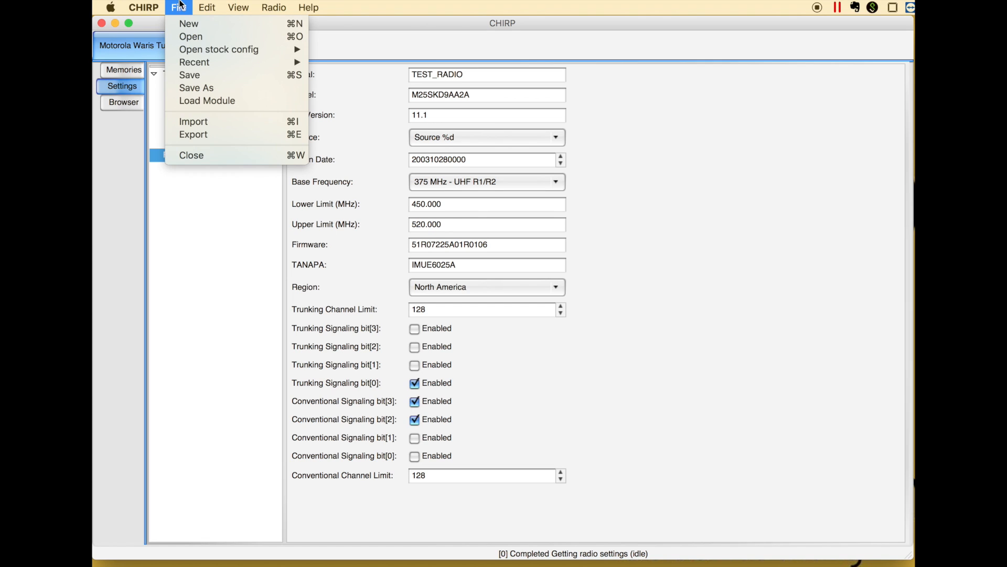
pyautogui.click(196, 88)
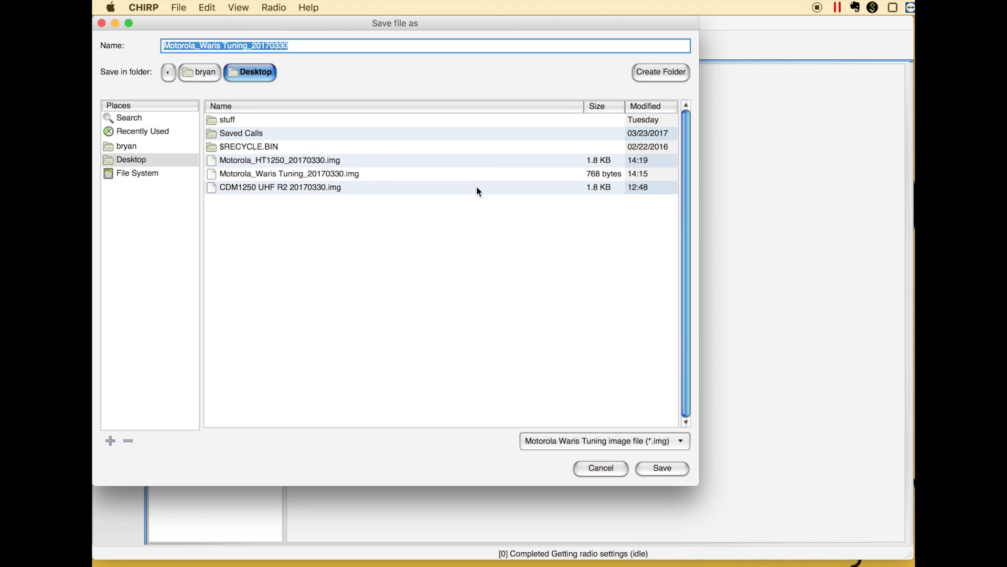
pyautogui.moveTo(610, 462)
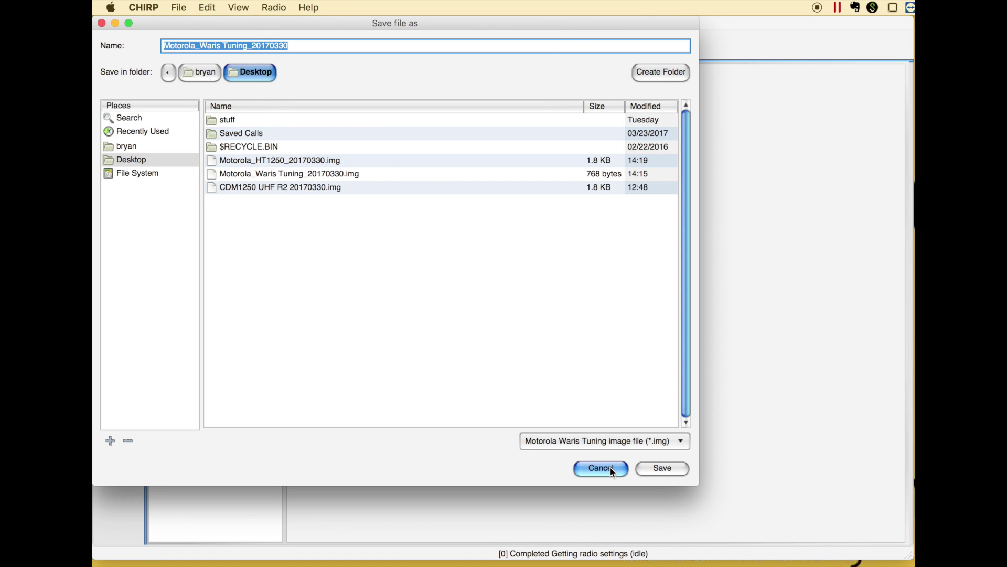
pyautogui.click(600, 468)
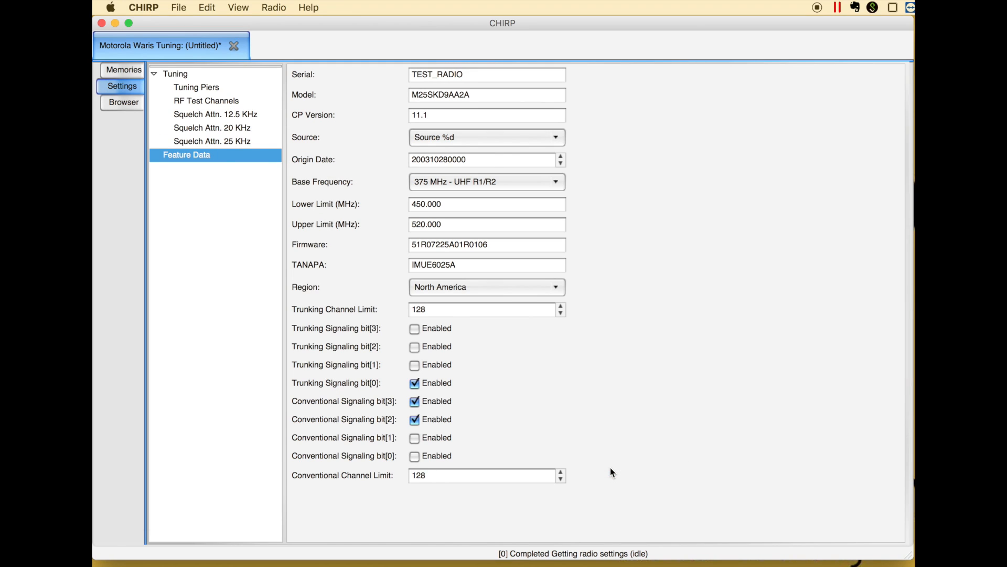
pyautogui.click(175, 73)
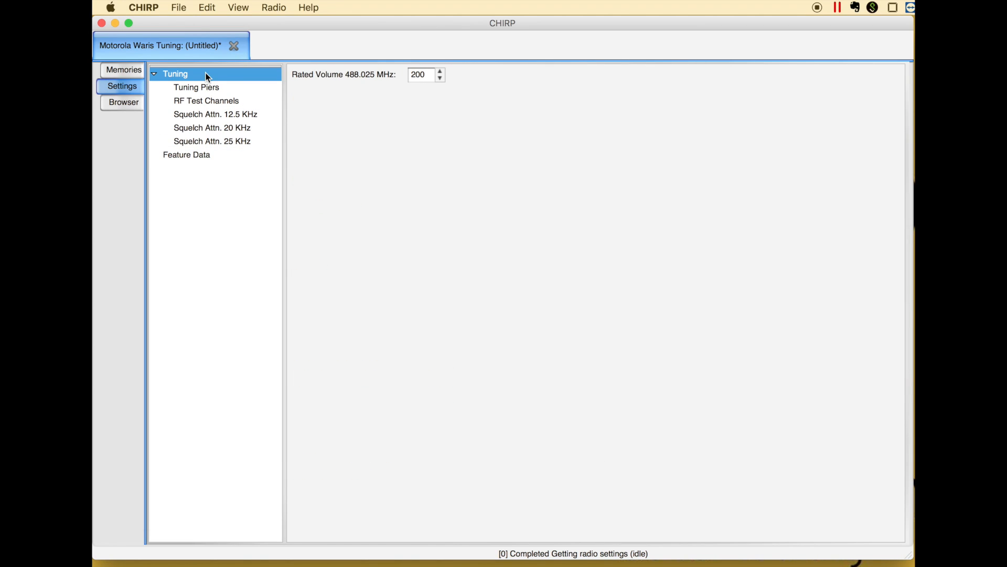
# On Tuning Piers, lower piers 2–7, entering 447.025 for RX 2 through 509.975 for TX 7.
pyautogui.click(196, 87)
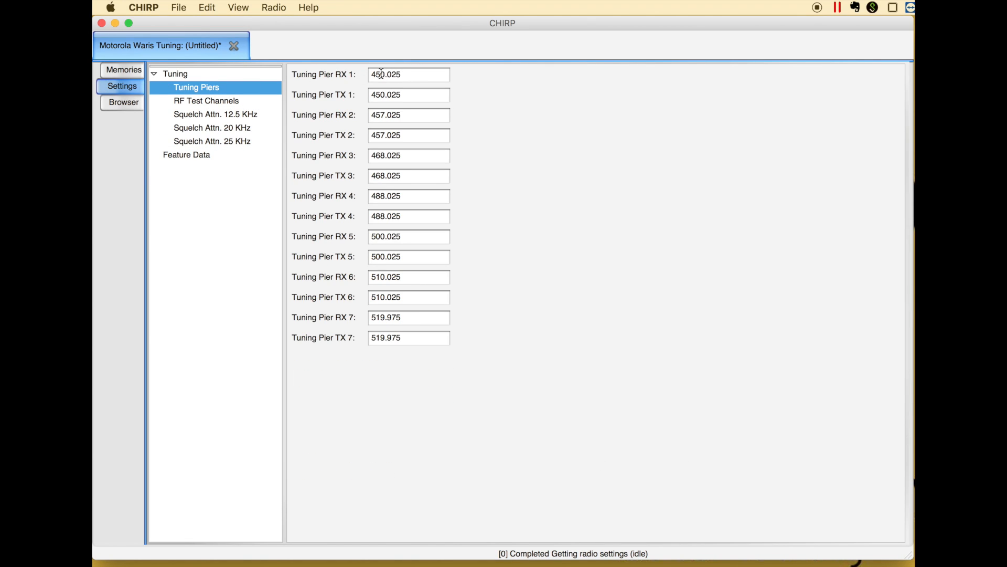
pyautogui.click(408, 73)
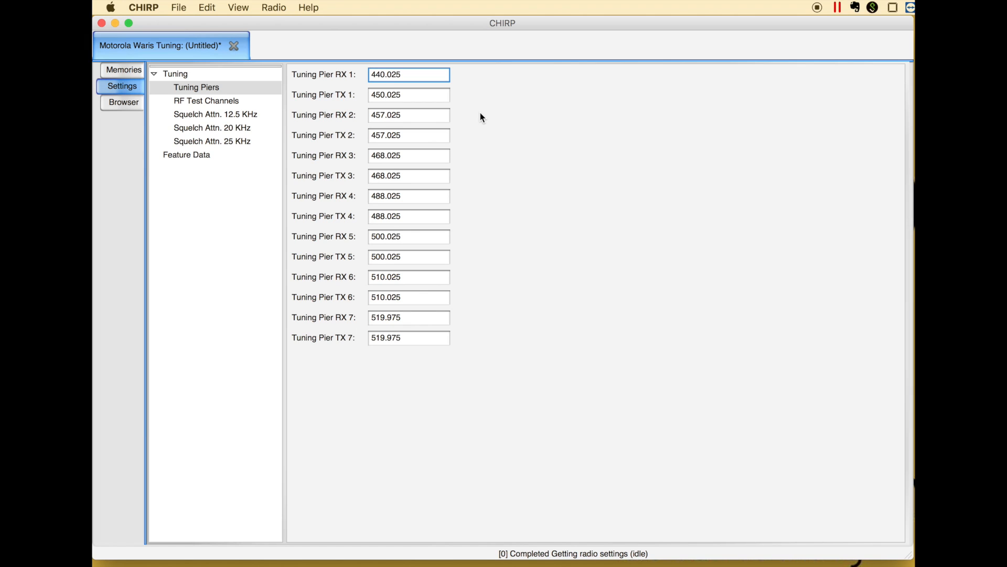
pyautogui.moveTo(380, 95)
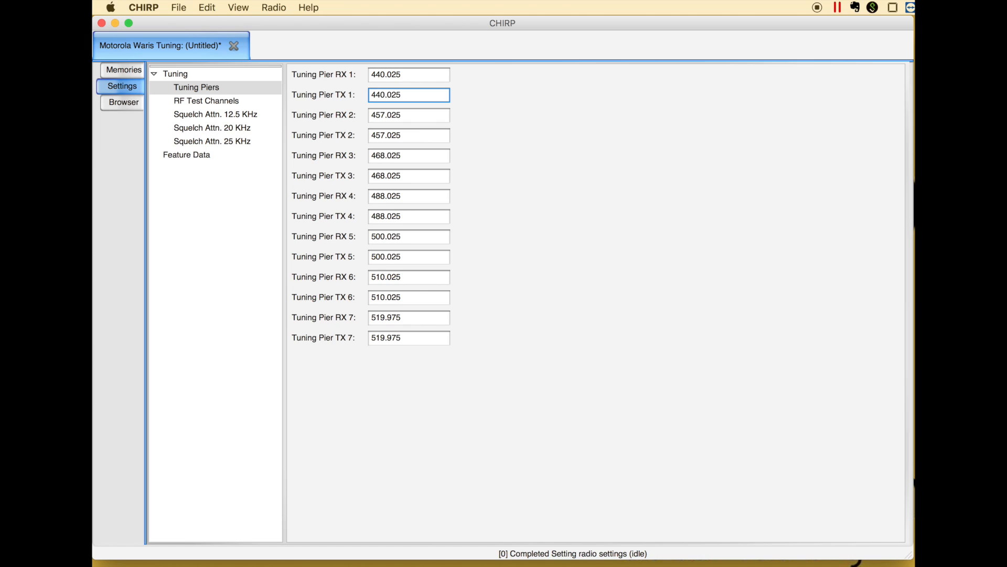
pyautogui.click(408, 115)
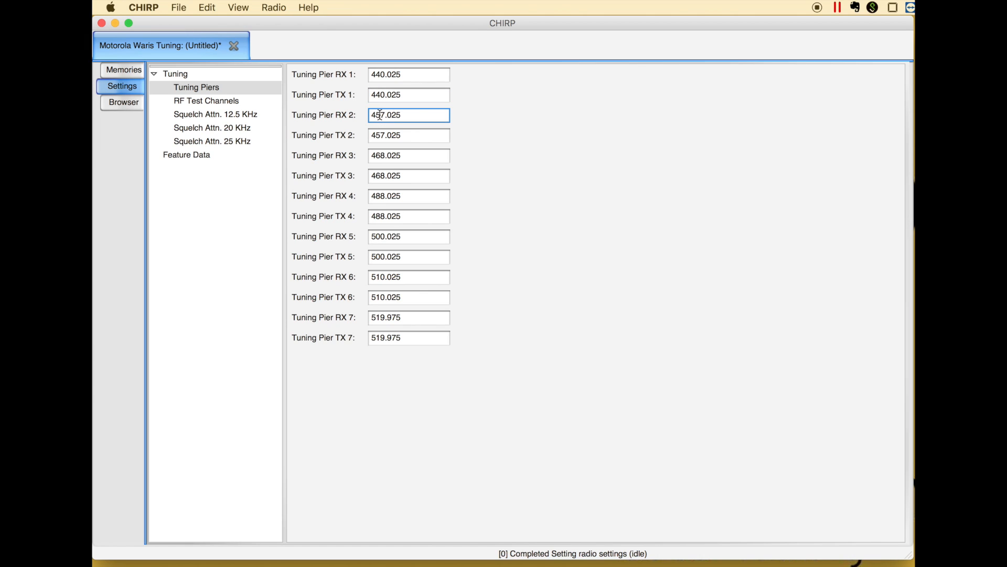
pyautogui.write('447.025')
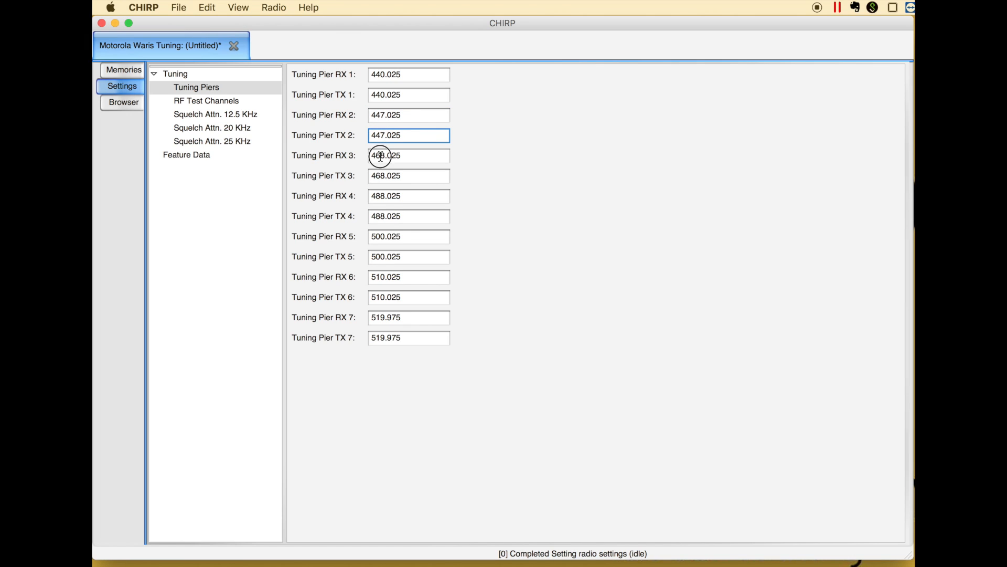
pyautogui.click(408, 155)
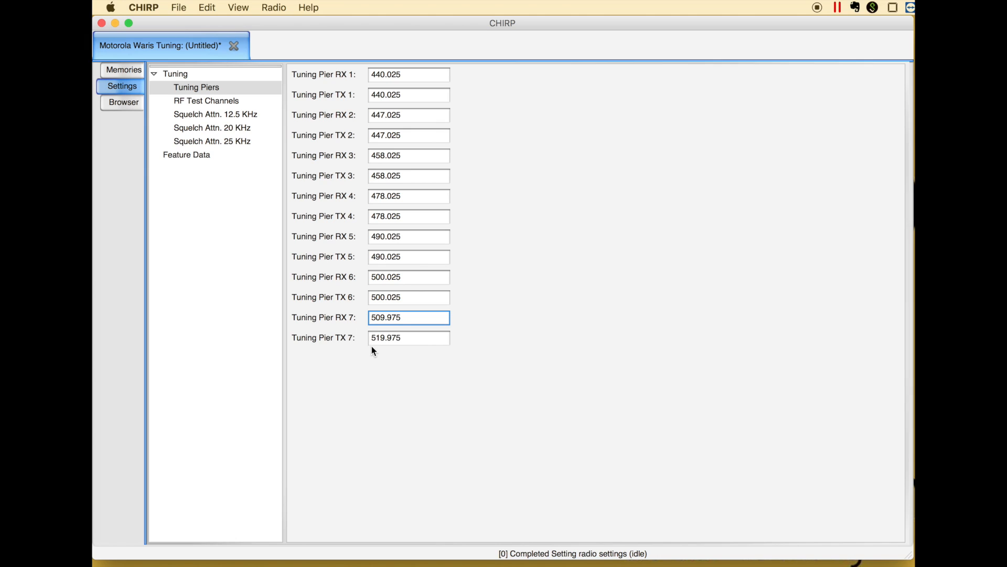
pyautogui.click(408, 336)
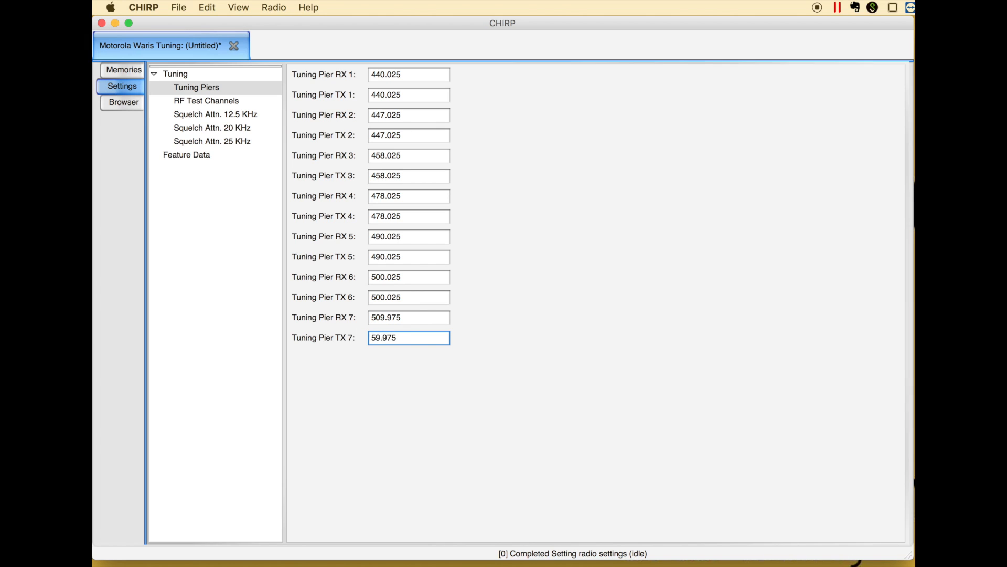
pyautogui.write('509.975')
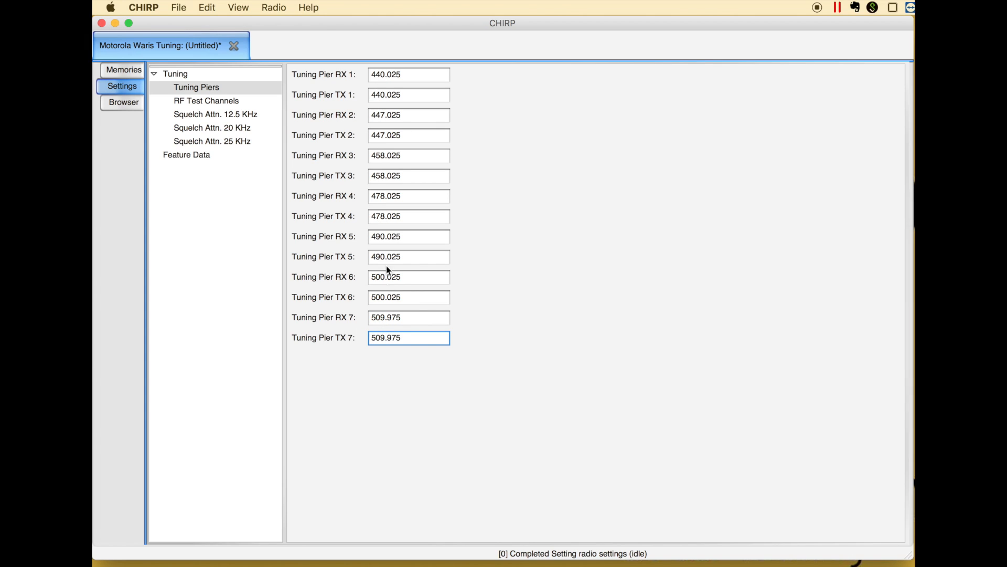
pyautogui.moveTo(230, 105)
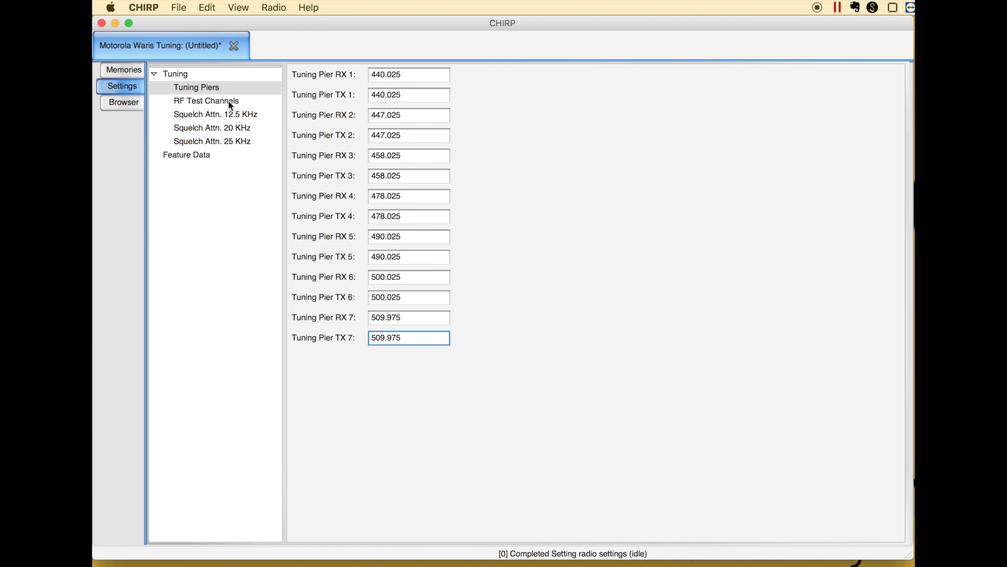
# Review RF Test Channels, Squelch Attn. 12.5 and 25 KHz, then show Feature Data.
pyautogui.click(207, 101)
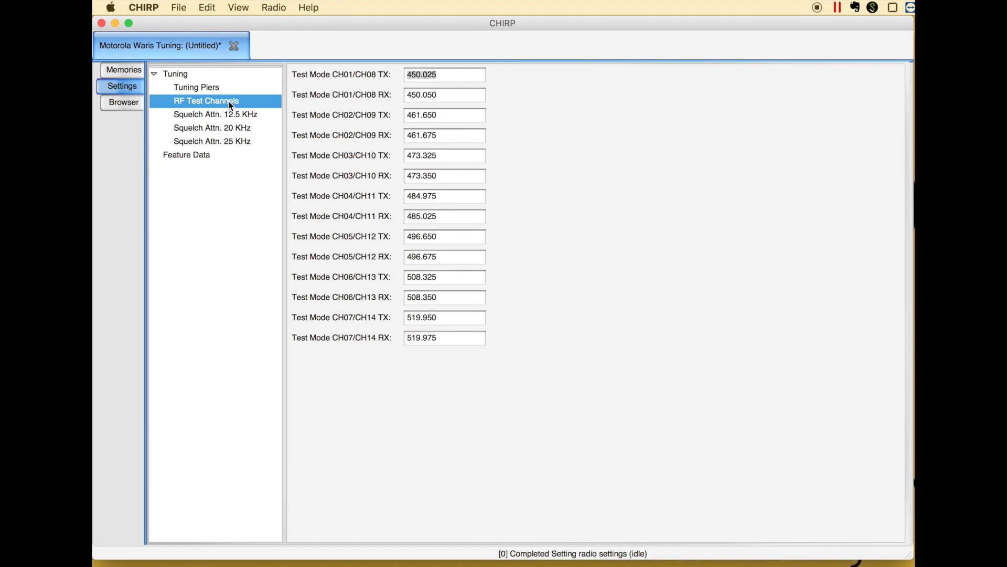
pyautogui.click(214, 114)
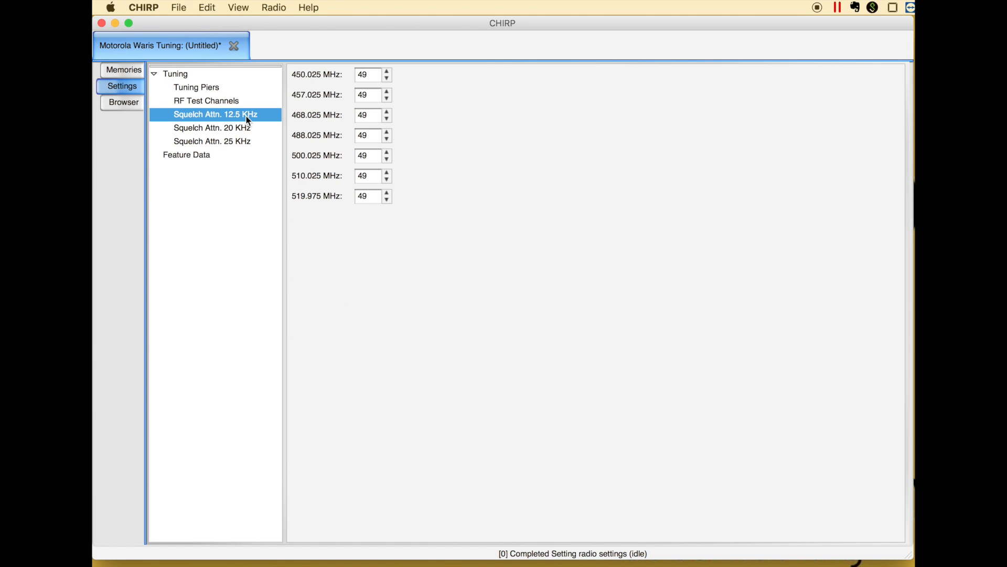
pyautogui.click(212, 141)
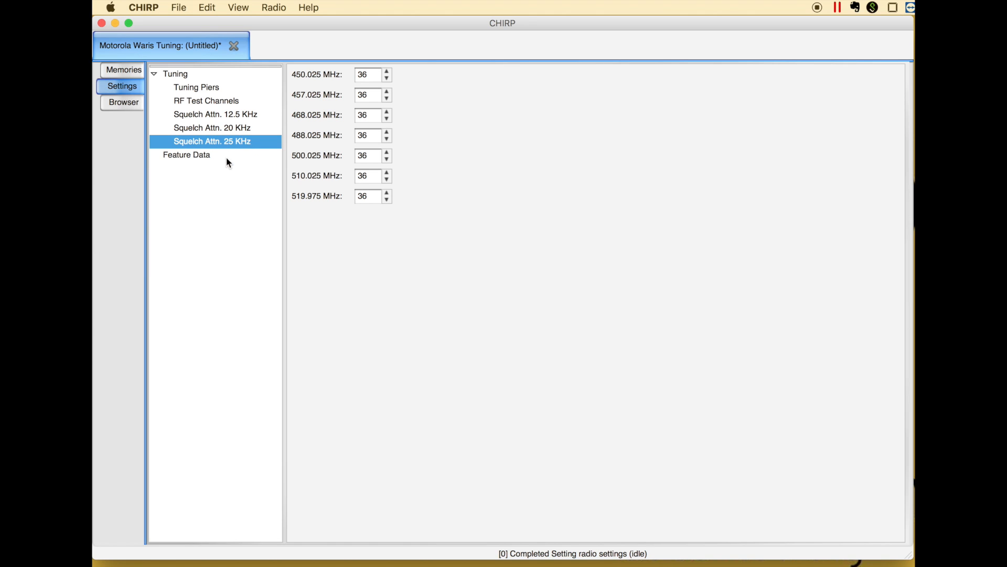
pyautogui.moveTo(316, 84)
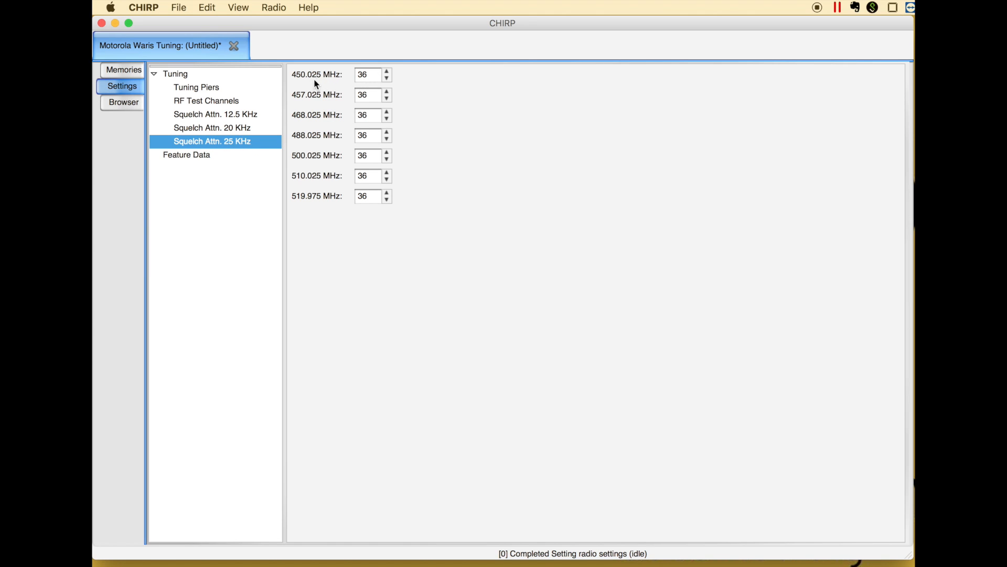
pyautogui.moveTo(348, 206)
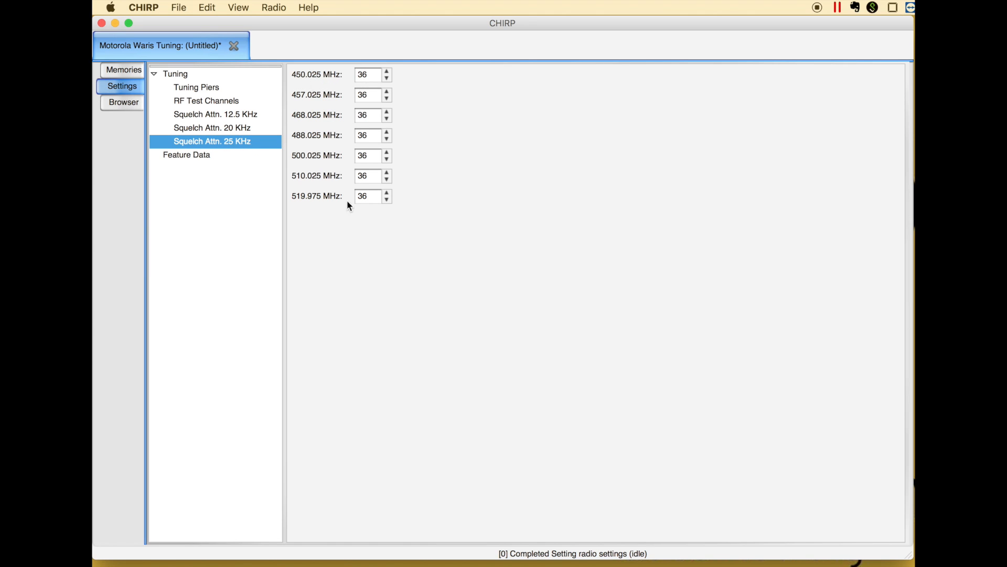
pyautogui.moveTo(269, 214)
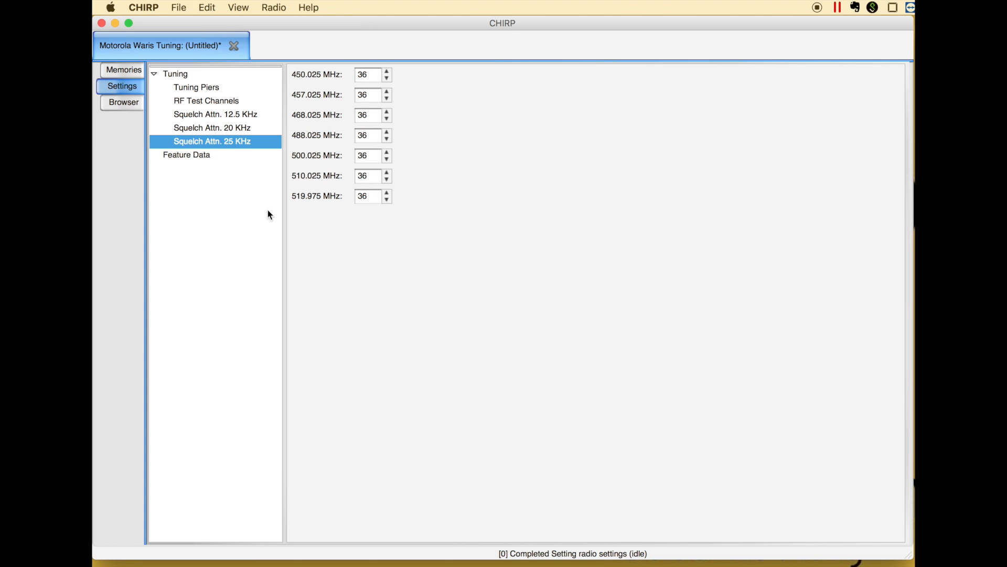
pyautogui.moveTo(211, 162)
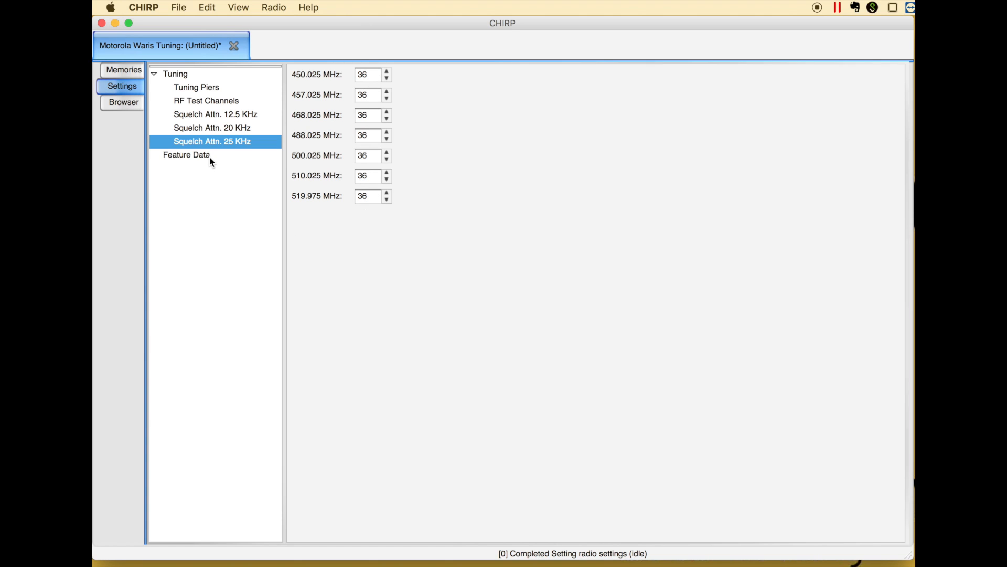
pyautogui.click(187, 154)
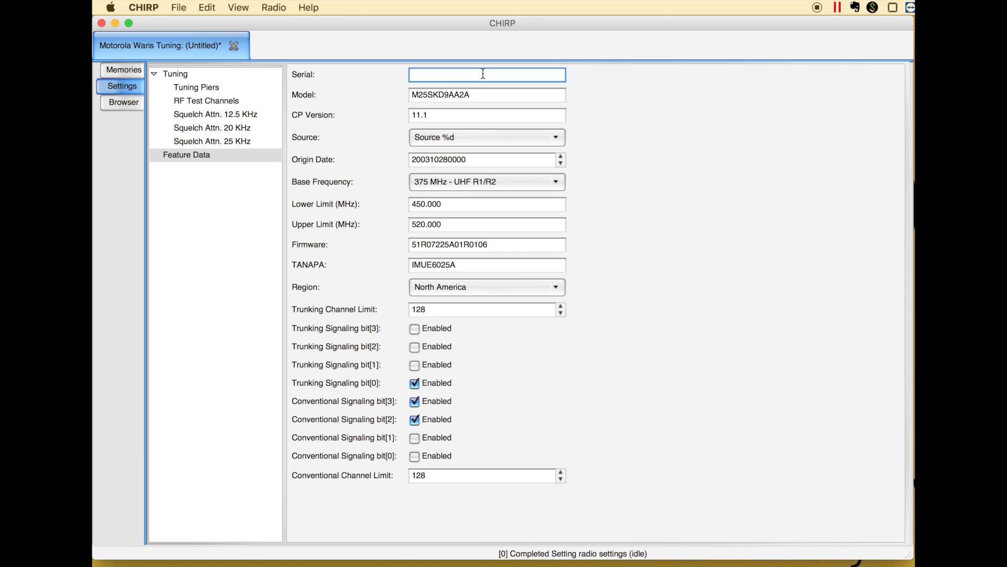
pyautogui.write('W9')
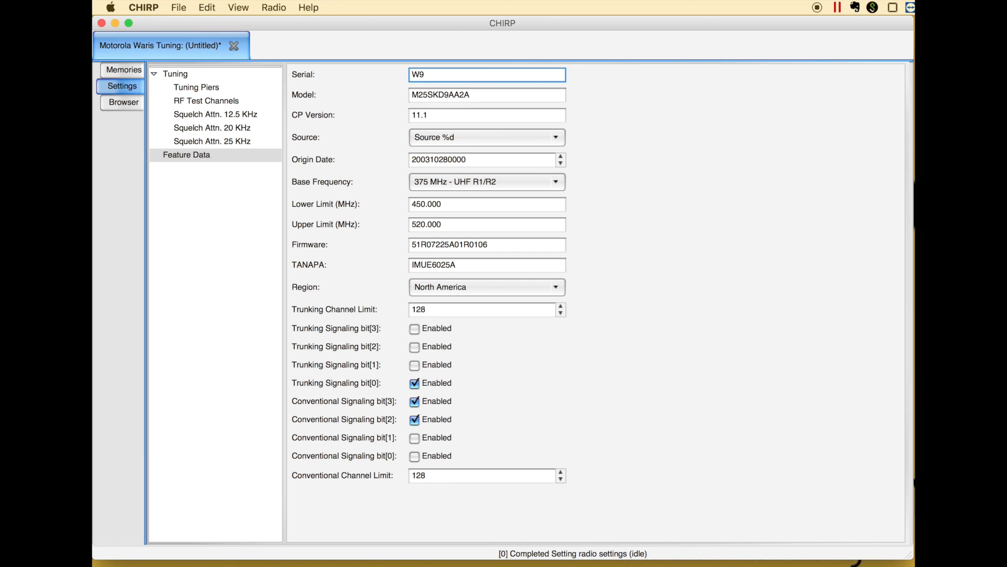
pyautogui.write('CR_')
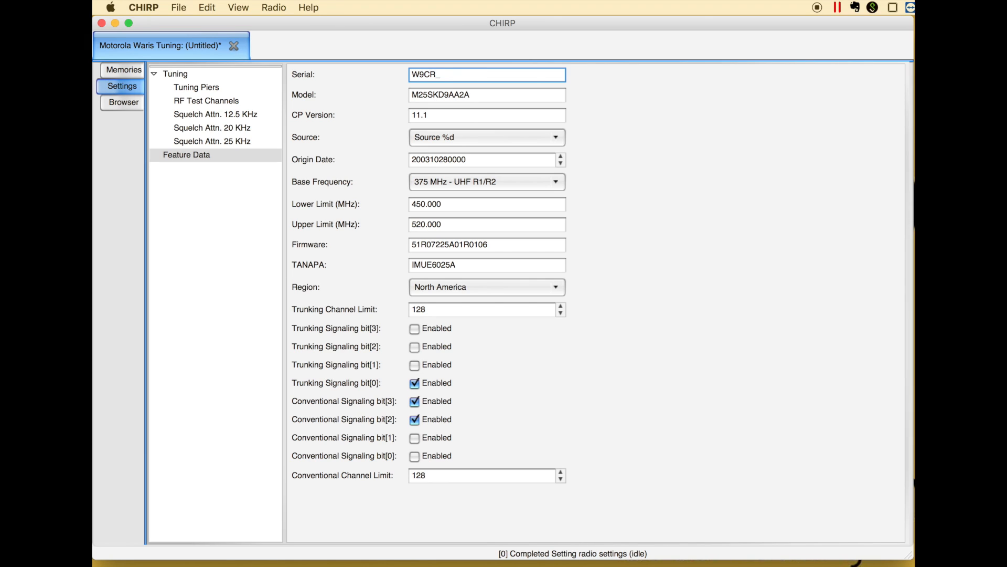
pyautogui.write('Bryan')
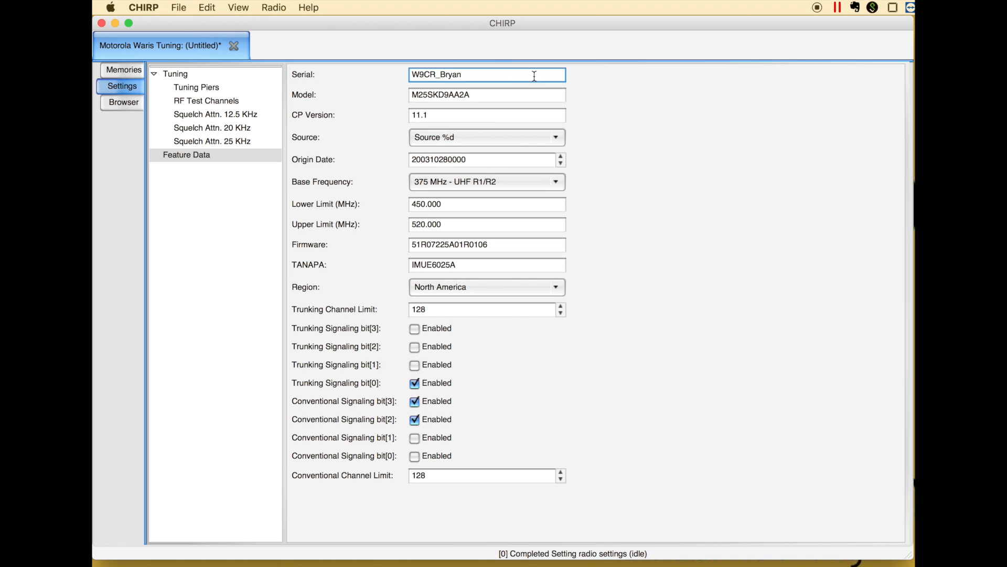
pyautogui.click(485, 136)
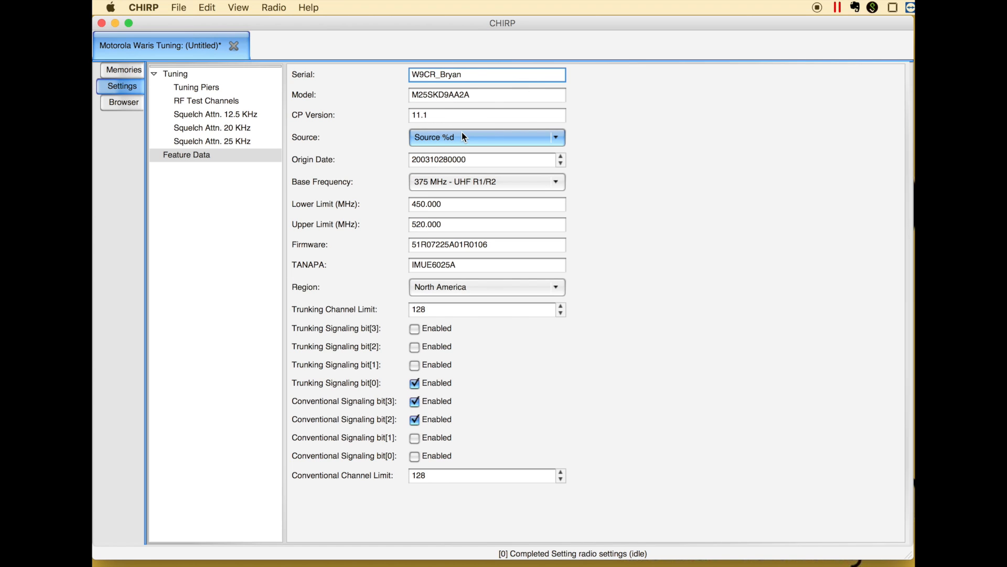
pyautogui.click(554, 136)
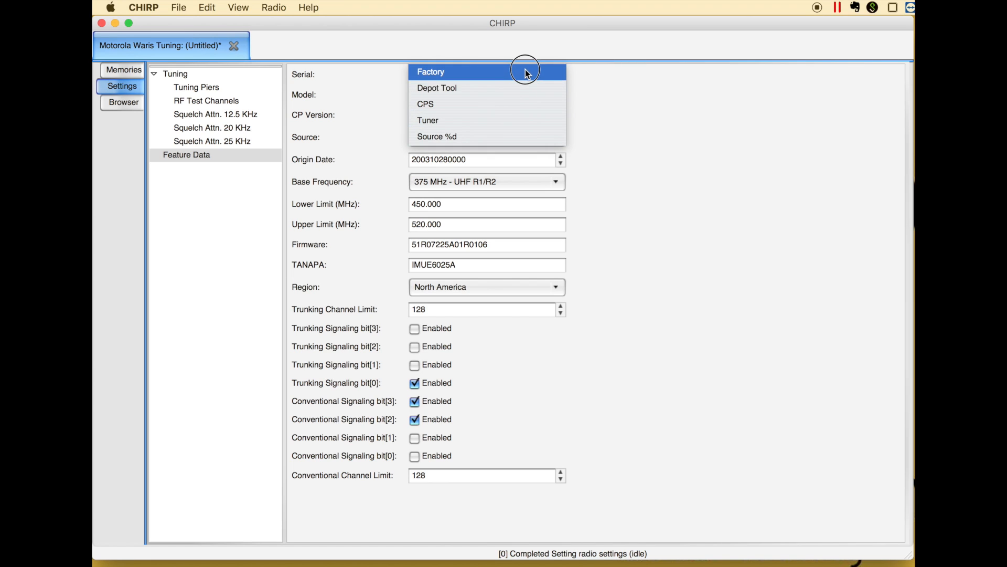
pyautogui.click(431, 71)
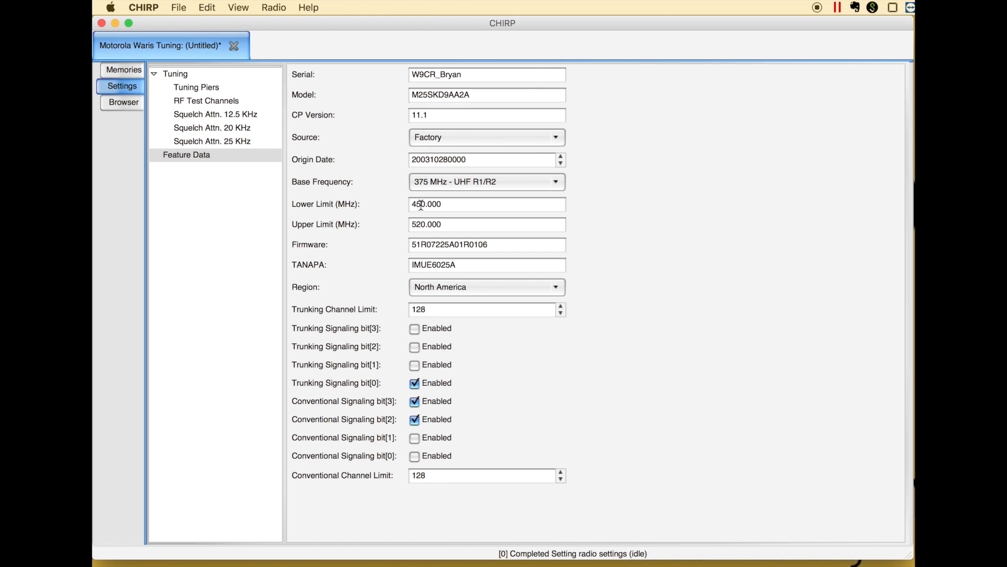
# Set the lower frequency limit to 440.000 MHz and move to the upper limit.
pyautogui.click(486, 203)
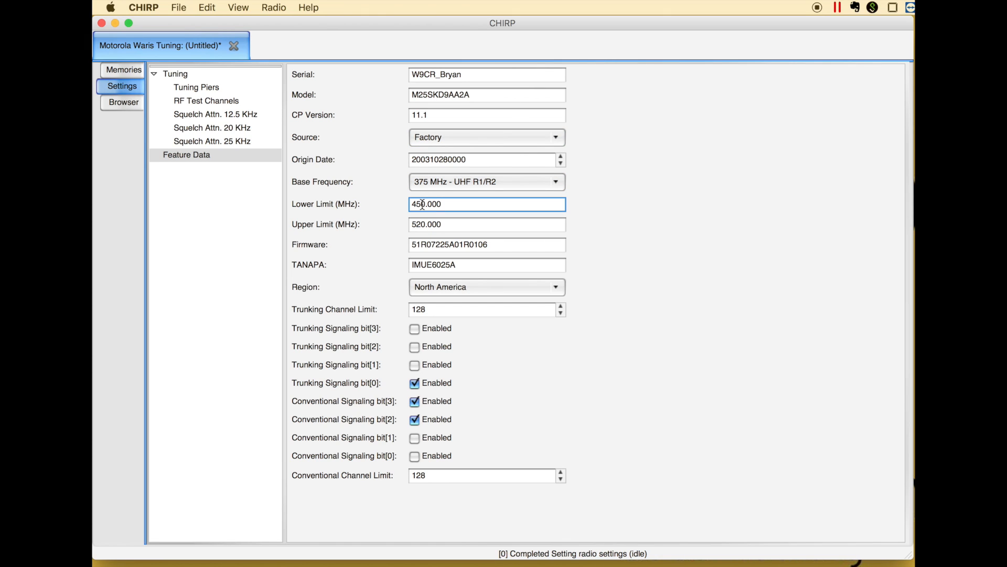
pyautogui.write('440.000')
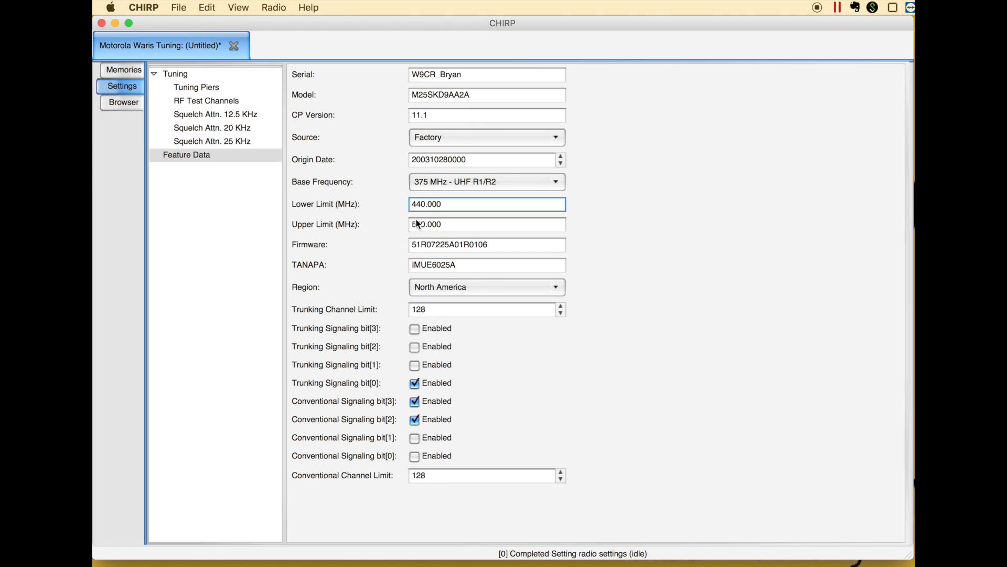
pyautogui.click(486, 225)
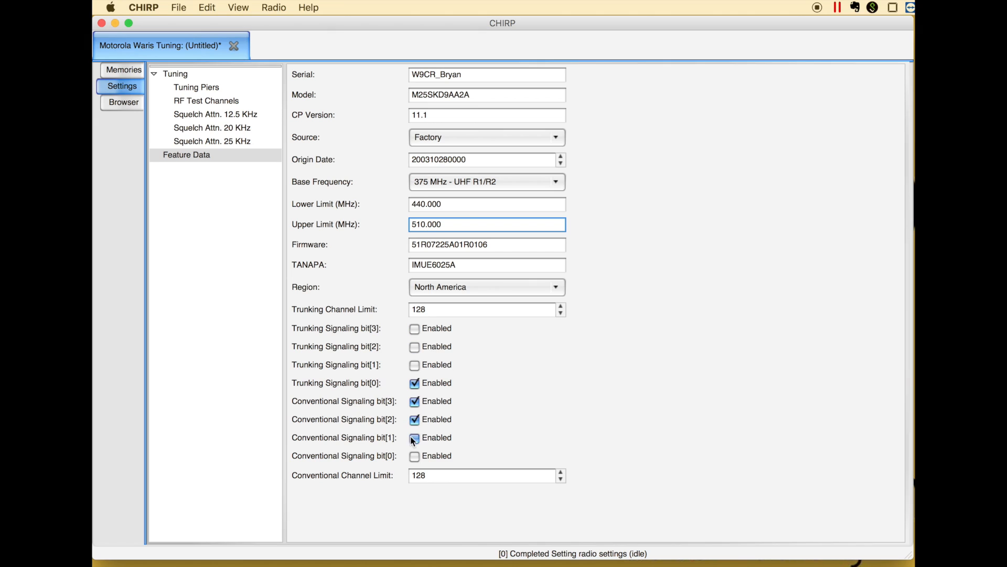
# Enable Trunking Signaling bit[3] and Conventional Signaling bits [1] and [0].
pyautogui.click(415, 438)
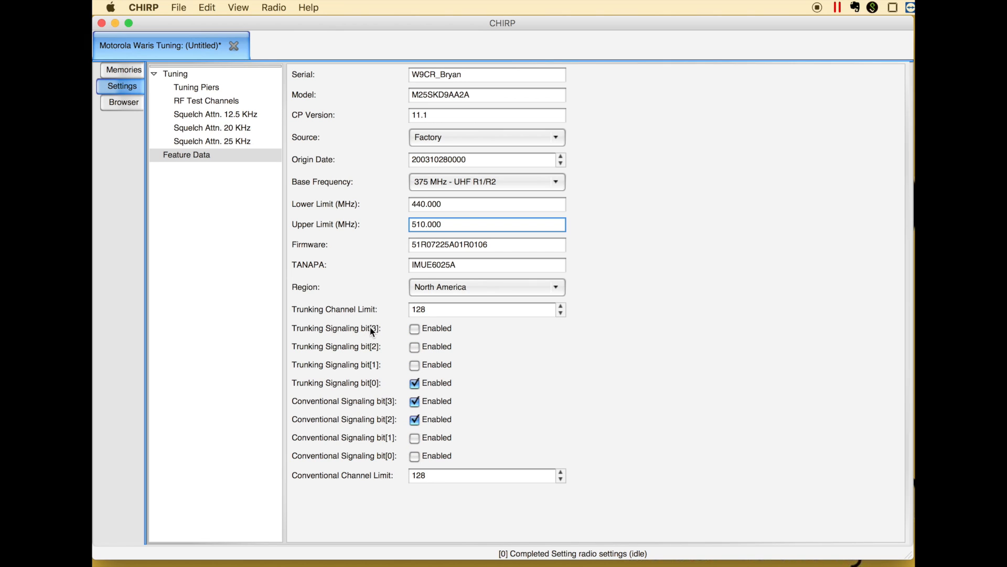
pyautogui.click(415, 329)
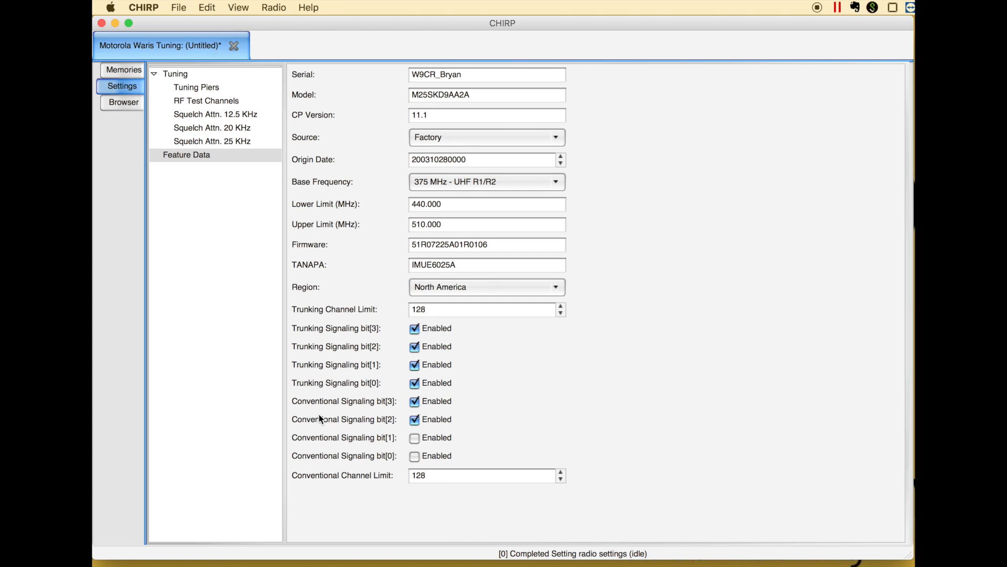
pyautogui.click(414, 438)
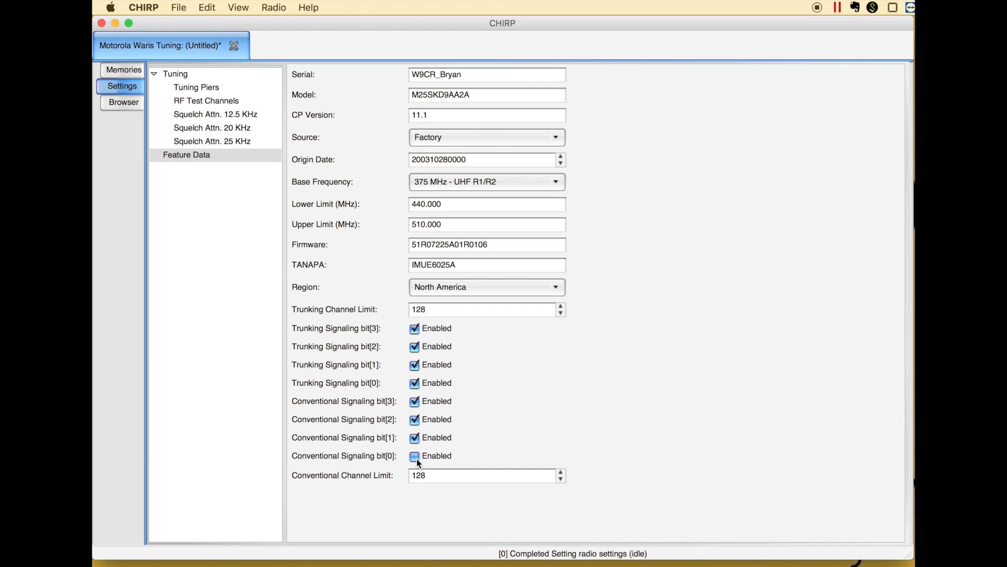
pyautogui.click(415, 455)
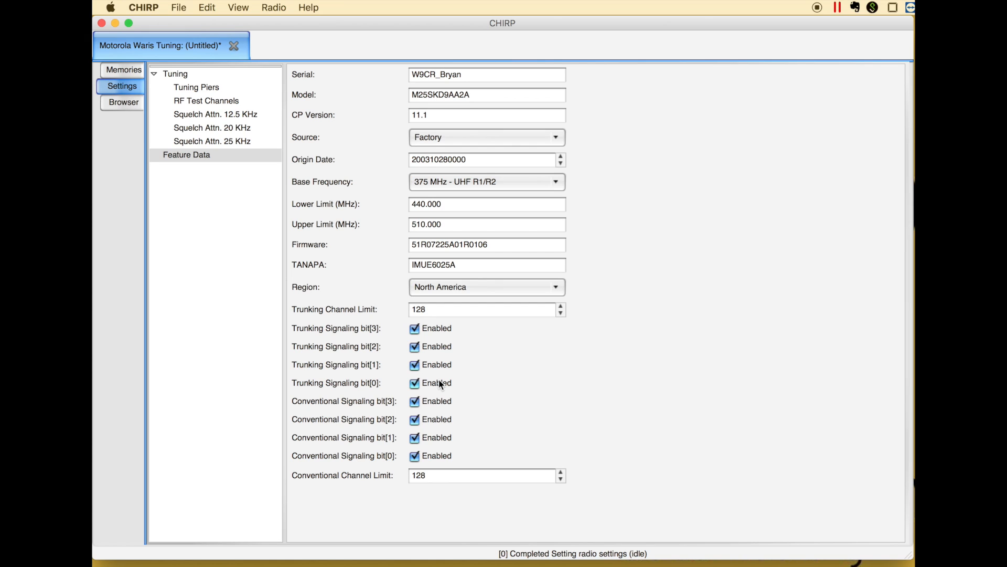
# Raise the Conventional Channel Limit from 128 to 255.
pyautogui.click(482, 475)
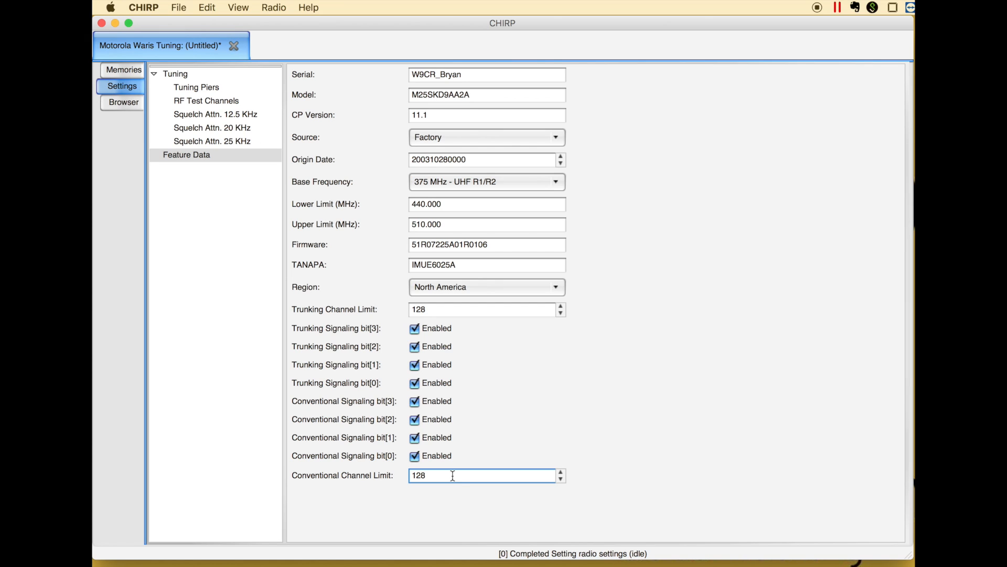
pyautogui.write('255')
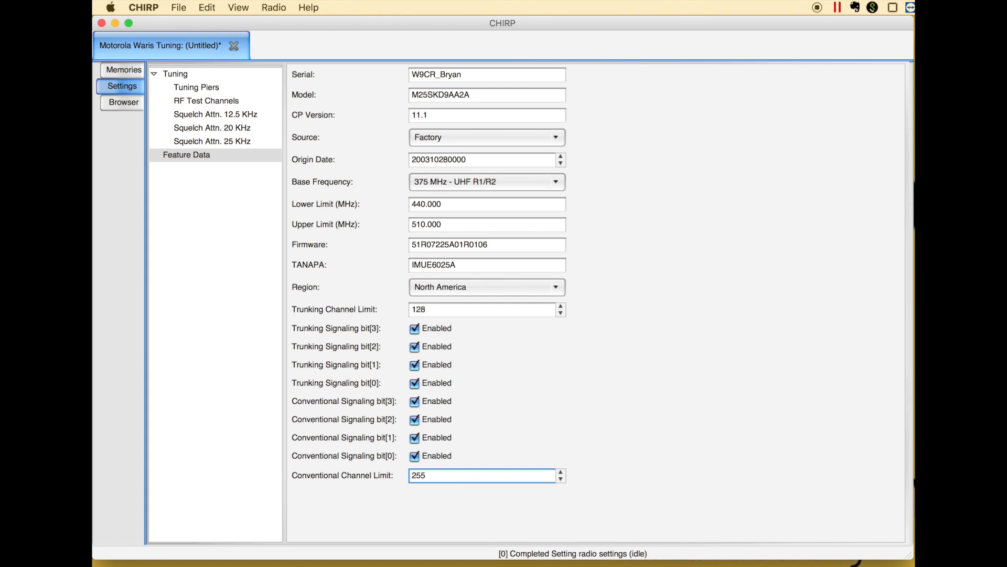
pyautogui.moveTo(604, 471)
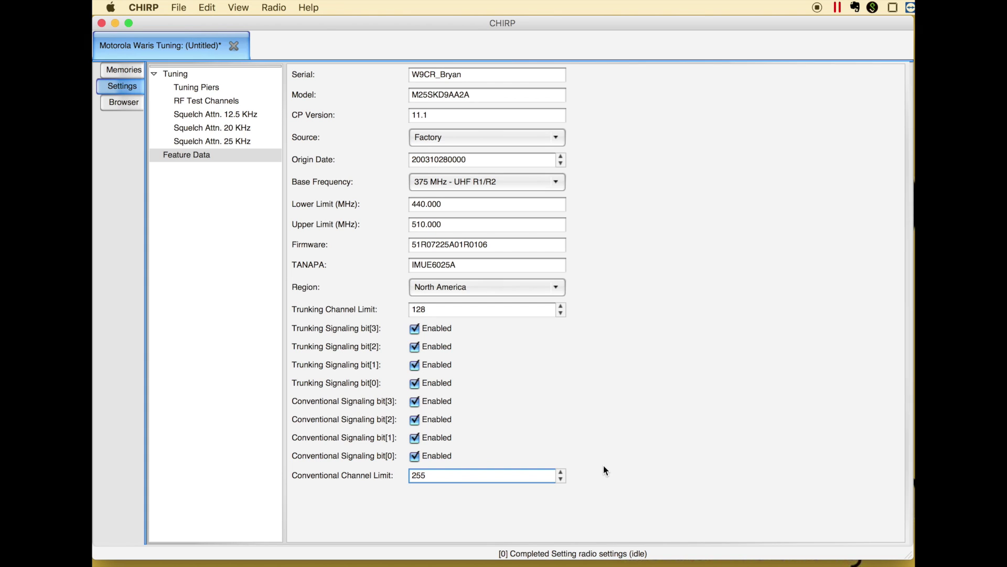
pyautogui.moveTo(298, 167)
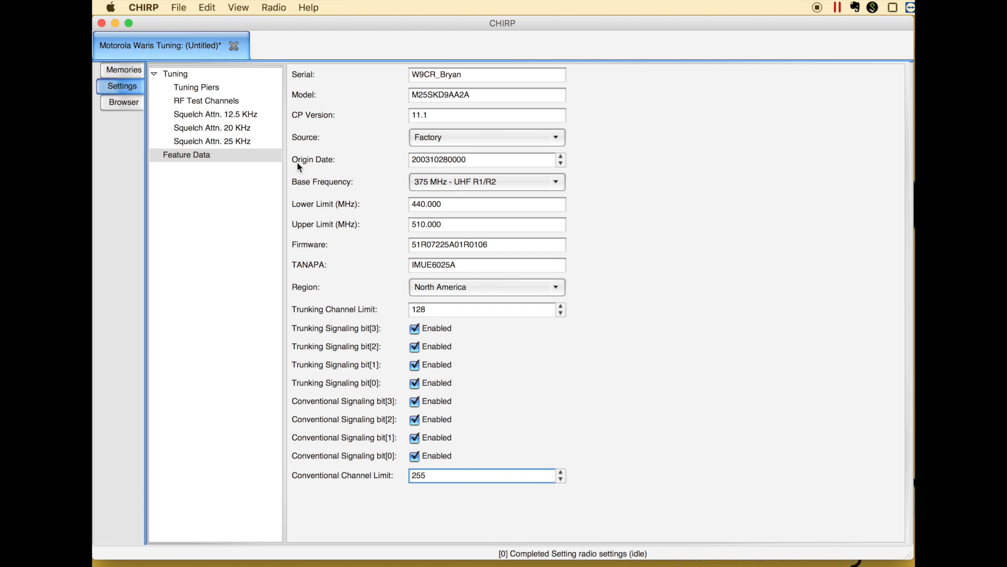
pyautogui.moveTo(267, 240)
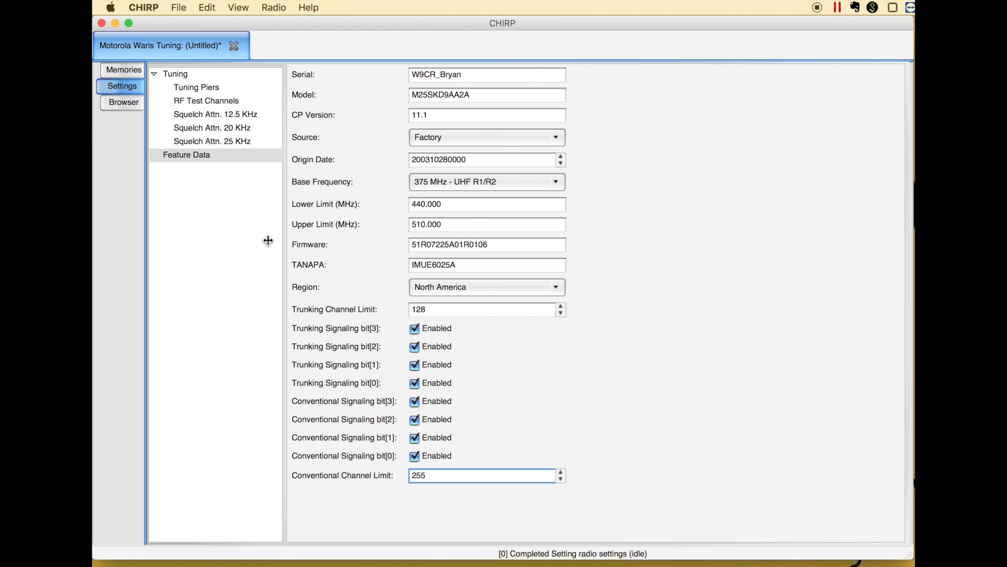
pyautogui.click(176, 74)
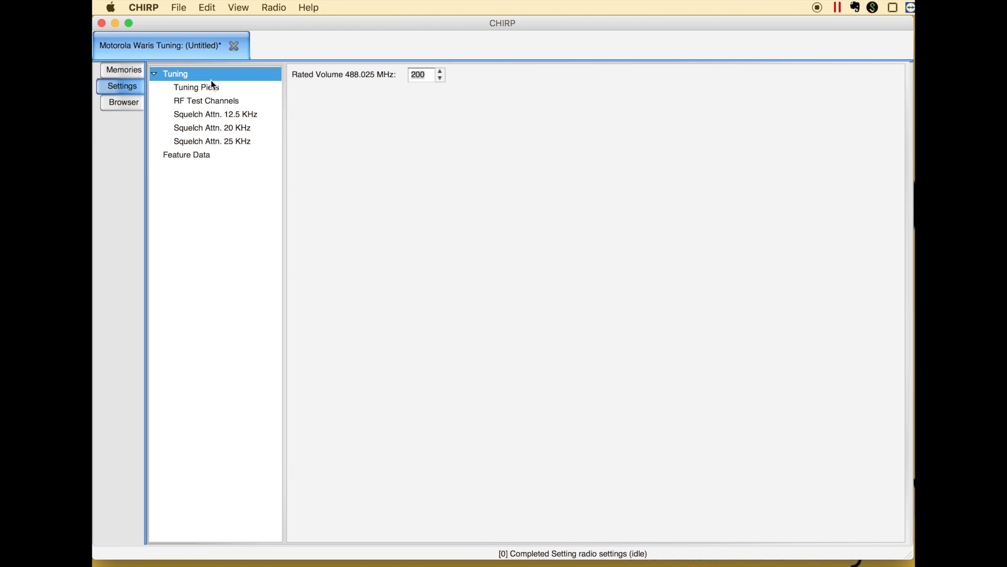
pyautogui.moveTo(215, 88)
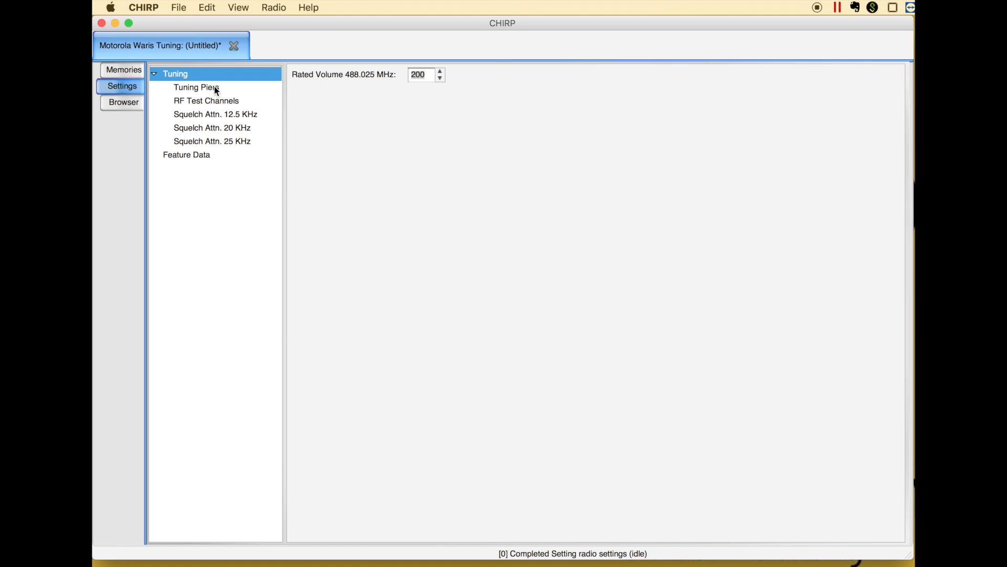
pyautogui.click(207, 101)
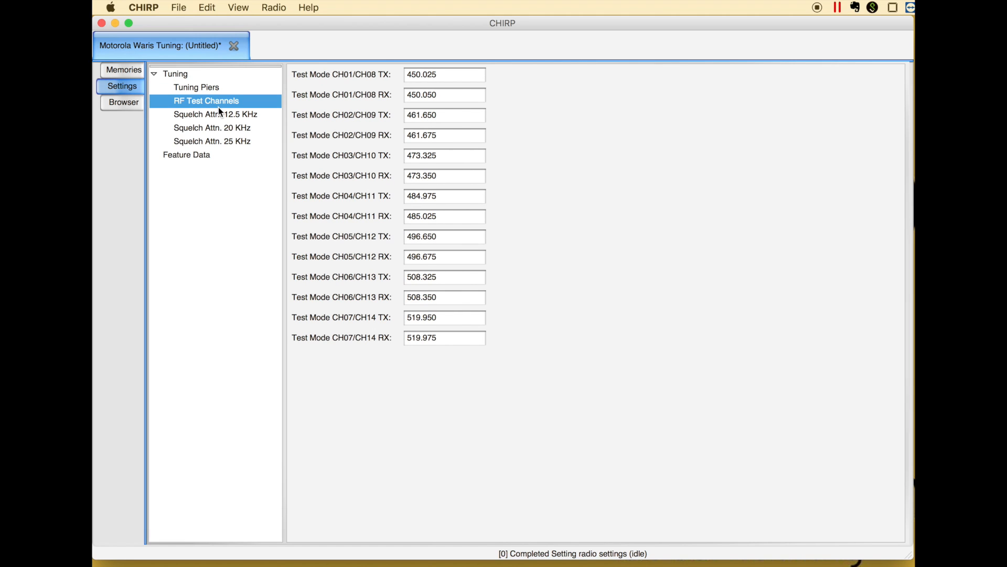
pyautogui.click(186, 154)
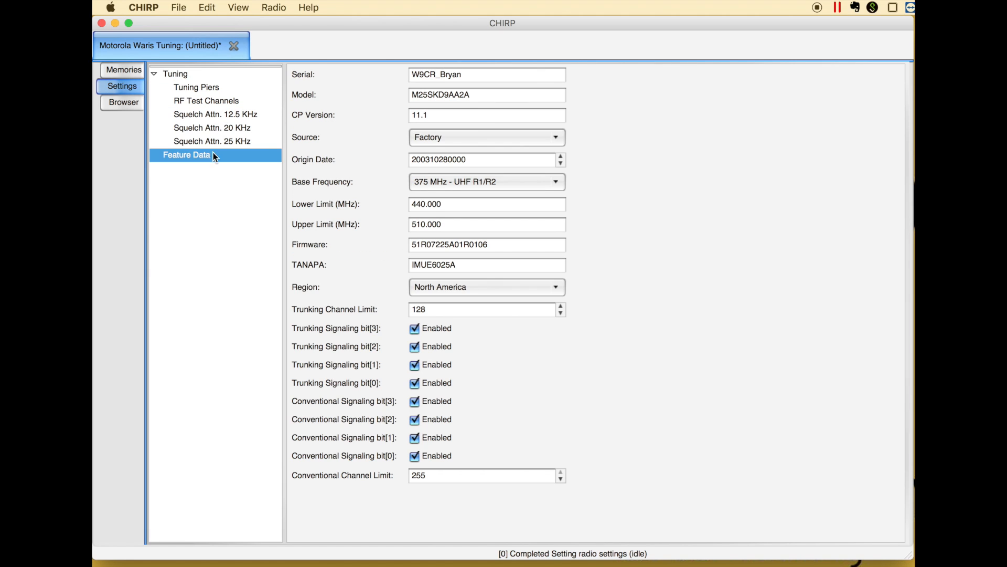
pyautogui.moveTo(451, 98)
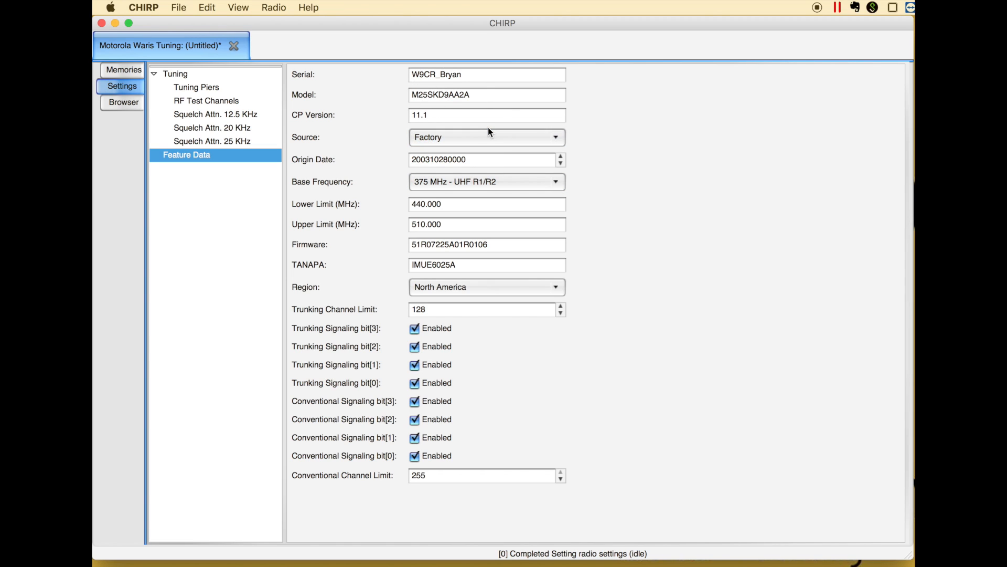
pyautogui.moveTo(464, 259)
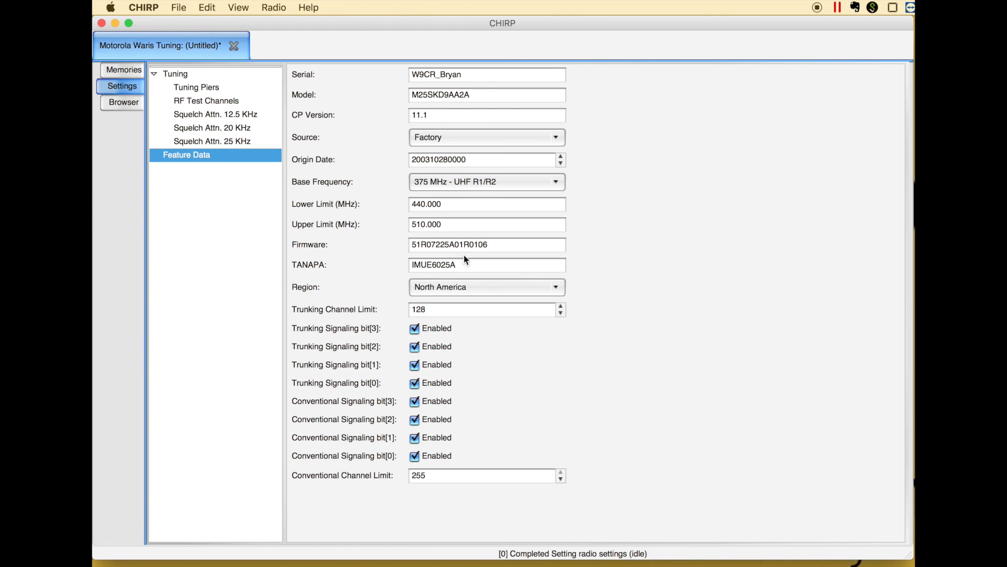
pyautogui.click(554, 182)
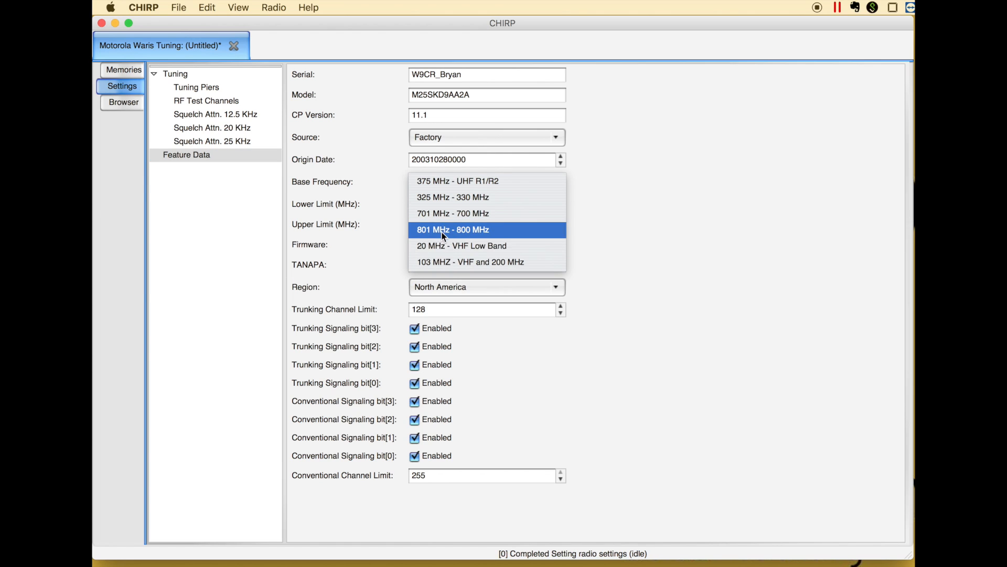
pyautogui.moveTo(659, 167)
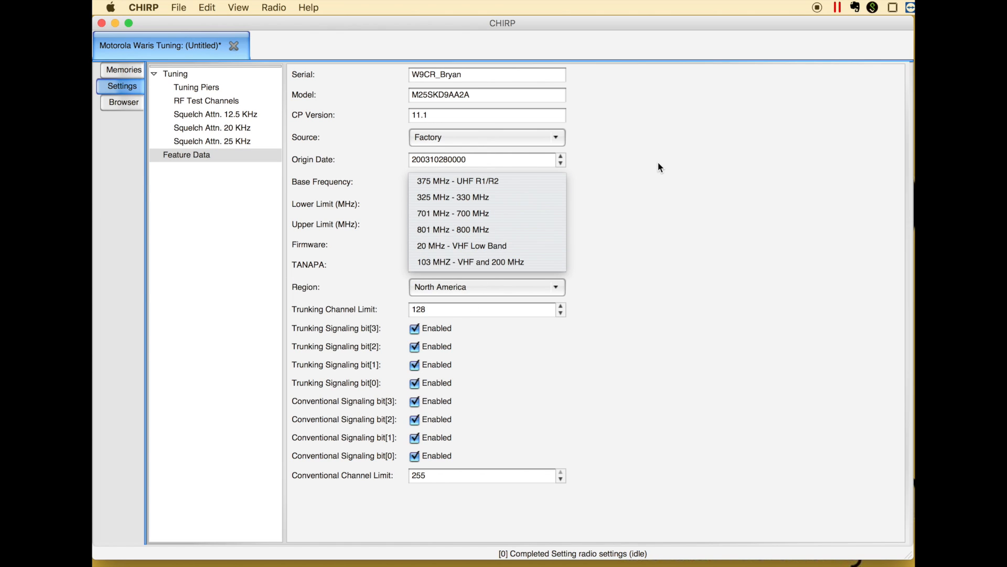
pyautogui.click(454, 180)
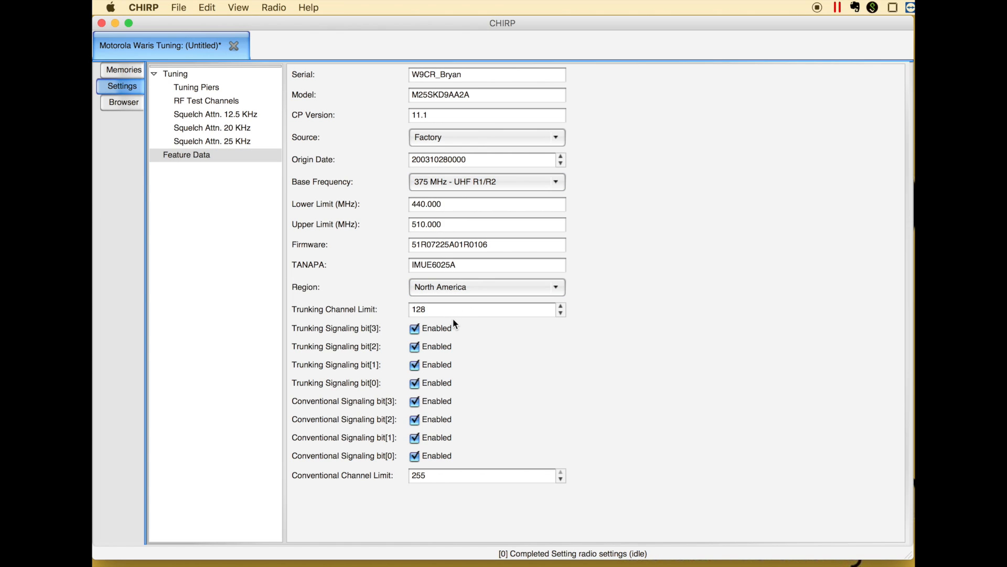
pyautogui.moveTo(264, 8)
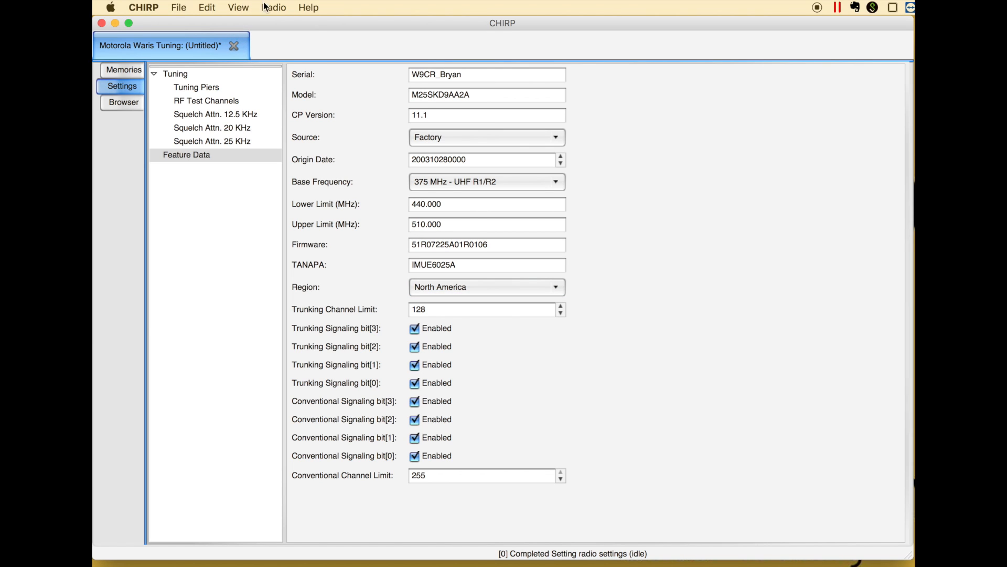
pyautogui.click(274, 7)
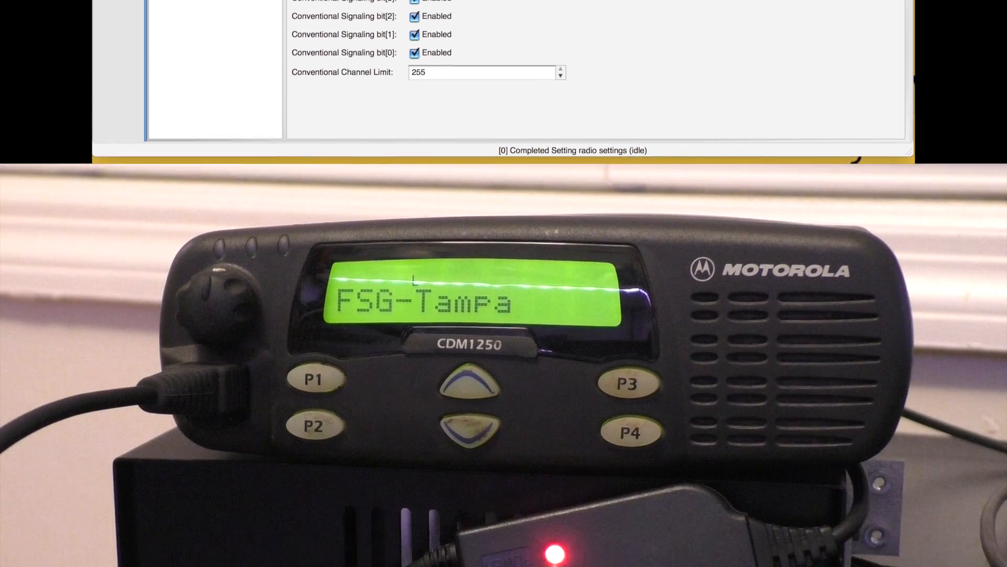
# From the Radio menu, read the uploaded settings back from the radio.
pyautogui.click(273, 7)
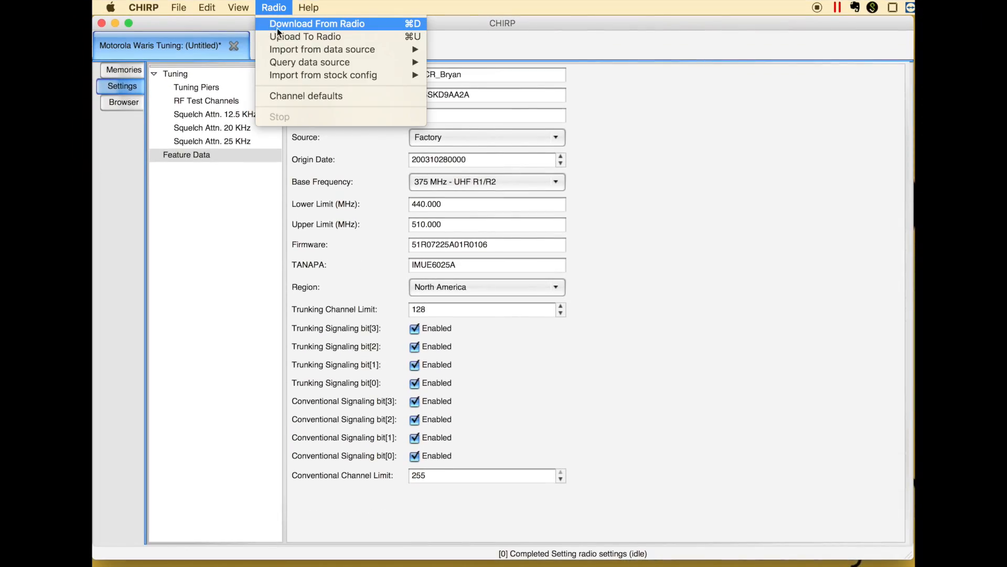
pyautogui.click(316, 24)
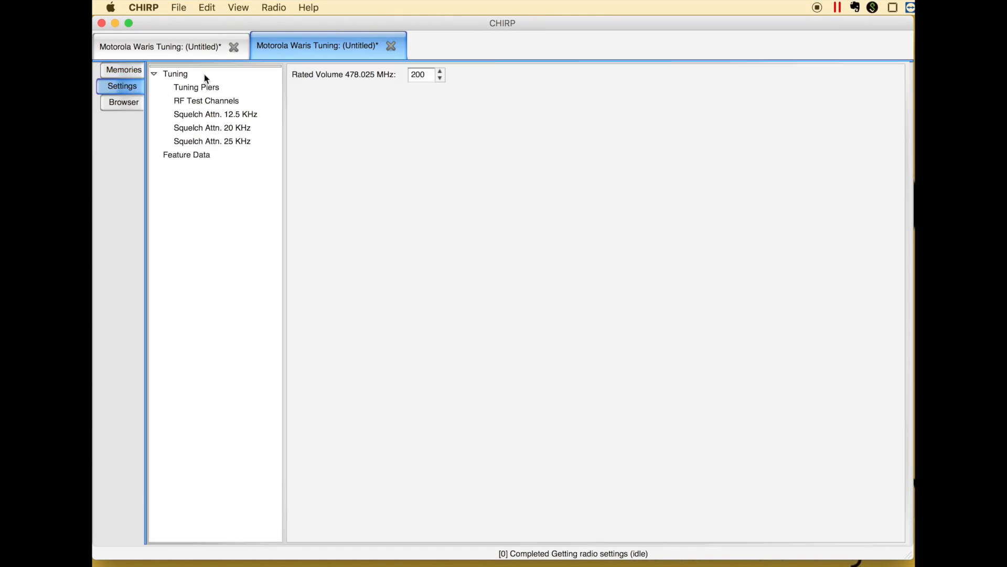
pyautogui.moveTo(353, 81)
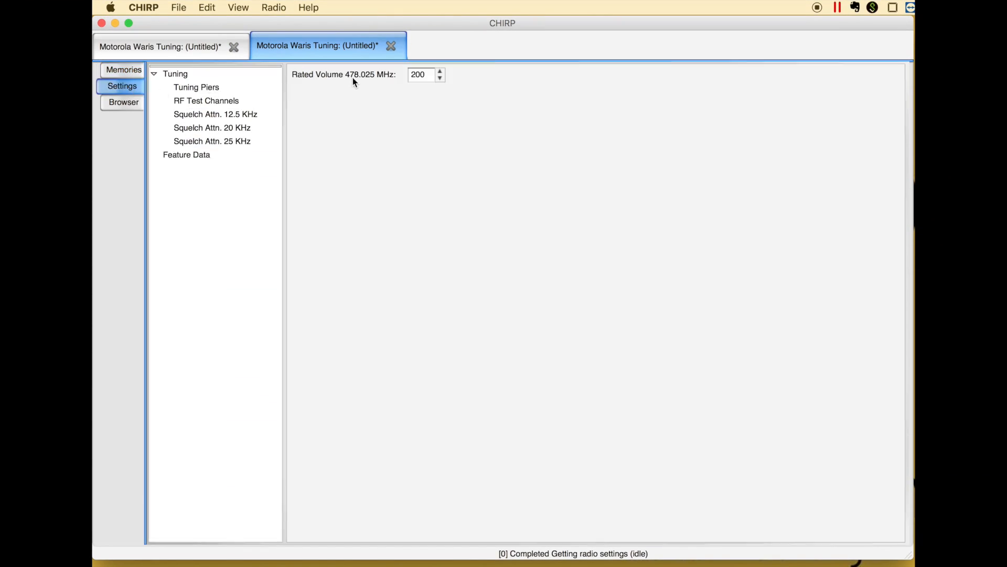
# Compare the Tuning and RF Test Channels pages between the original and read-back tabs.
pyautogui.click(186, 154)
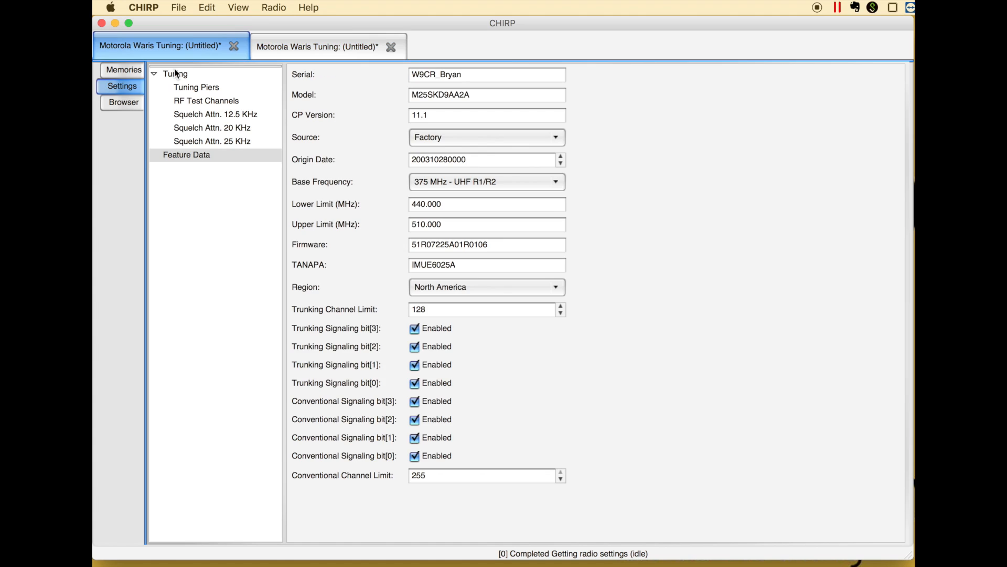
pyautogui.click(175, 73)
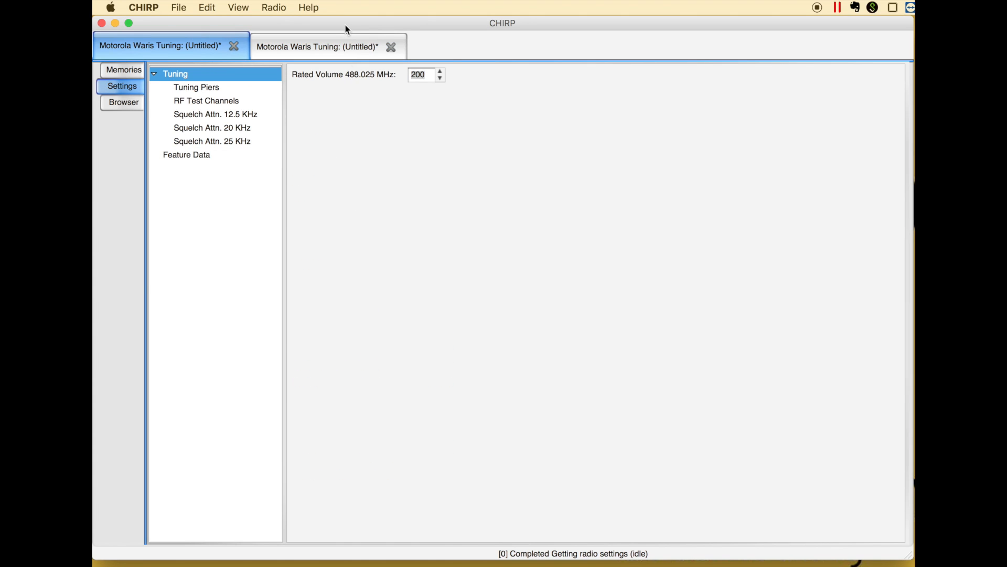
pyautogui.click(207, 101)
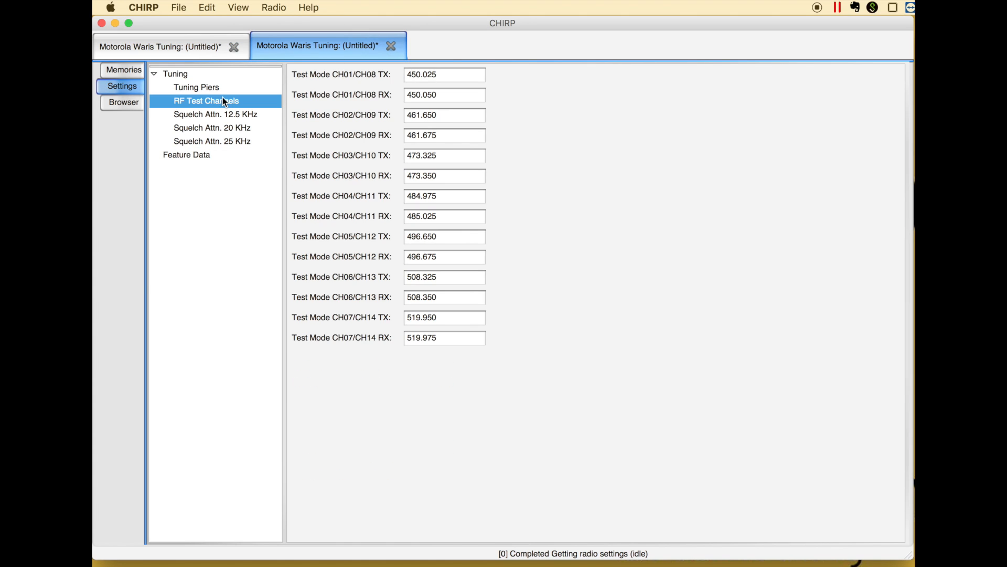
# Check read-back Squelch Attn. 12.5 KHz, Tuning Piers and Feature Data showing channel limit 255.
pyautogui.click(211, 114)
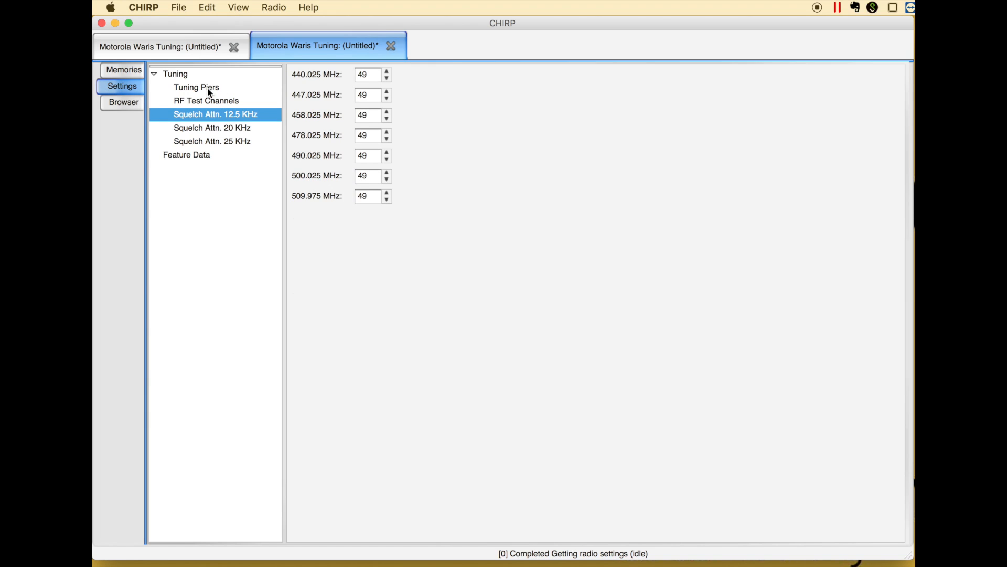
pyautogui.click(196, 87)
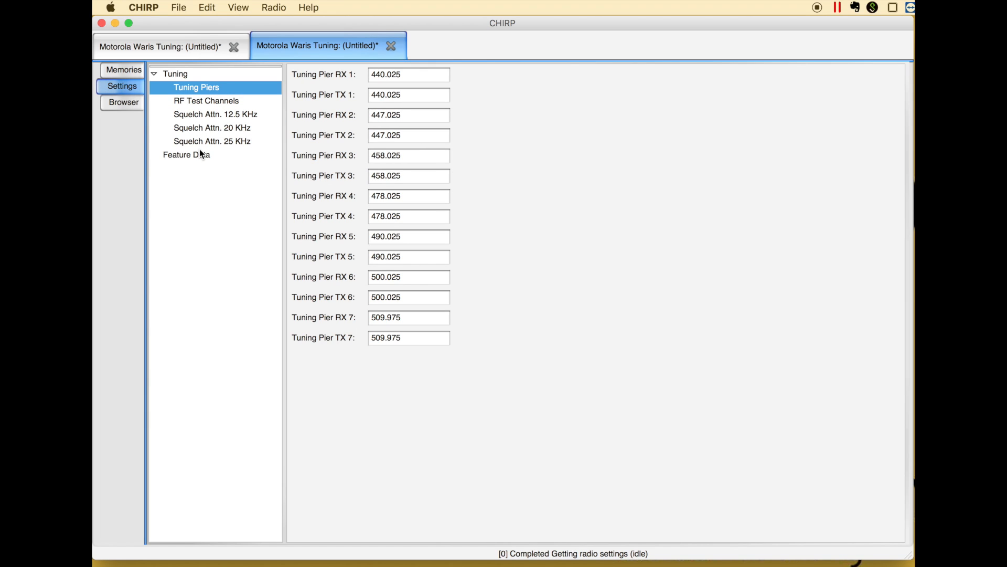
pyautogui.click(187, 155)
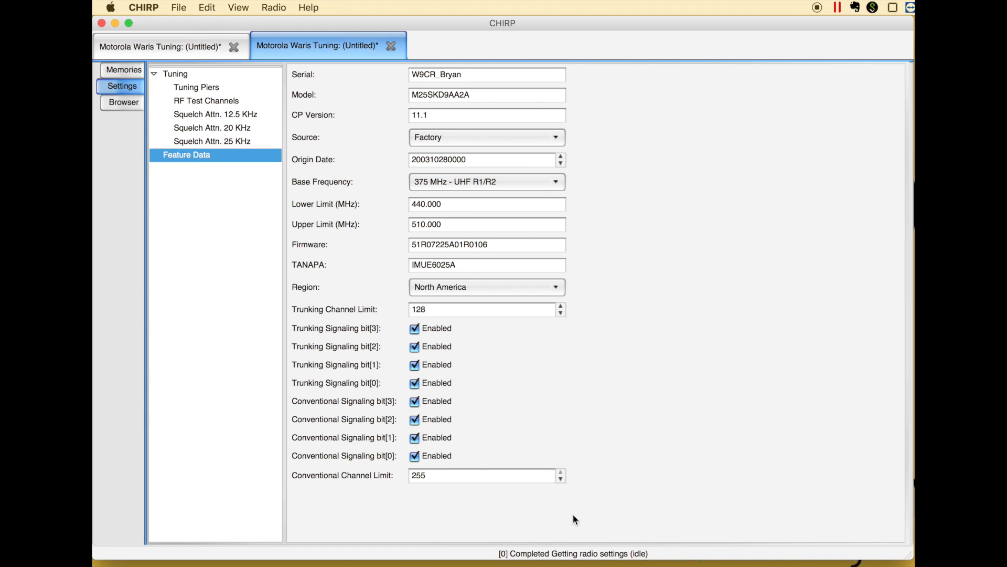
pyautogui.moveTo(574, 519)
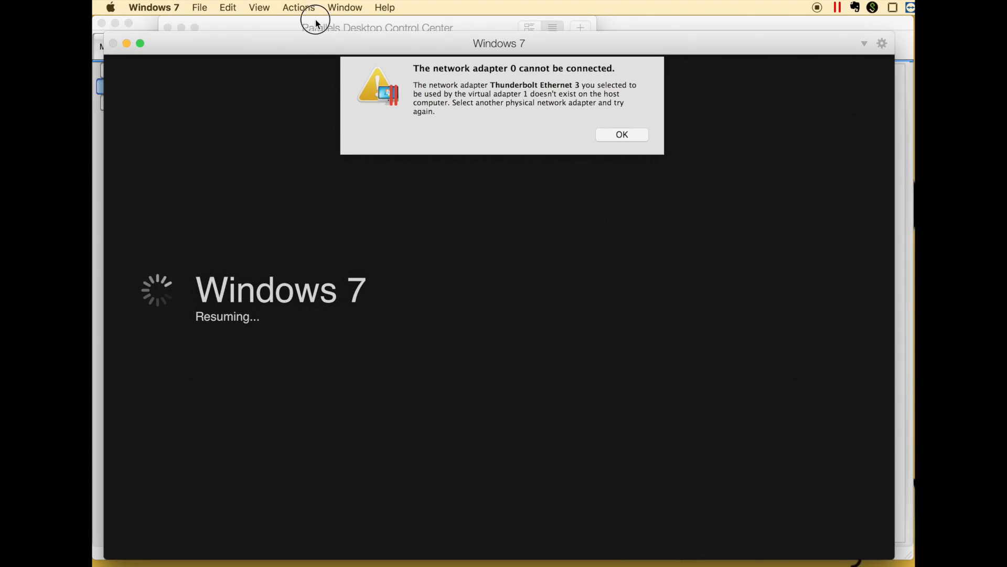
# Dismiss the network adapter warning in the resumed Windows 7 VM.
pyautogui.click(620, 135)
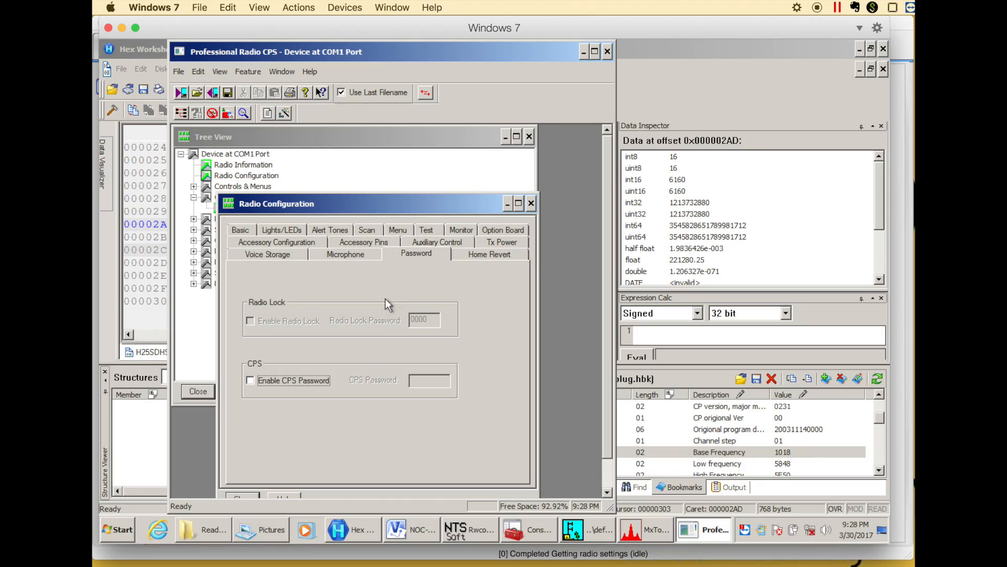
# Read the connected radio via Read Device and move the Device at COM1 Port tree up and left.
pyautogui.click(197, 390)
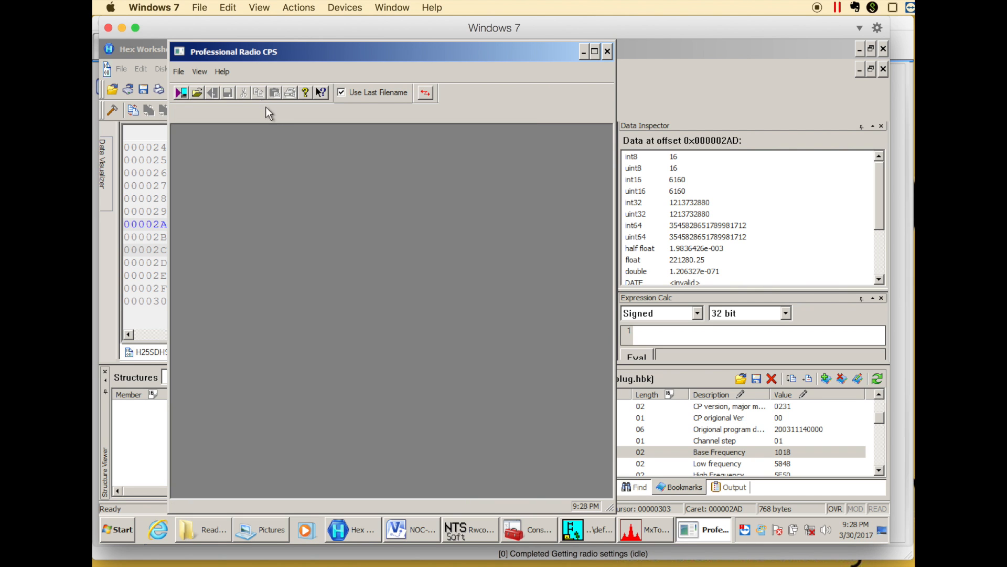
pyautogui.click(181, 93)
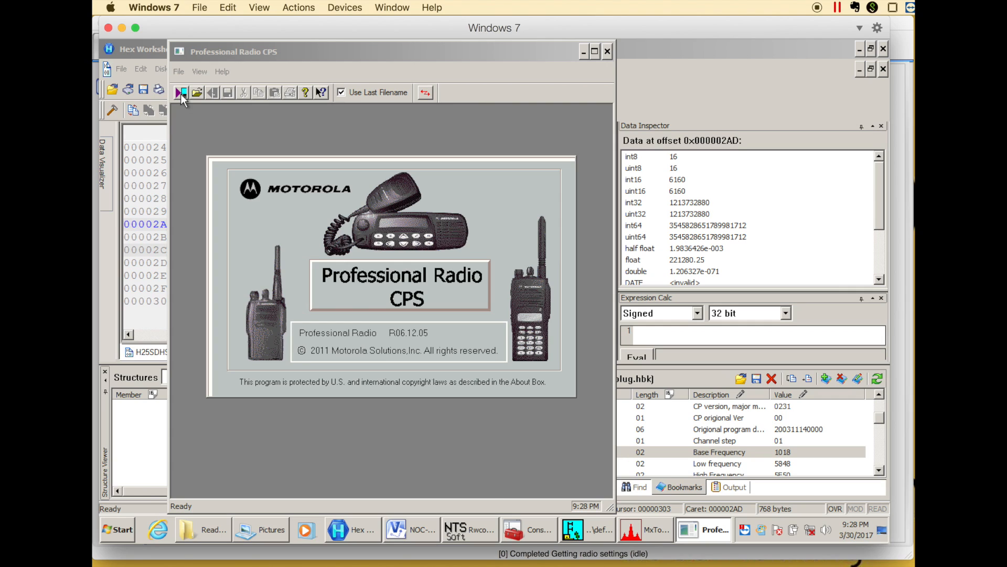
pyautogui.click(181, 92)
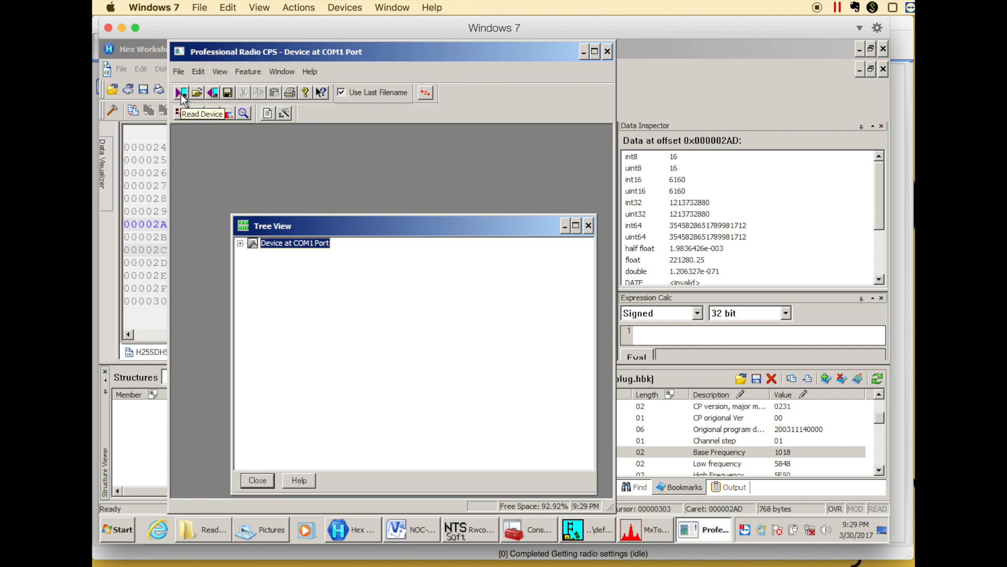
pyautogui.click(182, 92)
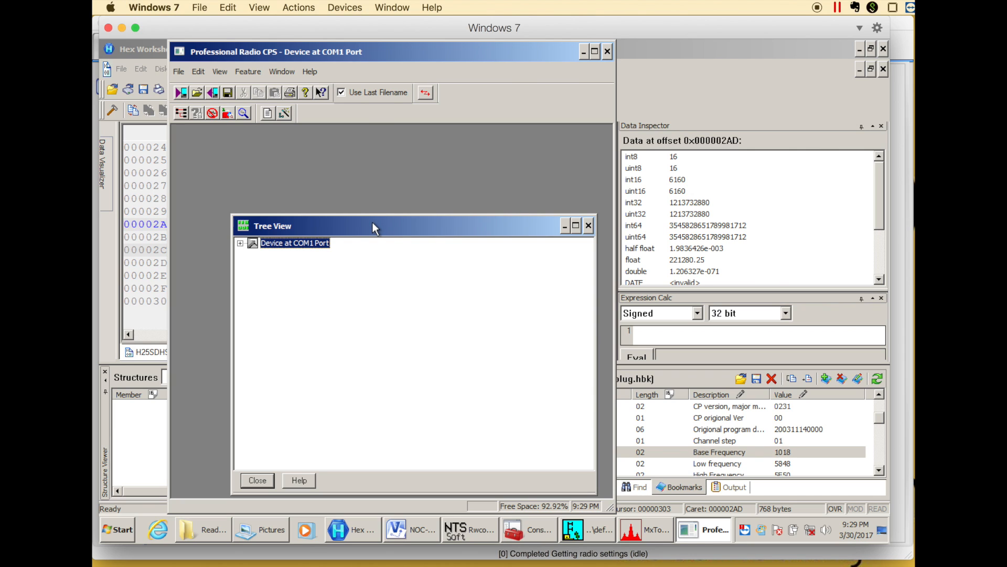
pyautogui.moveTo(375, 226); pyautogui.dragTo(315, 138)
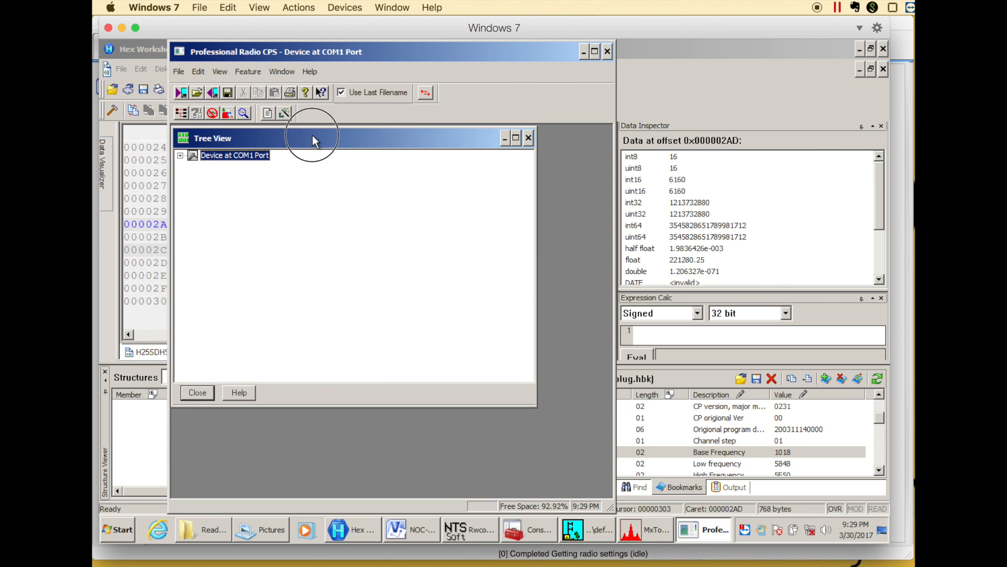
pyautogui.moveTo(534, 408)
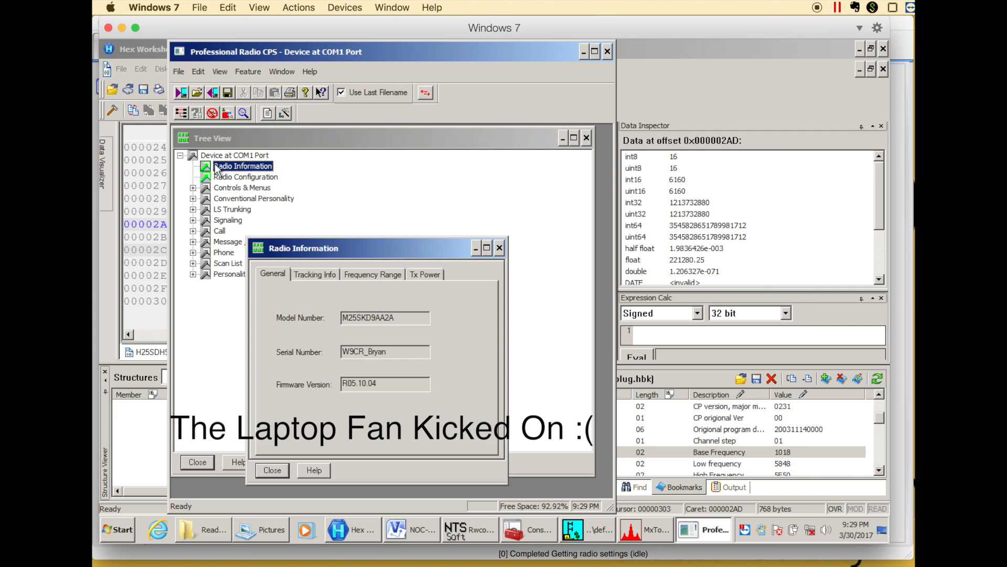
pyautogui.moveTo(382, 356)
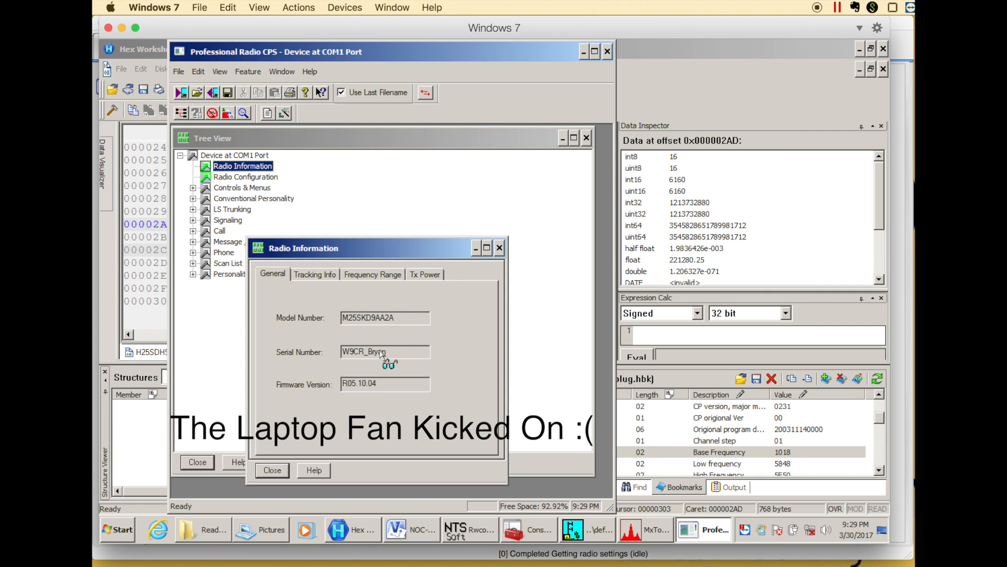
pyautogui.moveTo(361, 396)
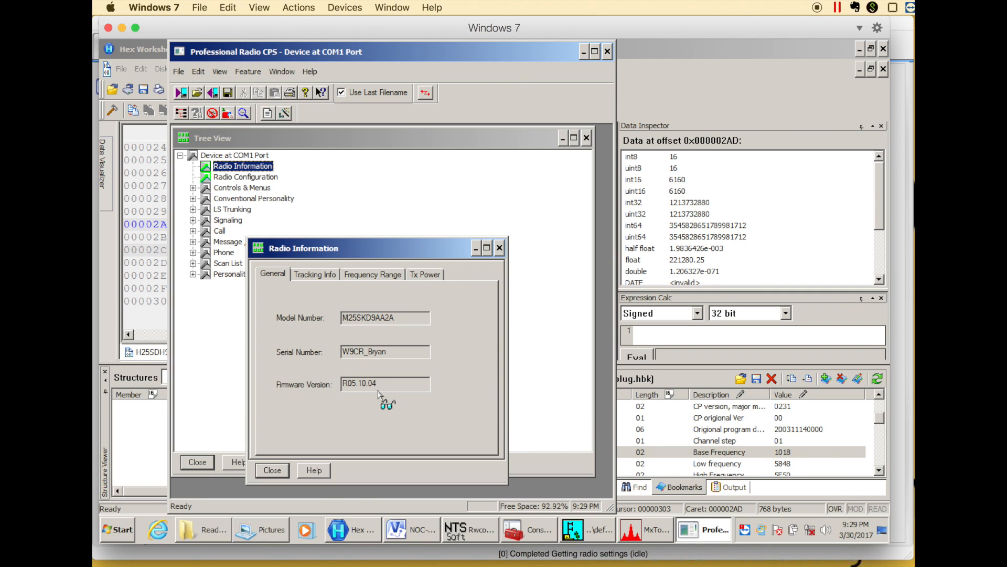
# Review Frequency Range 440–510 MHz, Tracking Info and Tx Power 20–48 W, then close Radio Information.
pyautogui.click(372, 273)
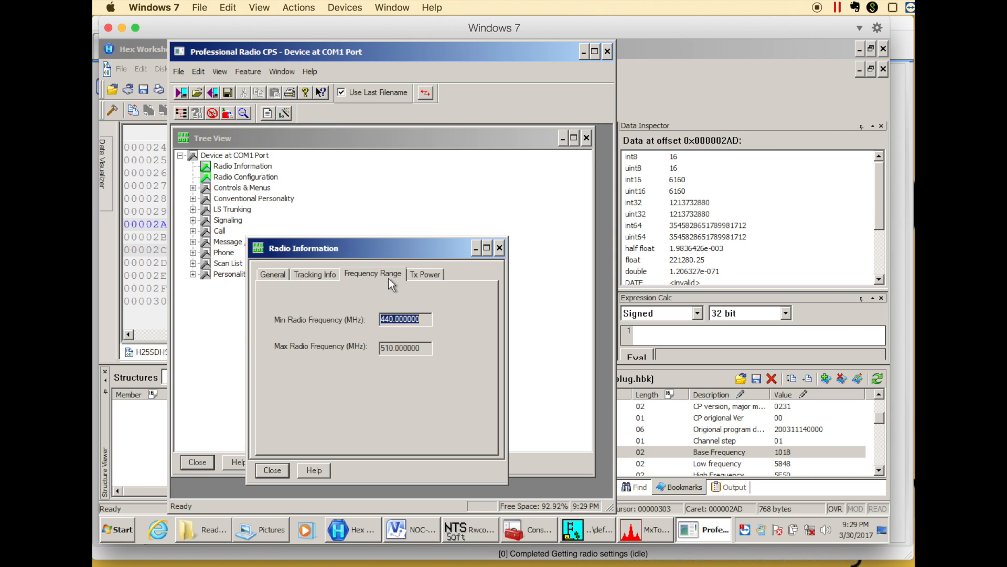
pyautogui.moveTo(396, 360)
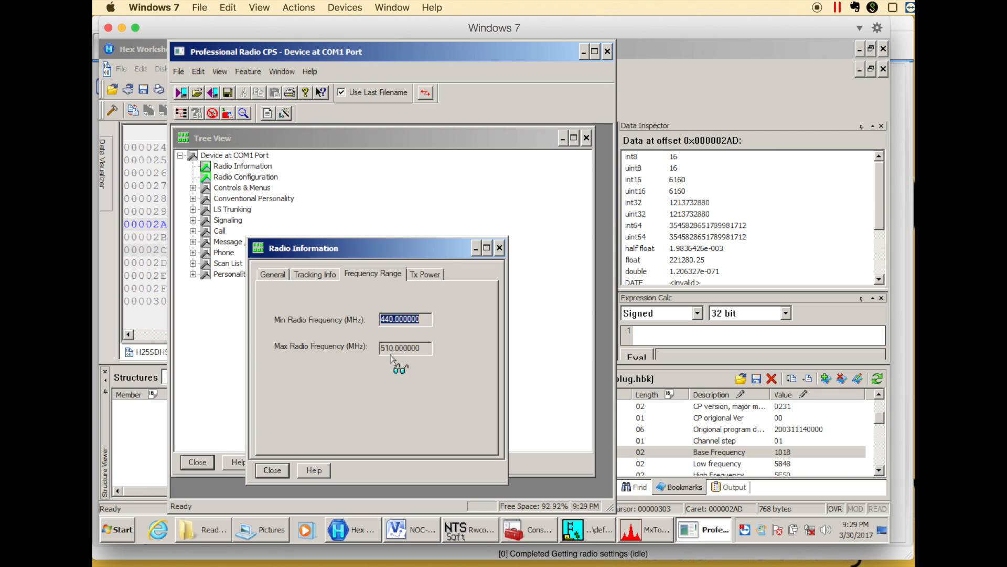
pyautogui.moveTo(427, 385)
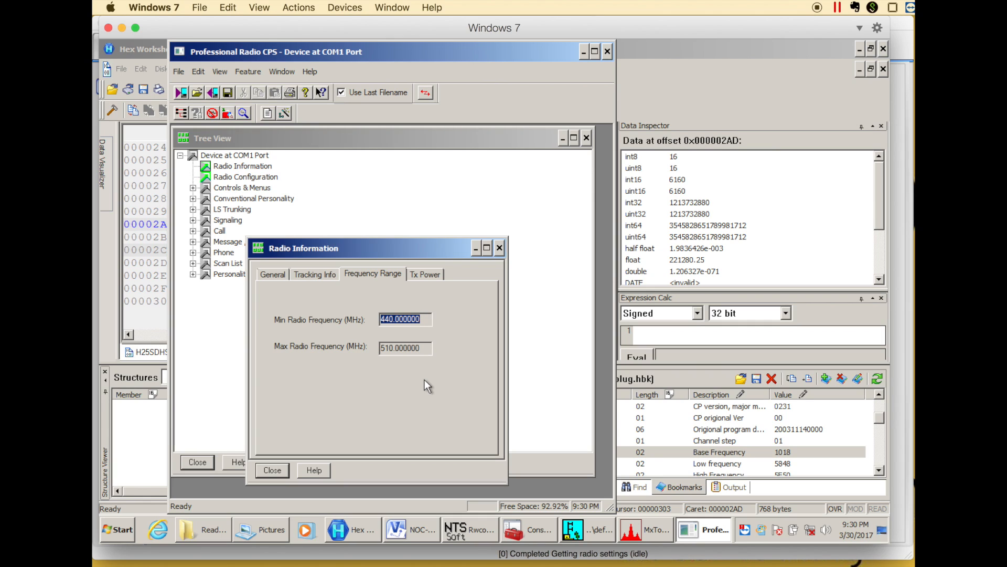
pyautogui.moveTo(325, 282)
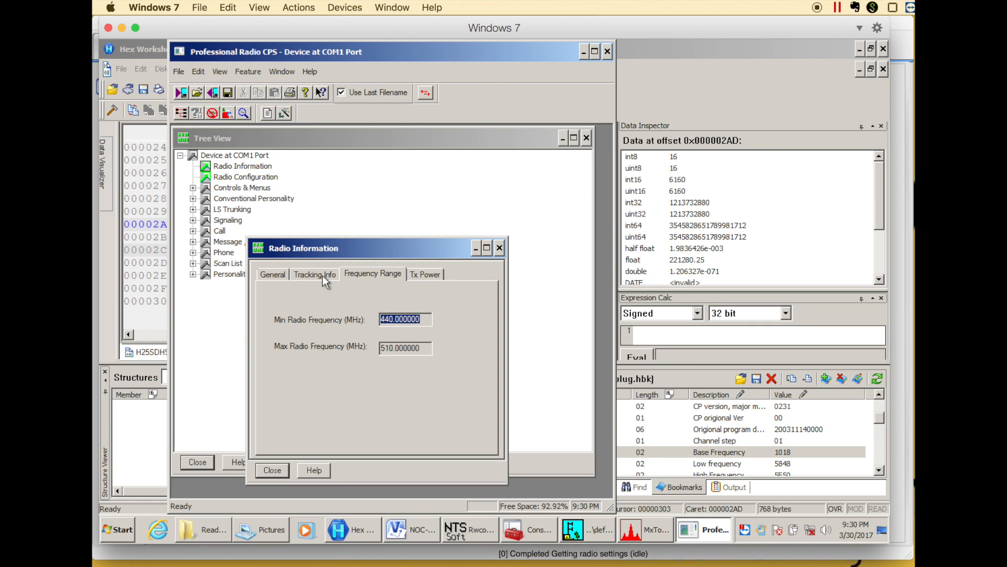
pyautogui.click(315, 274)
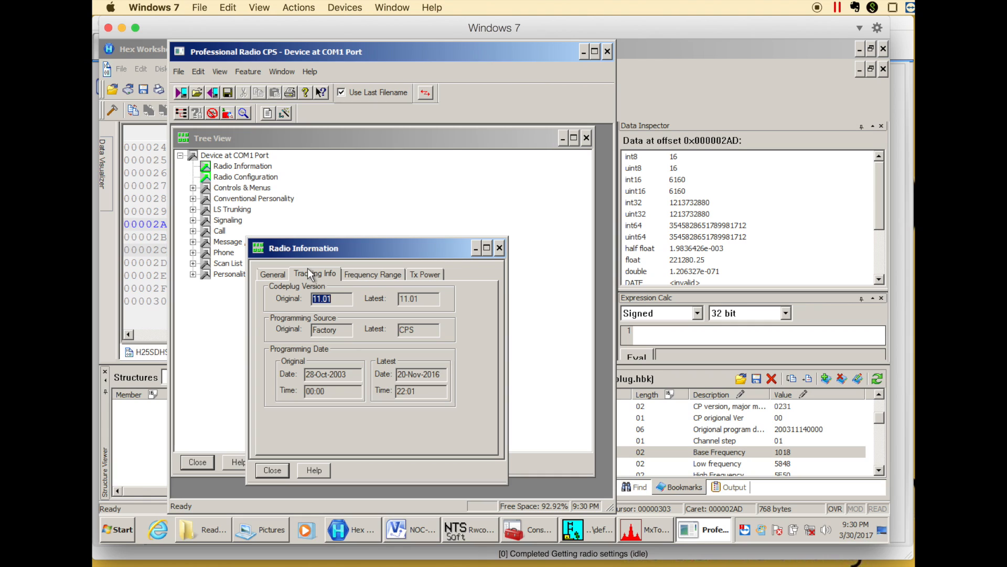
pyautogui.click(424, 274)
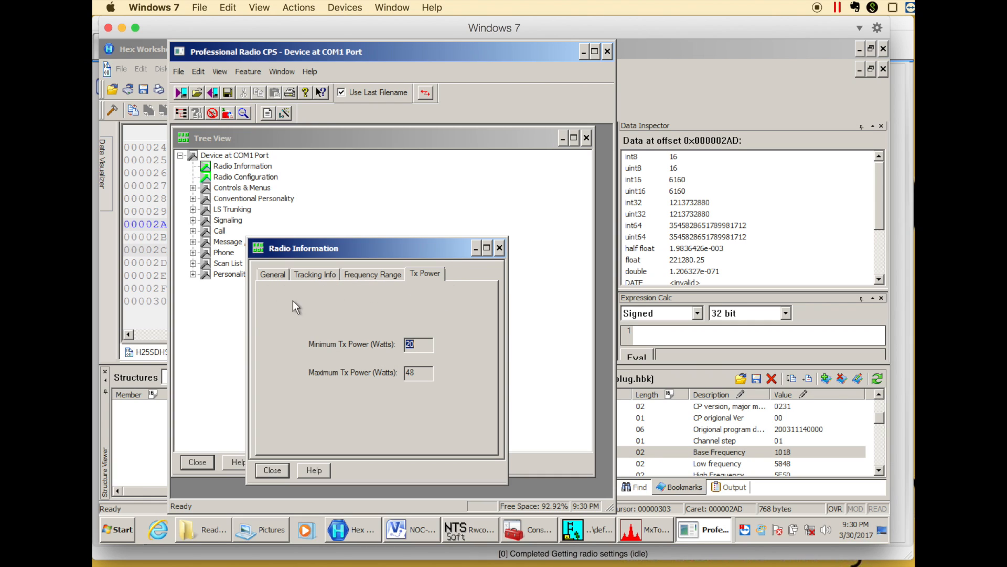
pyautogui.click(500, 248)
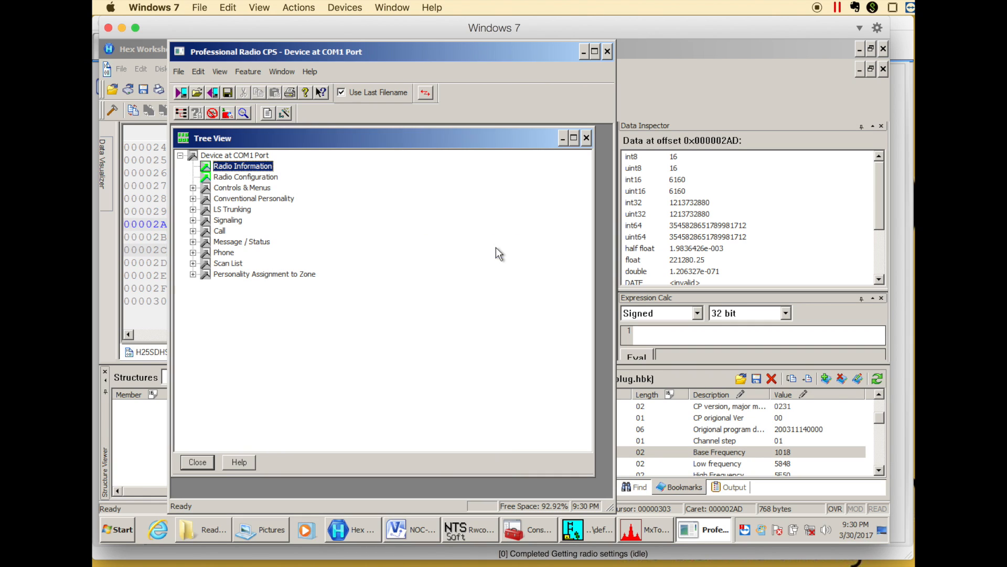
# Expand Signaling and Conventional Personality and bring up the FSG-Tampa personality.
pyautogui.click(193, 219)
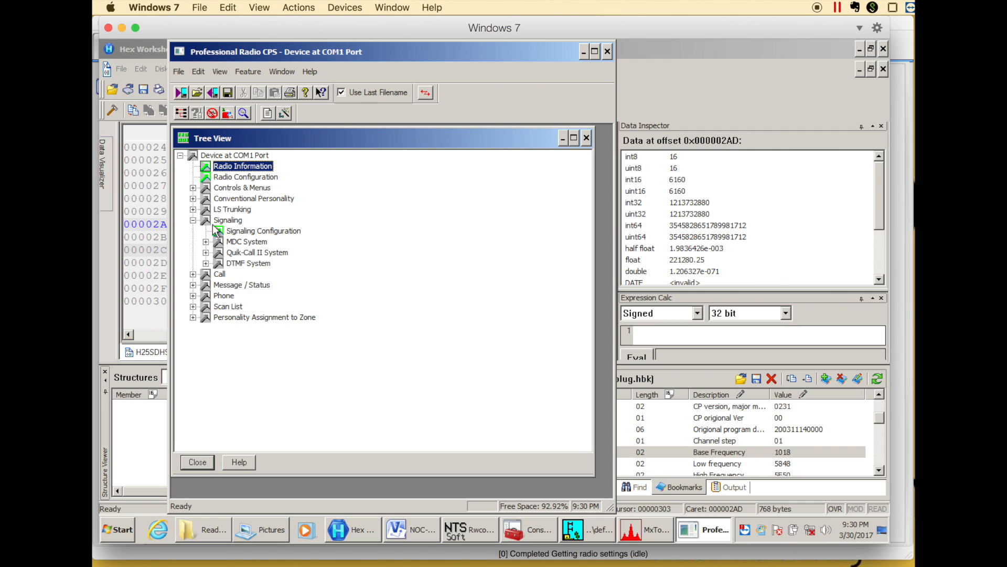
pyautogui.click(193, 199)
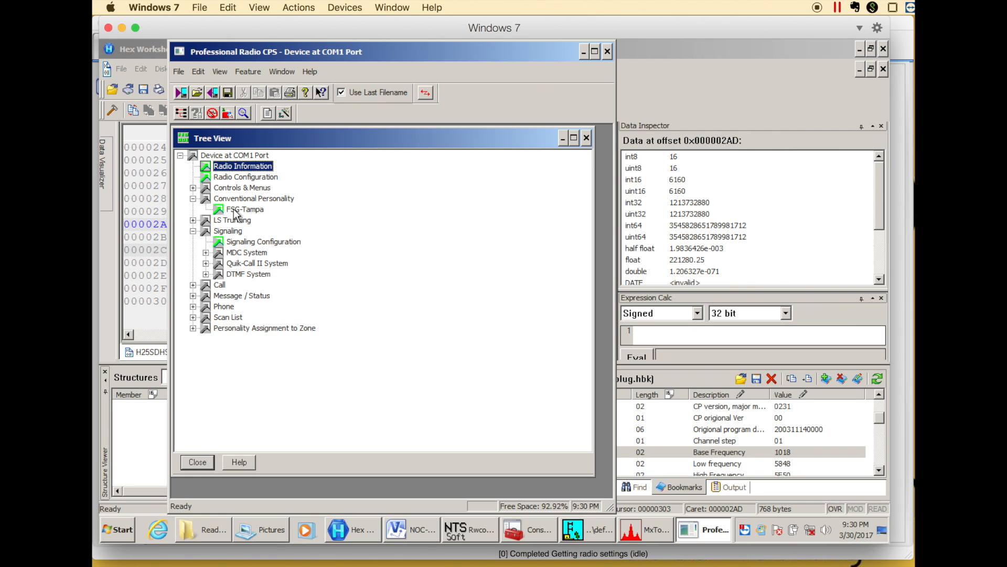
pyautogui.doubleClick(244, 209)
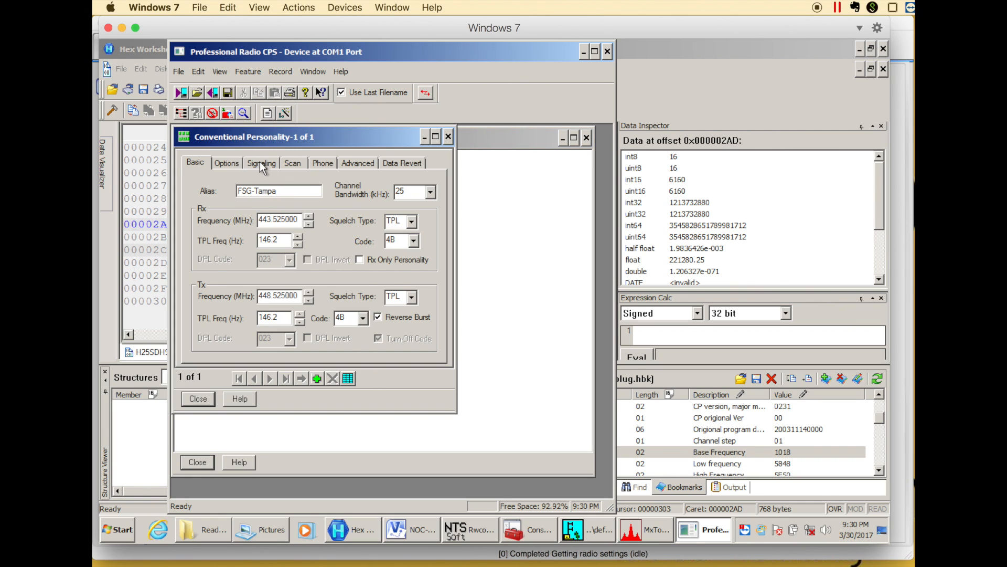
# Confirm MDC-1 transmit signaling for FSG-Tampa, close it, and return to the Waris codeplug tool.
pyautogui.click(261, 162)
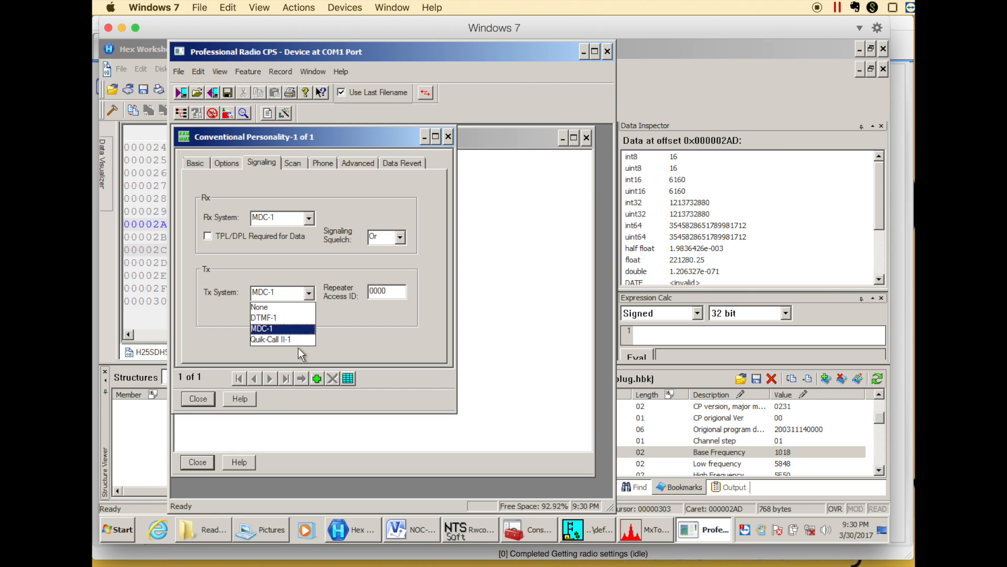
pyautogui.click(263, 329)
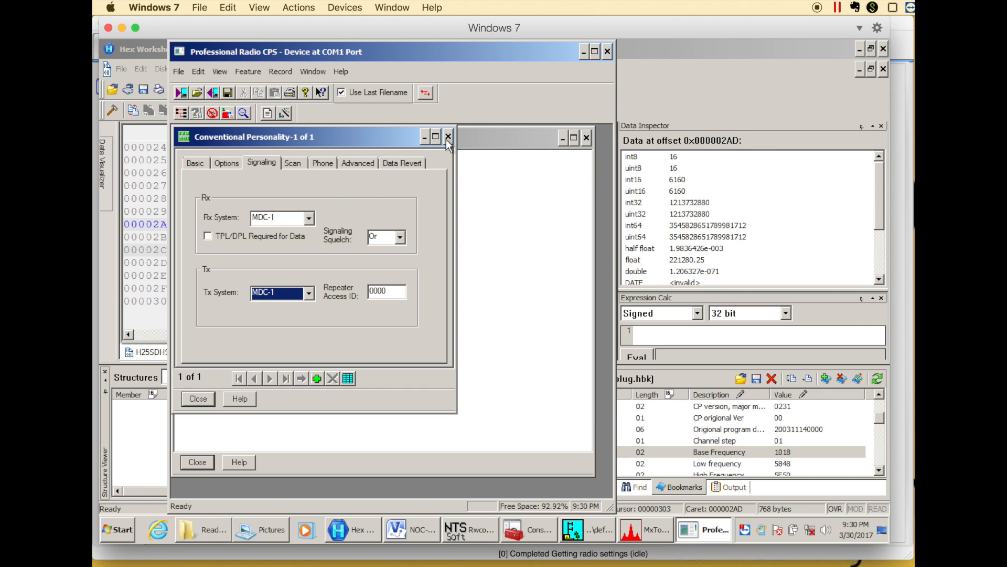
pyautogui.click(448, 137)
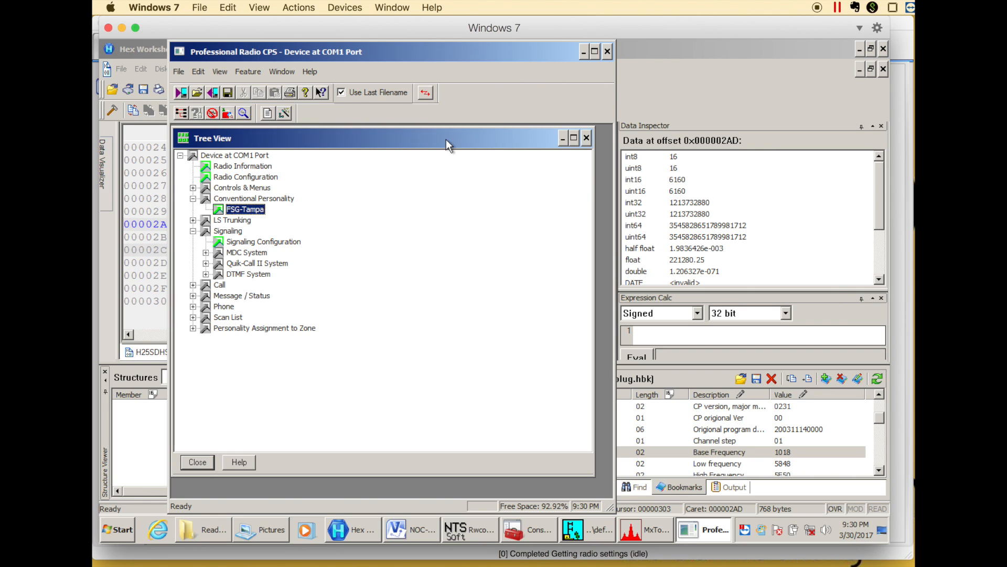
pyautogui.moveTo(556, 460)
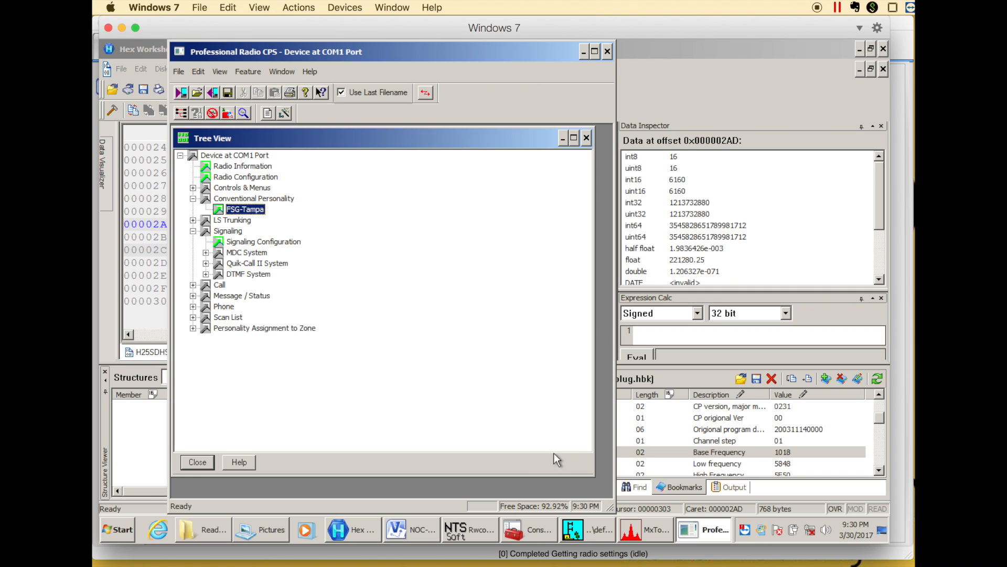
pyautogui.moveTo(514, 528)
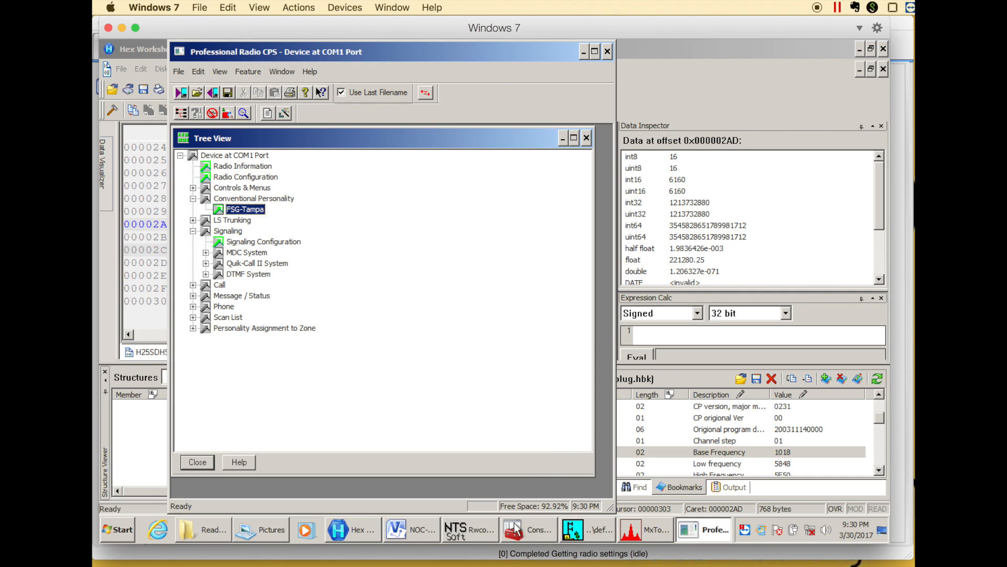
pyautogui.click(470, 528)
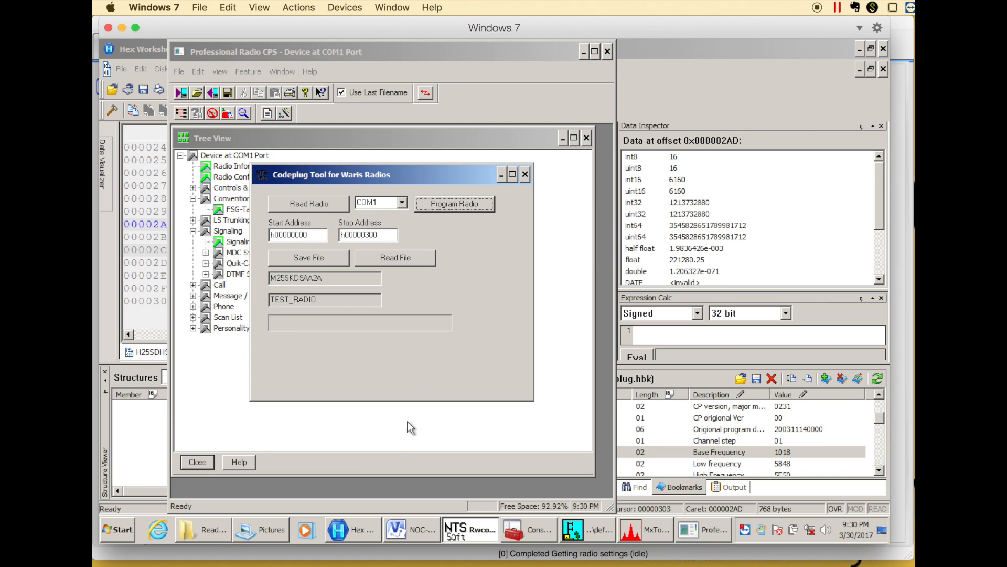
pyautogui.moveTo(687, 529)
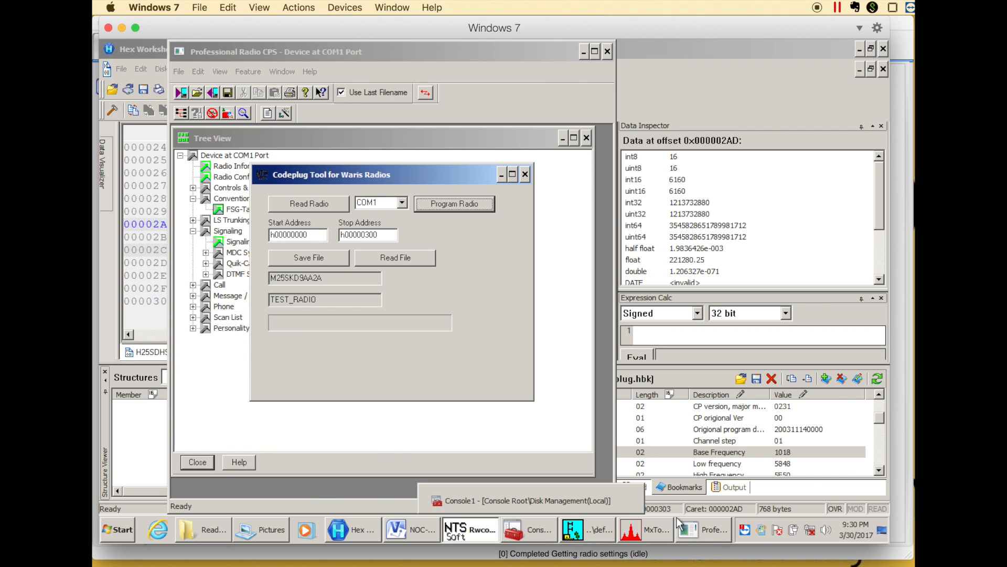